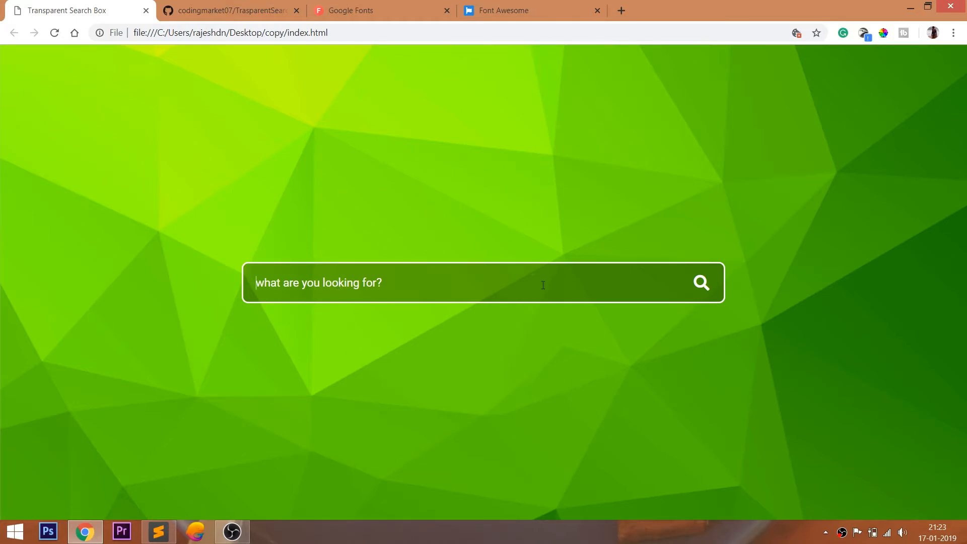
# - Test the search box with sample text, then open the inspector's mobile preview with F12
pyautogui.write('Coding Ma')
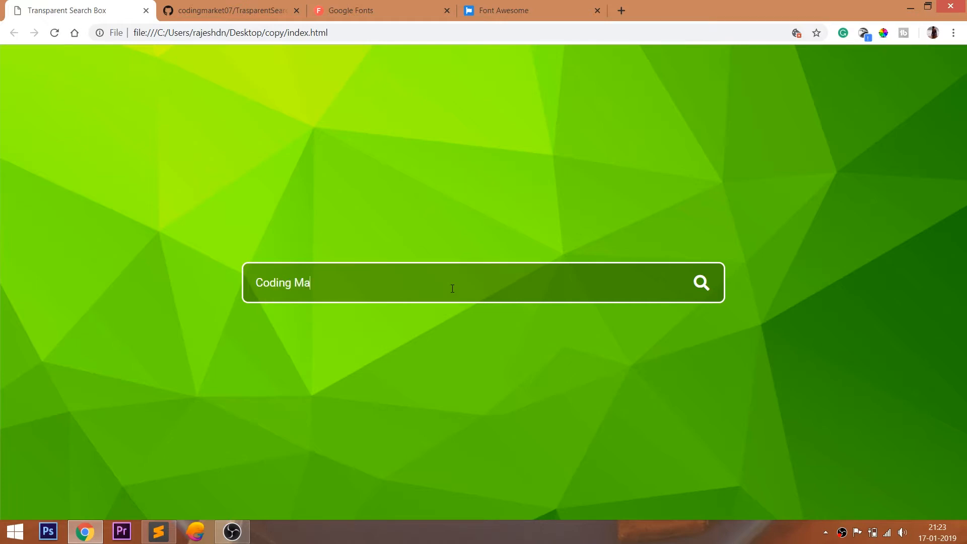
pyautogui.write('rket')
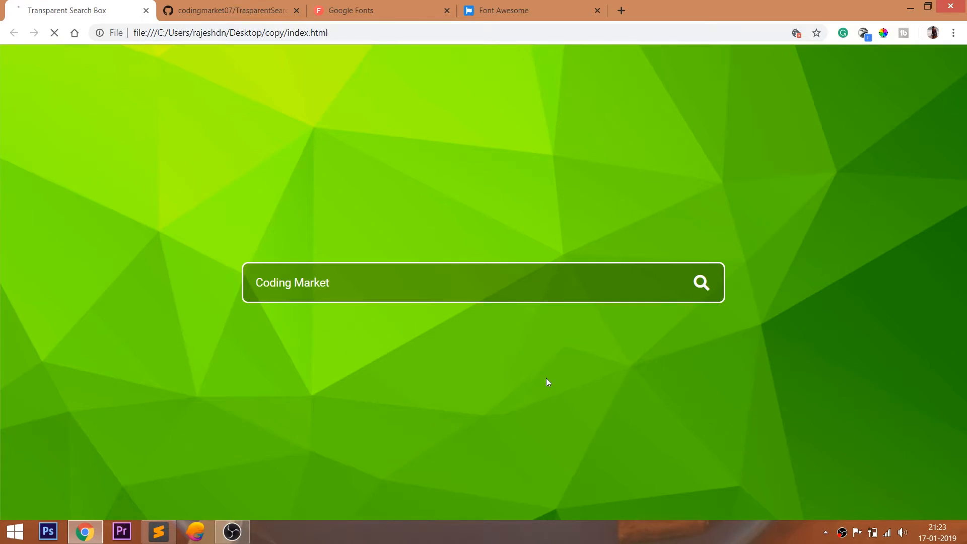
pyautogui.write('welcome to co')
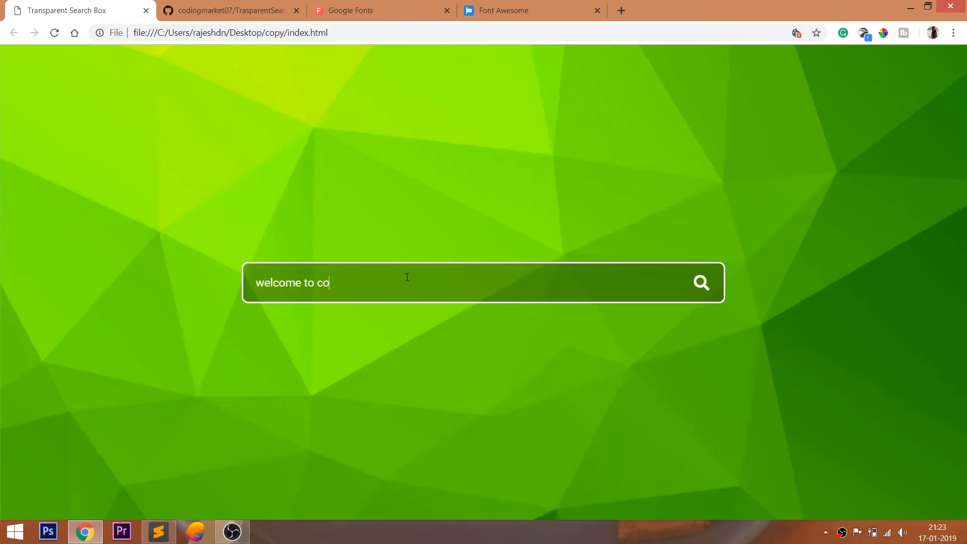
pyautogui.write('ding mar')
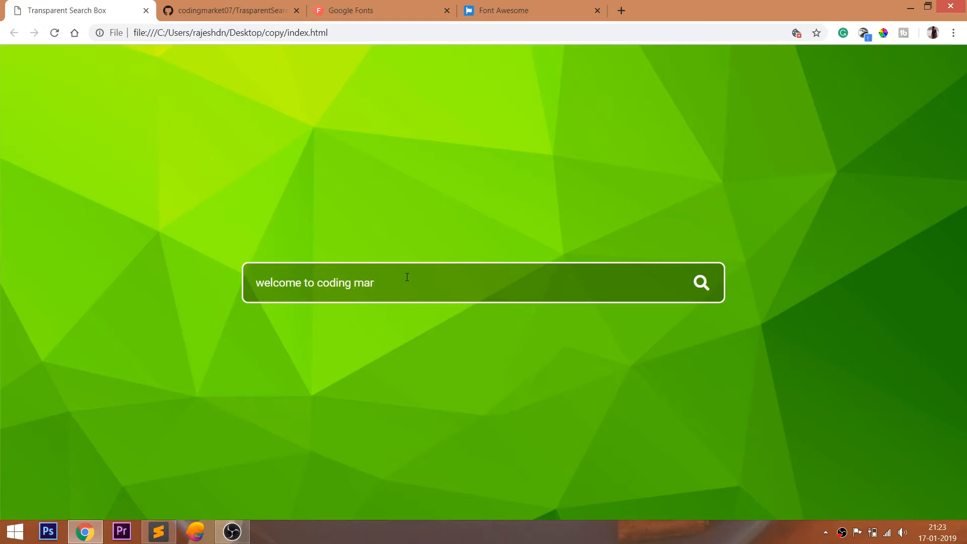
pyautogui.write('ket')
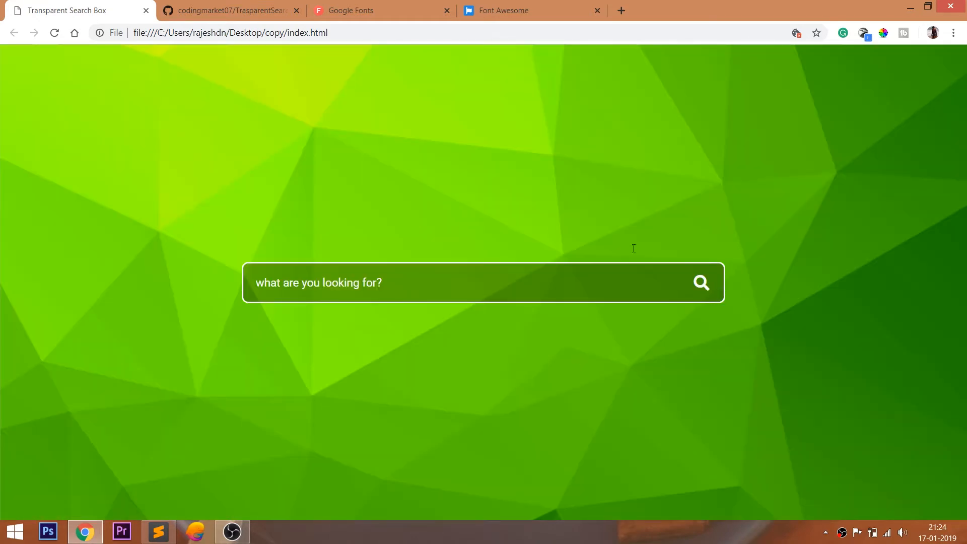
pyautogui.moveTo(185, 135)
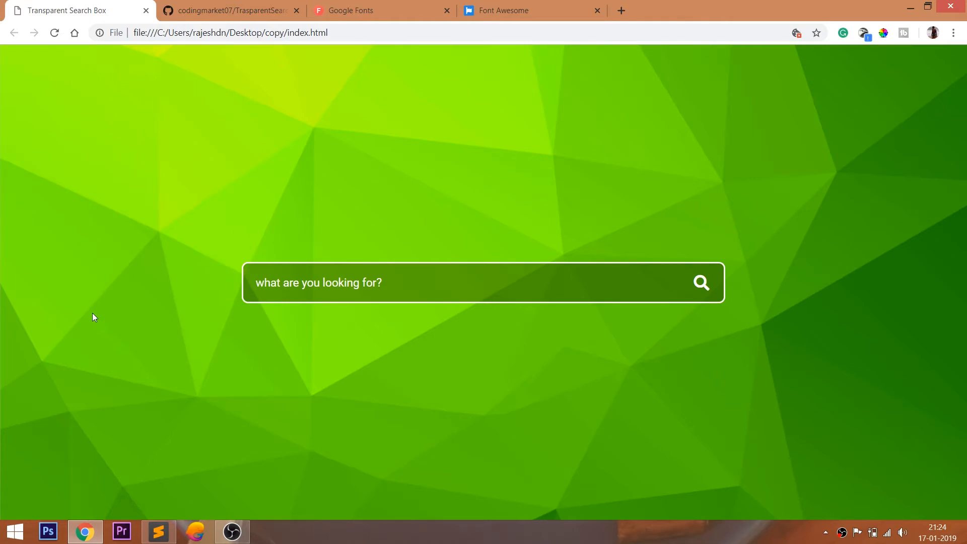
pyautogui.press('F12')
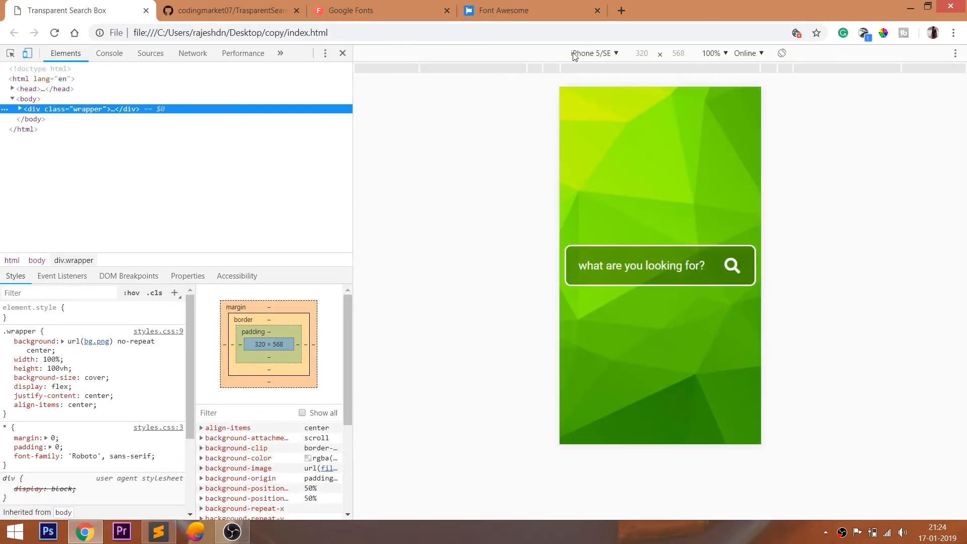
# - In Responsive mode, drag the viewport between about 600px and 418px to check the search box
pyautogui.click(594, 53)
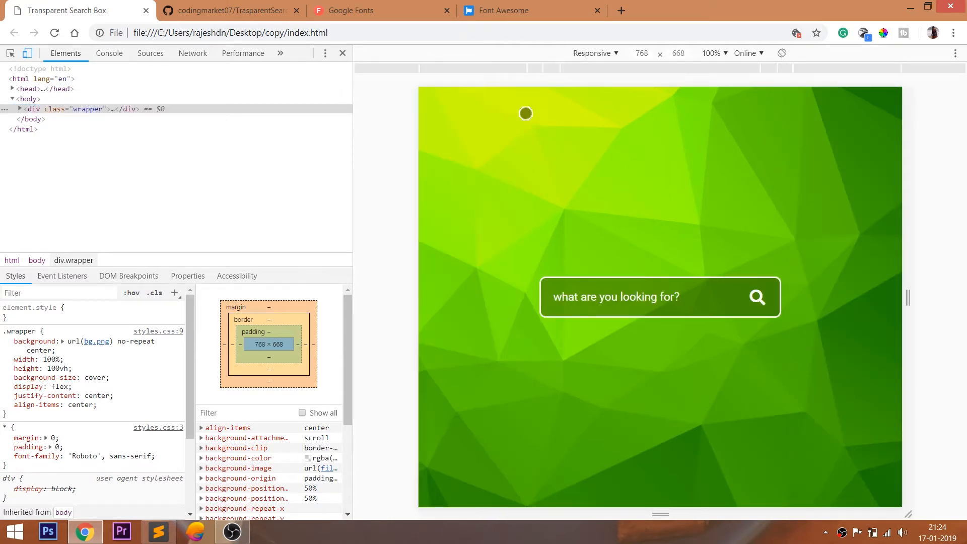
pyautogui.moveTo(417, 173)
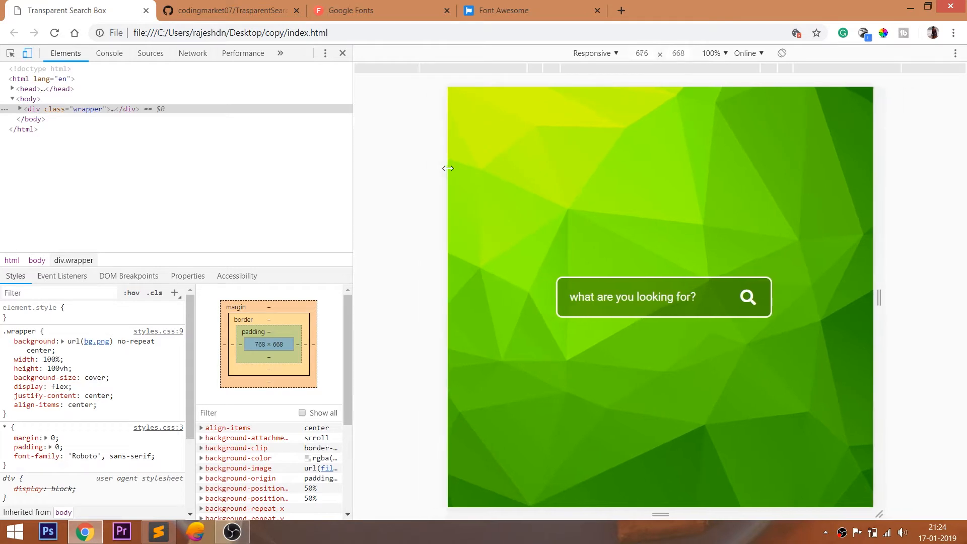
pyautogui.moveTo(448, 168); pyautogui.dragTo(485, 168)
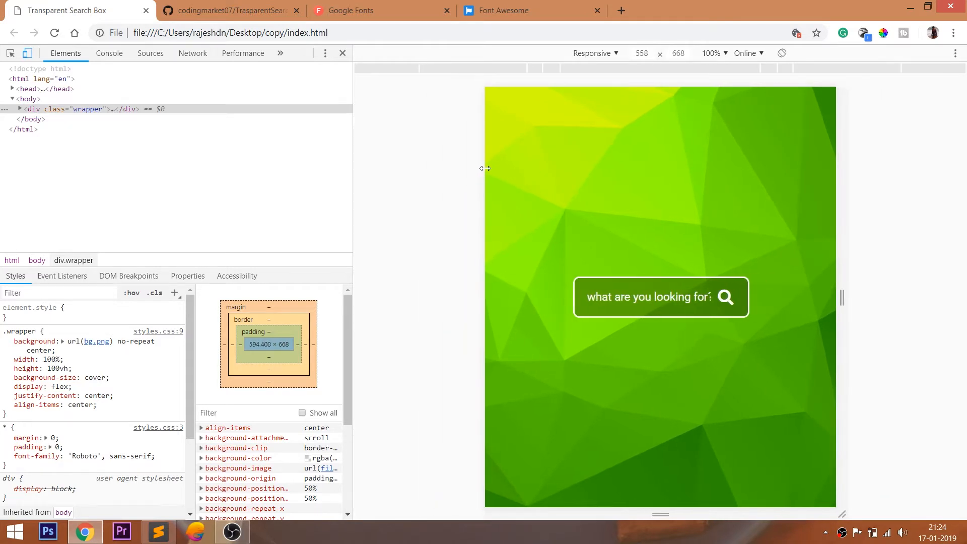
pyautogui.moveTo(485, 168); pyautogui.dragTo(518, 169)
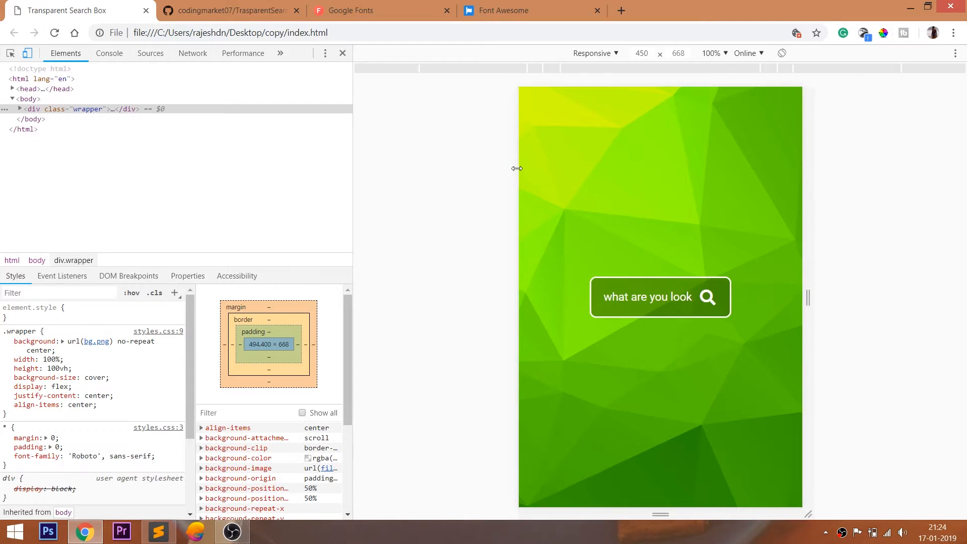
pyautogui.moveTo(516, 168); pyautogui.dragTo(507, 167)
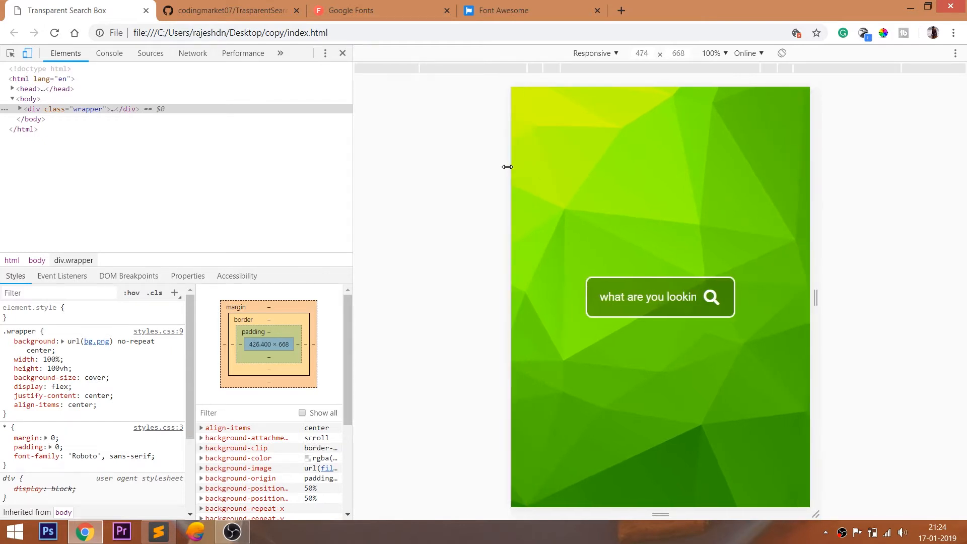
pyautogui.moveTo(507, 167); pyautogui.dragTo(469, 167)
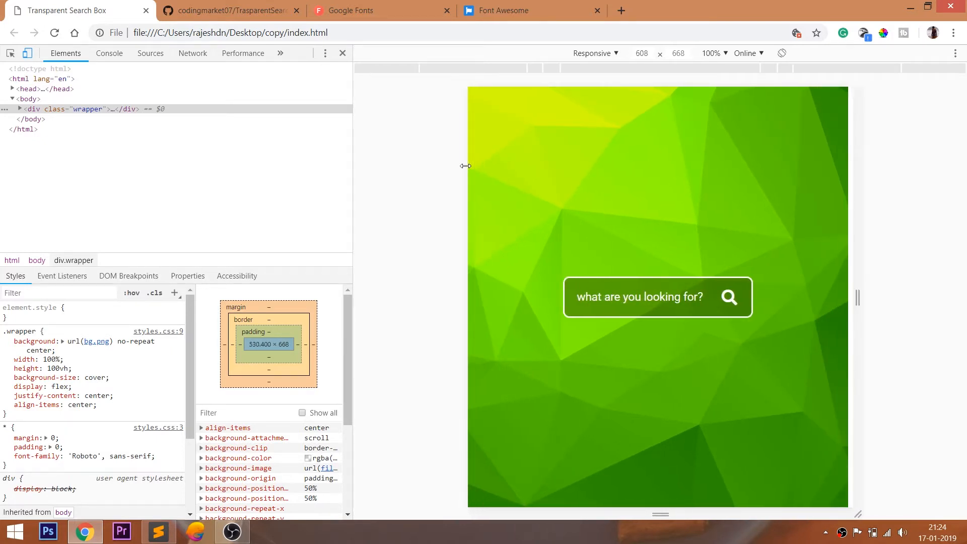
pyautogui.moveTo(466, 165); pyautogui.dragTo(526, 161)
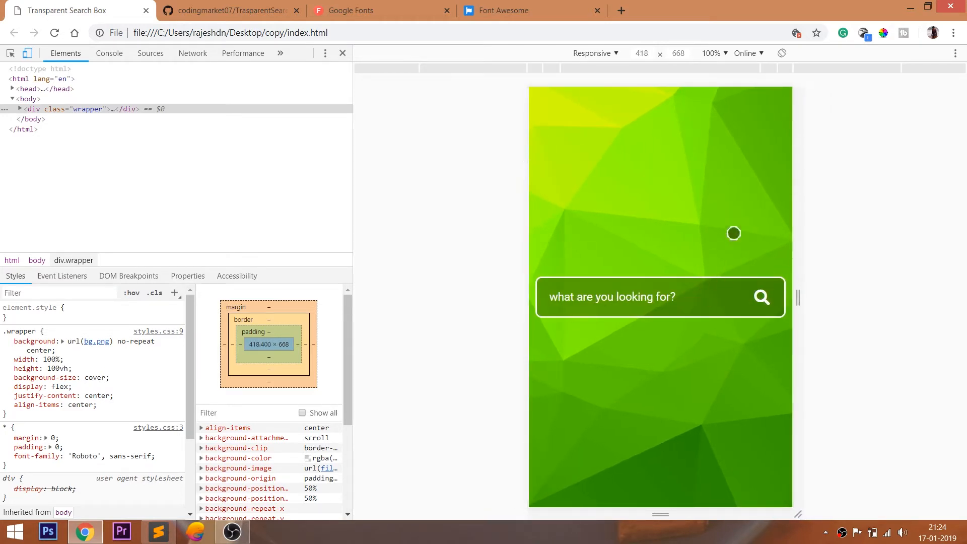
# - Preview the page at iPhone 5/SE, iPhone 6/7/8, larger phone and iPad sizes, then close the inspector
pyautogui.click(594, 53)
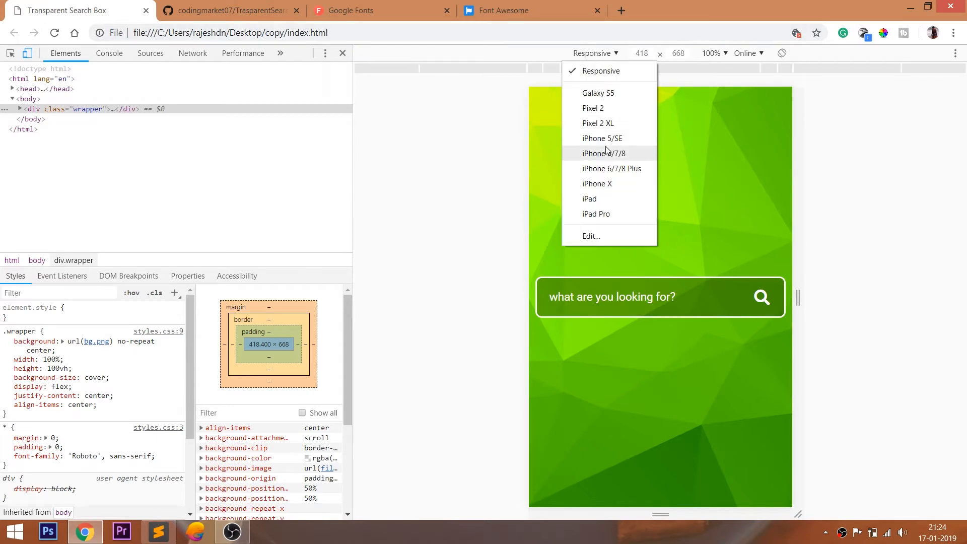
pyautogui.click(602, 138)
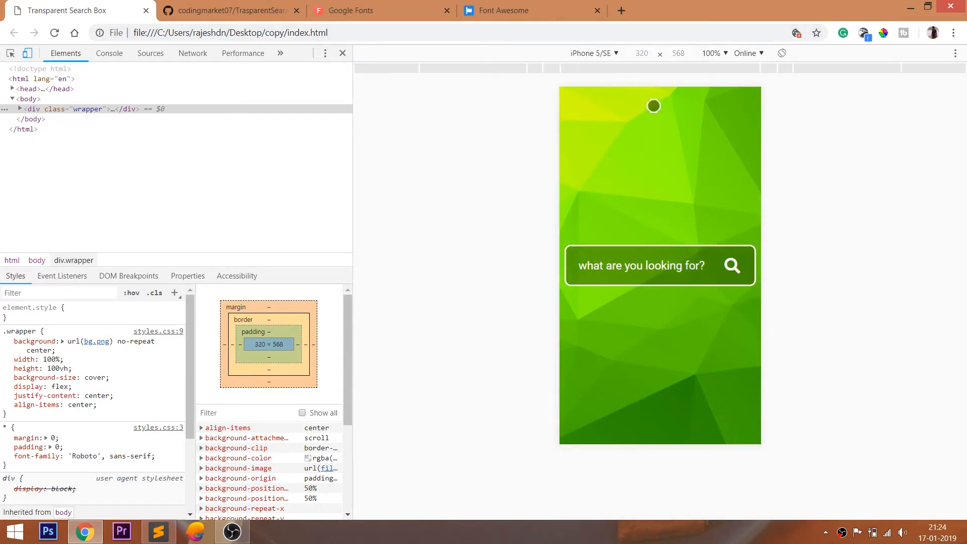
pyautogui.click(591, 53)
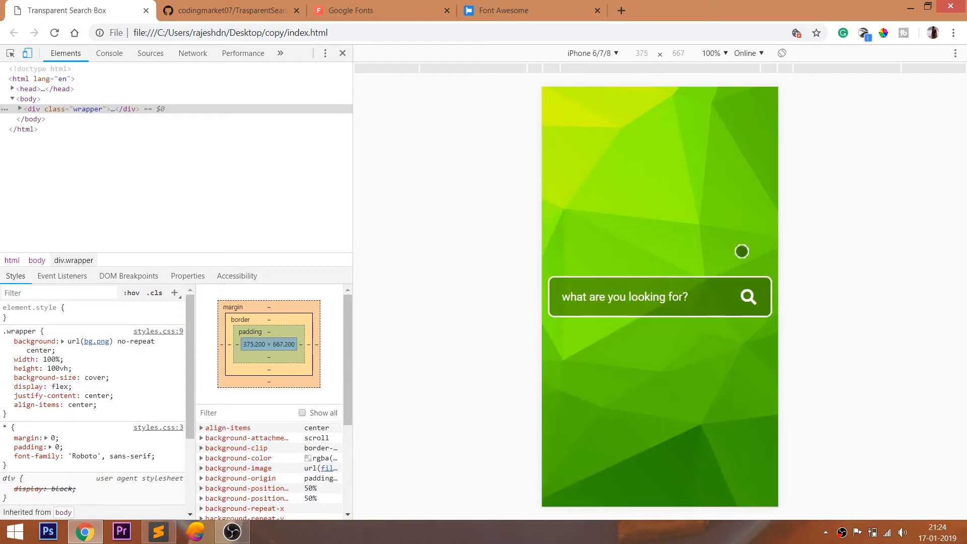
pyautogui.click(590, 53)
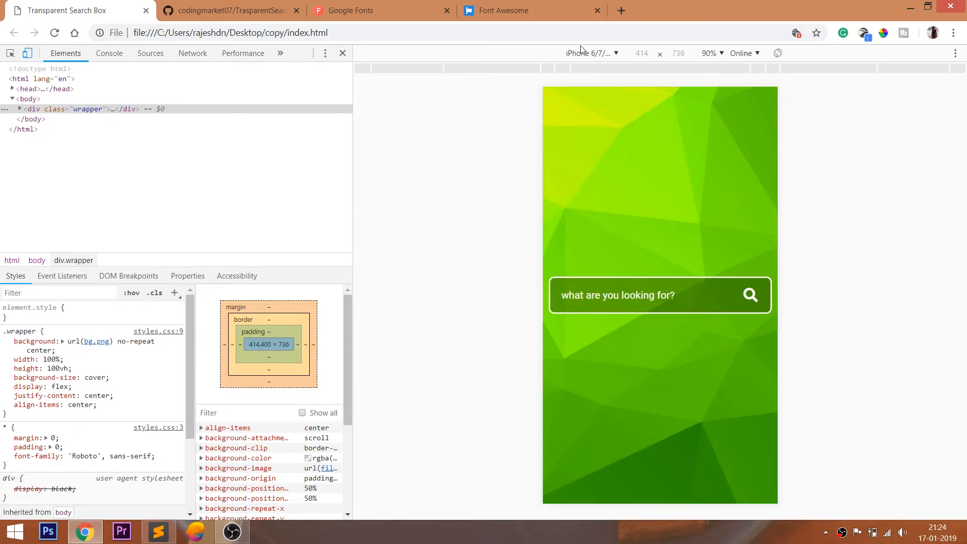
pyautogui.click(590, 53)
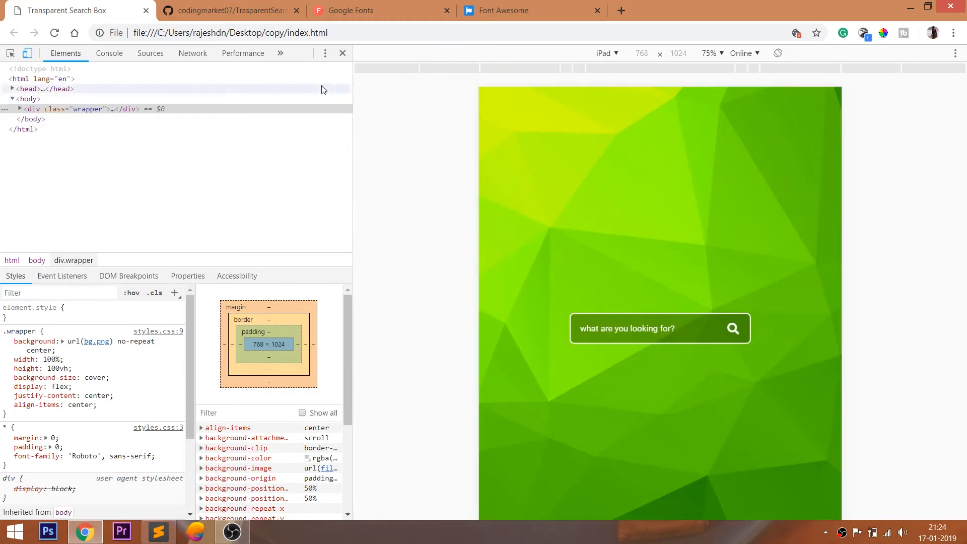
pyautogui.click(342, 53)
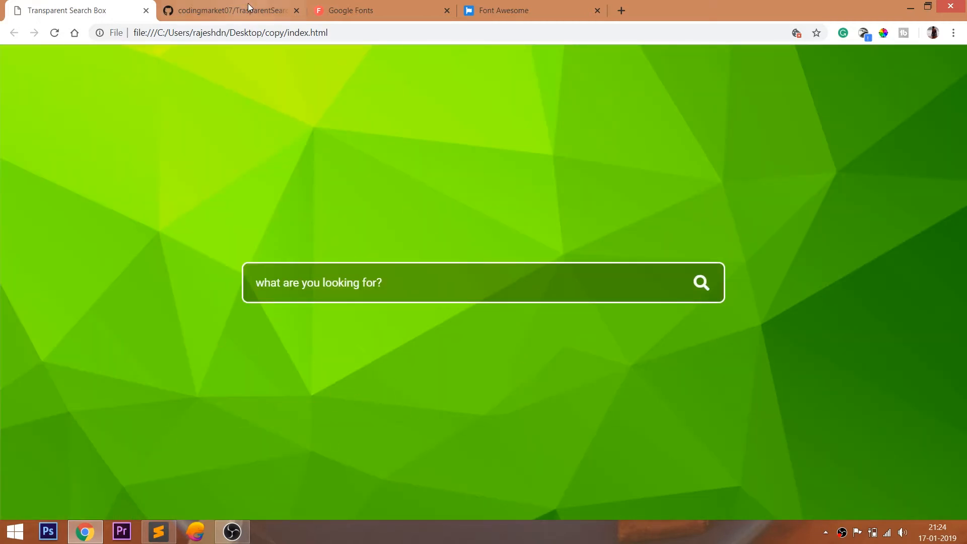
# - View the bg.png background image in the TrasparentSearchBox GitHub repository
pyautogui.click(228, 11)
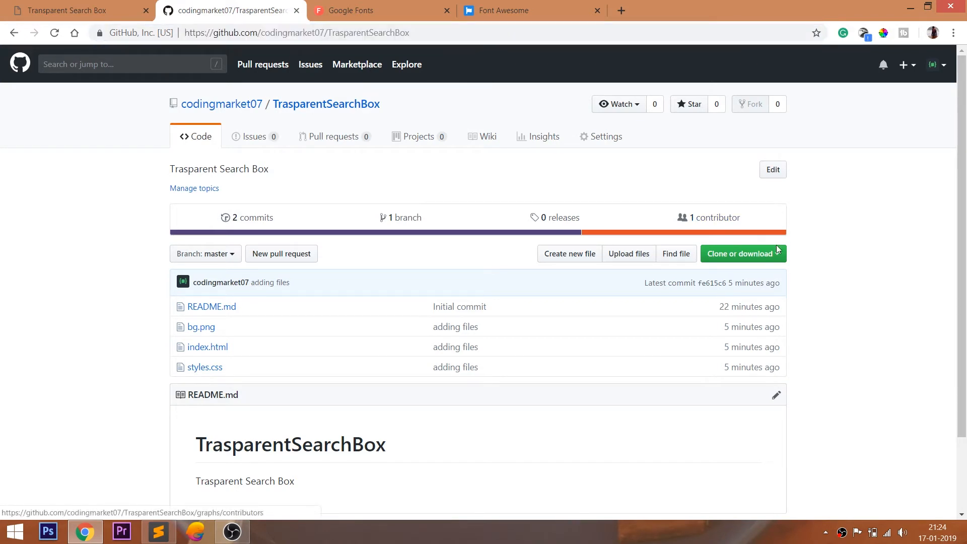
pyautogui.click(743, 253)
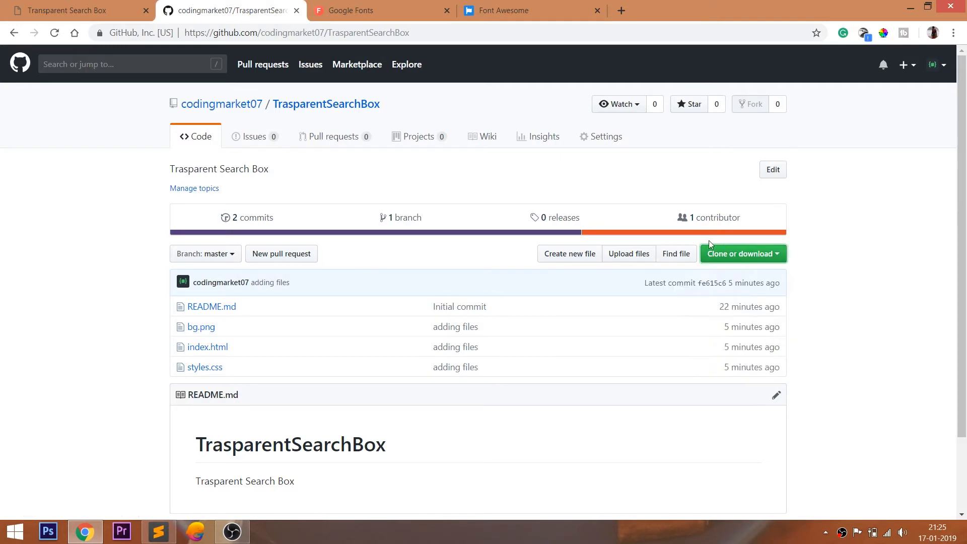
pyautogui.click(201, 326)
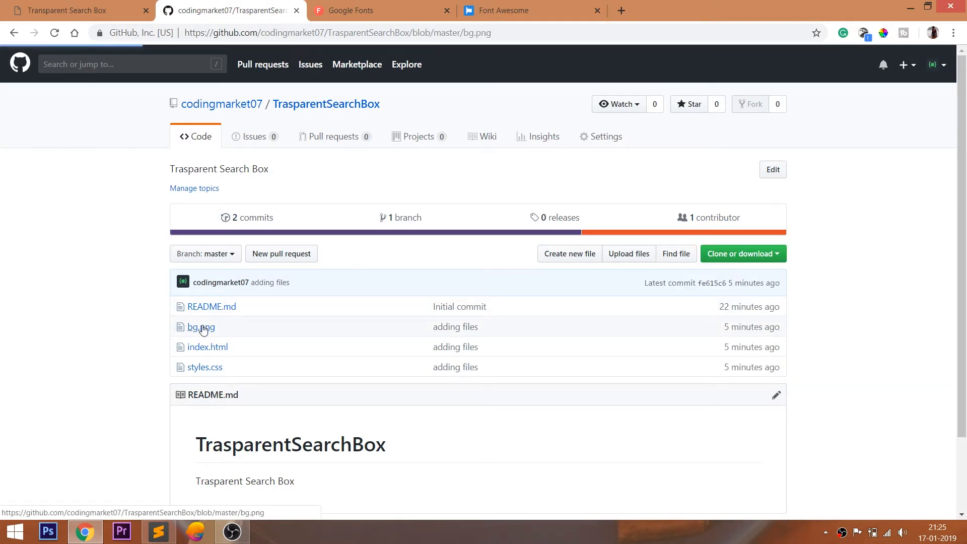
pyautogui.click(201, 326)
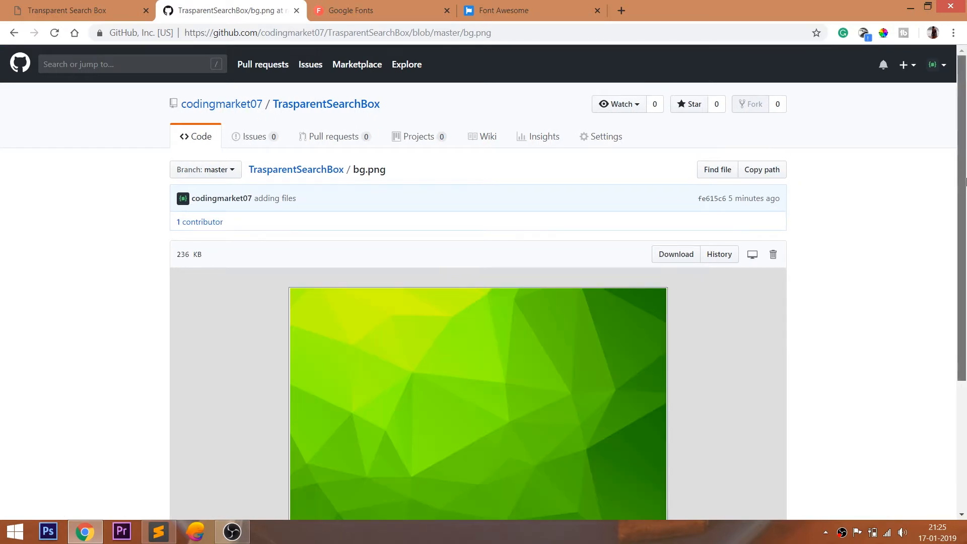
pyautogui.scroll(-3)
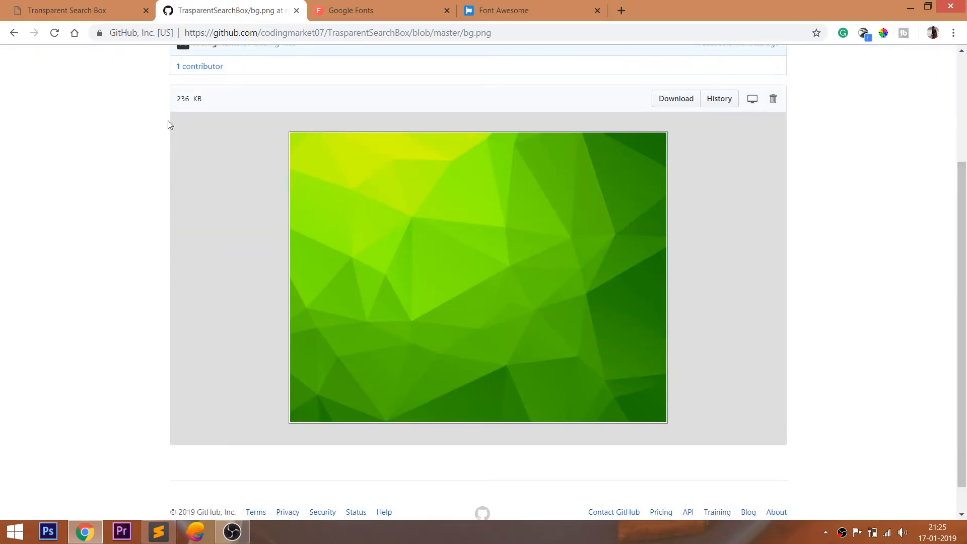
pyautogui.click(14, 33)
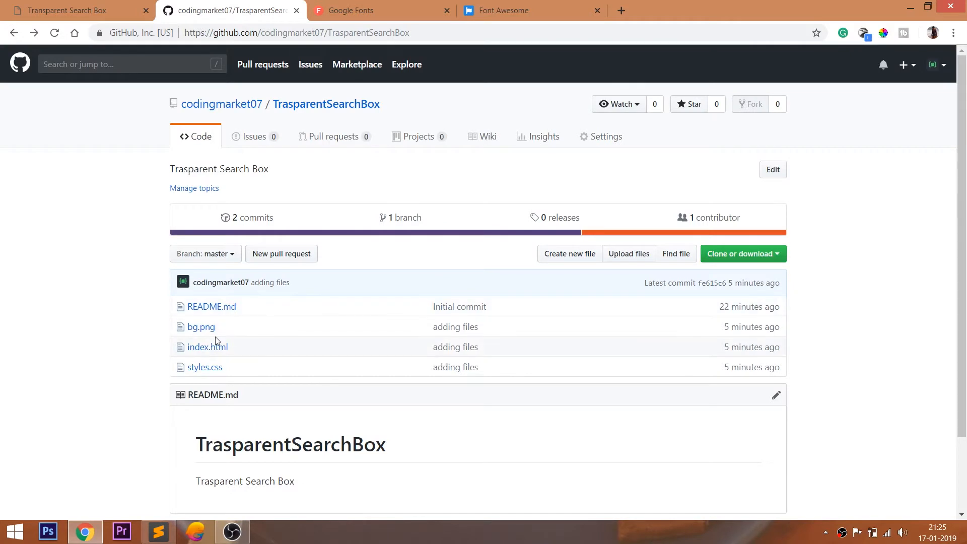
# - Review the repo's index.html and styles.css, then return to the finished demo page
pyautogui.click(208, 347)
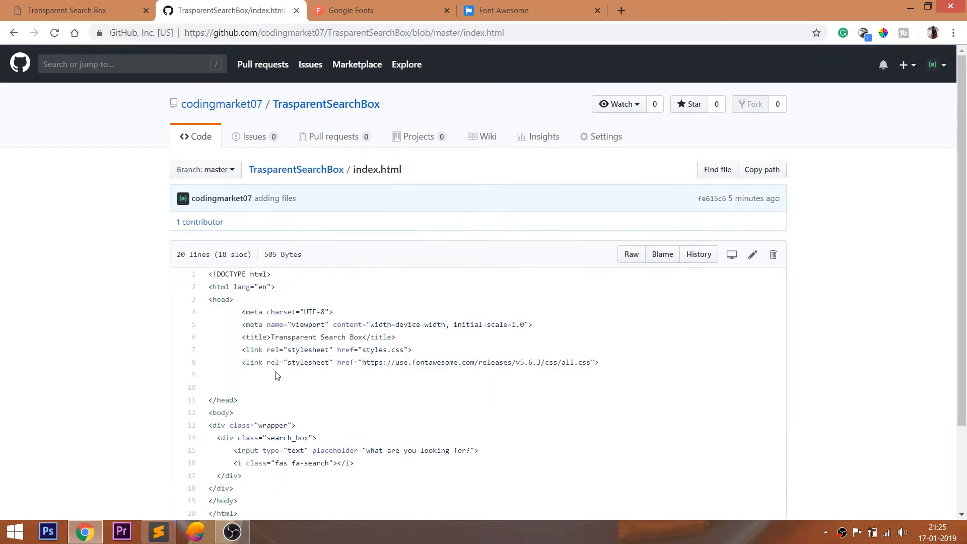
pyautogui.scroll(-3)
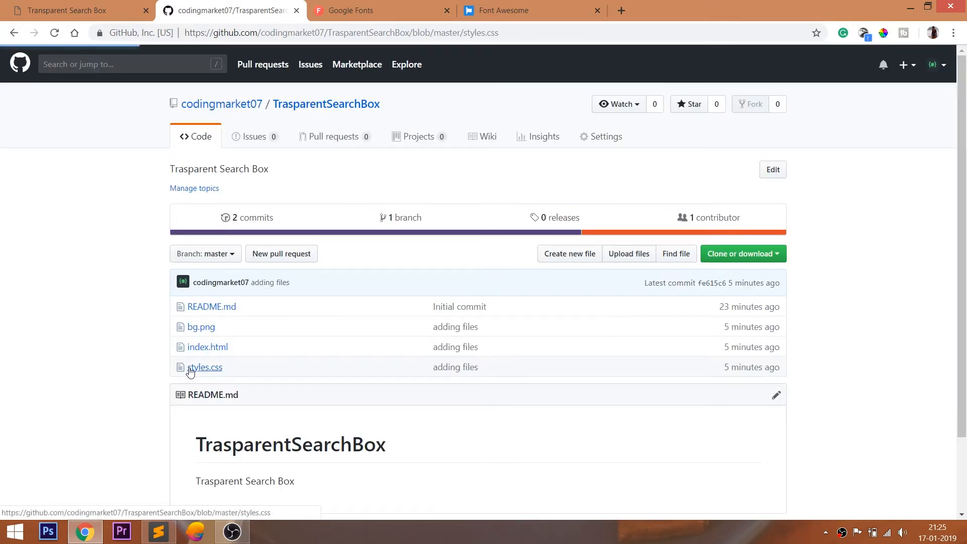
pyautogui.click(205, 367)
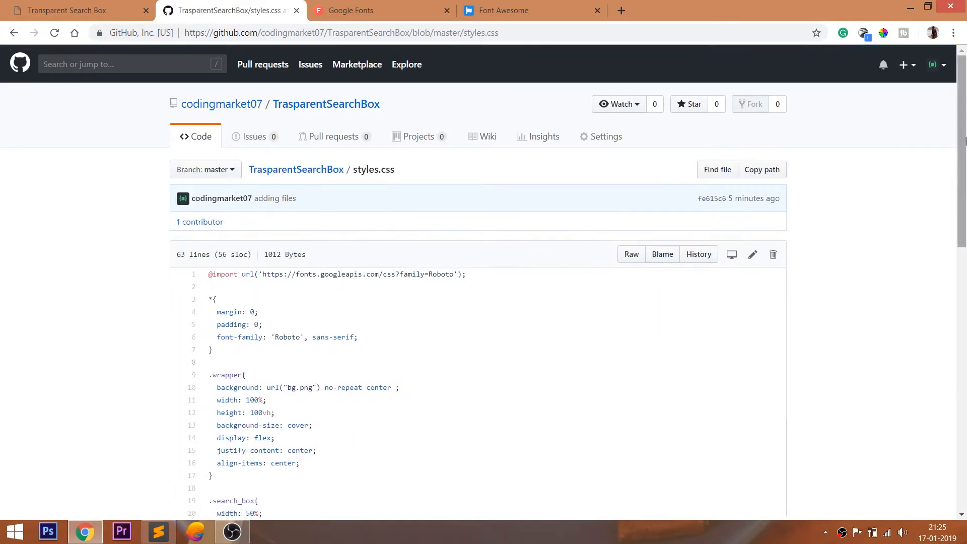
pyautogui.scroll(-3)
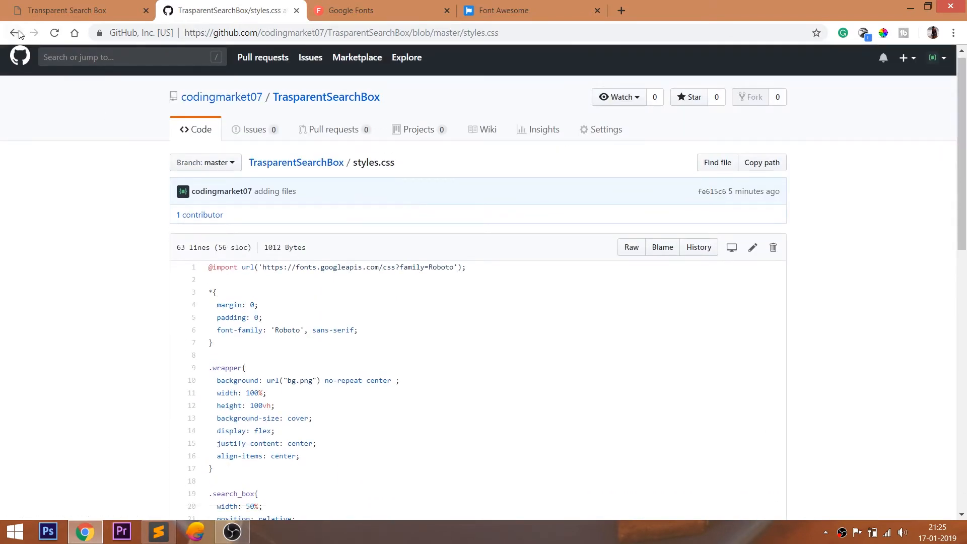
pyautogui.click(68, 10)
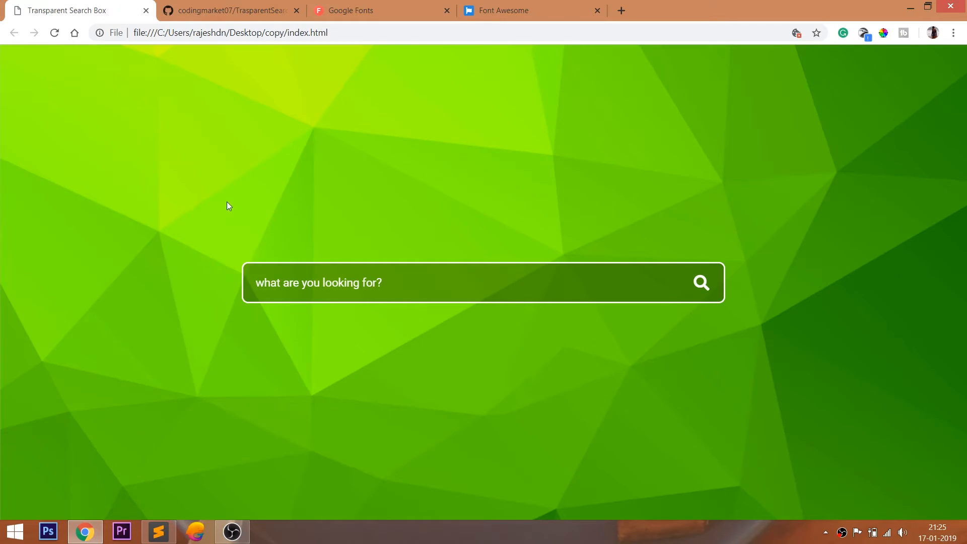
# - Build a div.wrapper containing div.search_box with a text input in index.html using Emmet
pyautogui.click(157, 531)
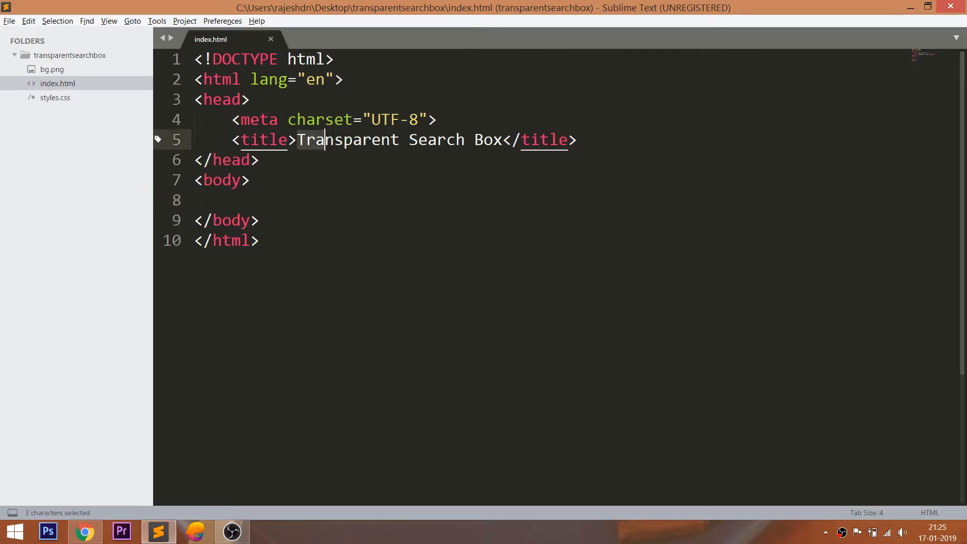
pyautogui.moveTo(308, 139); pyautogui.dragTo(453, 139)
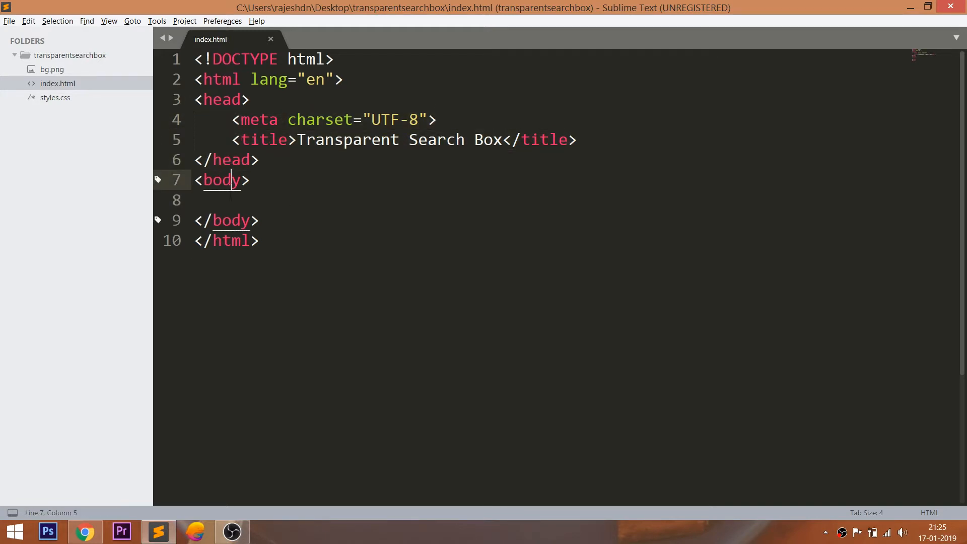
pyautogui.write('di')
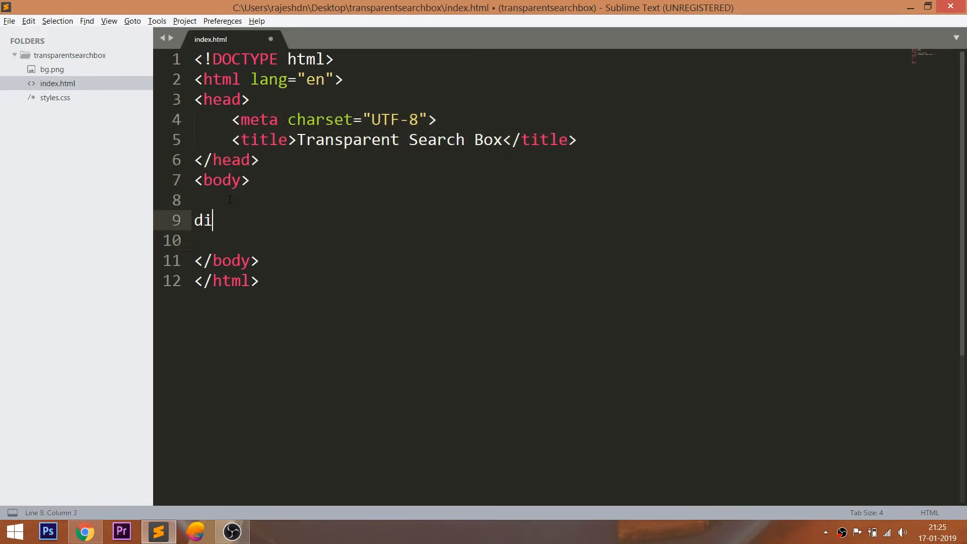
pyautogui.write('v.wrapper')
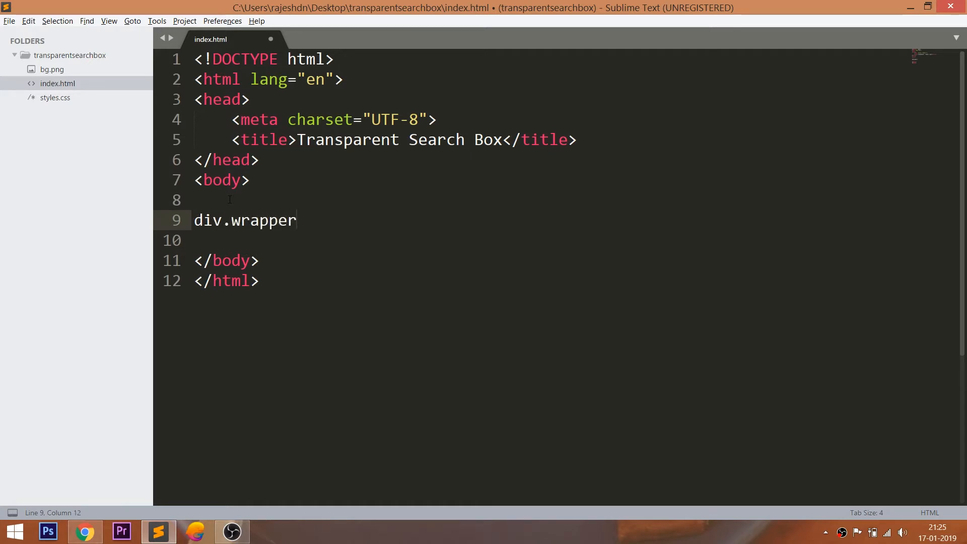
pyautogui.write('div.searc')
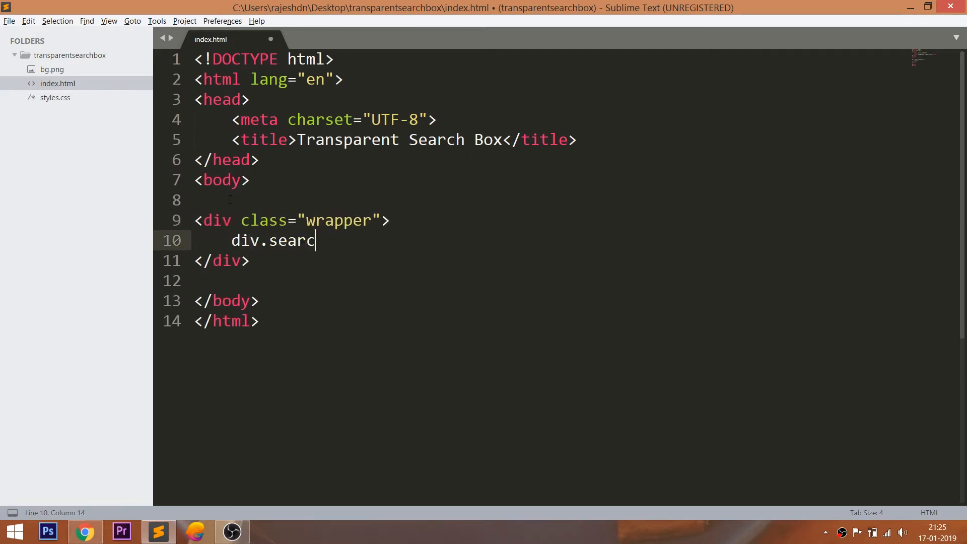
pyautogui.write('h_box')
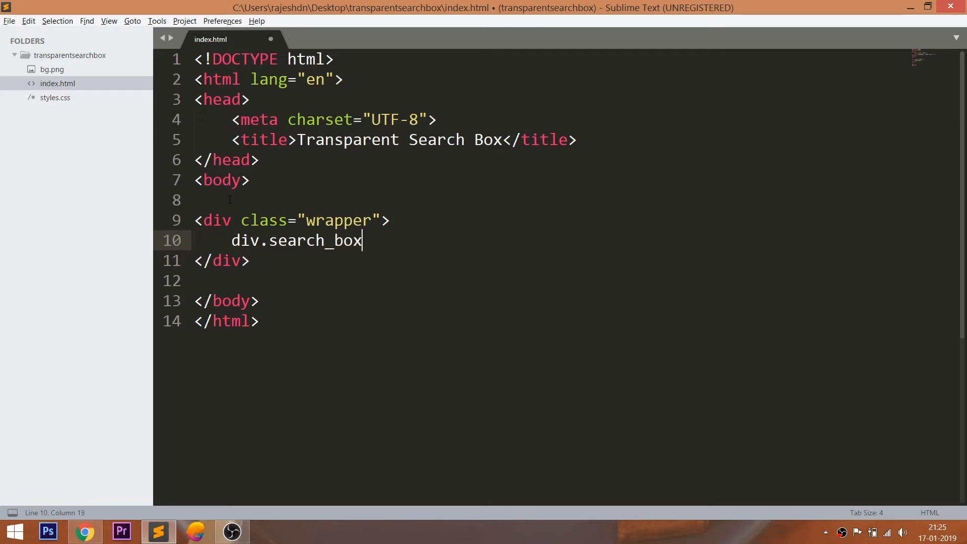
pyautogui.write('inpu')
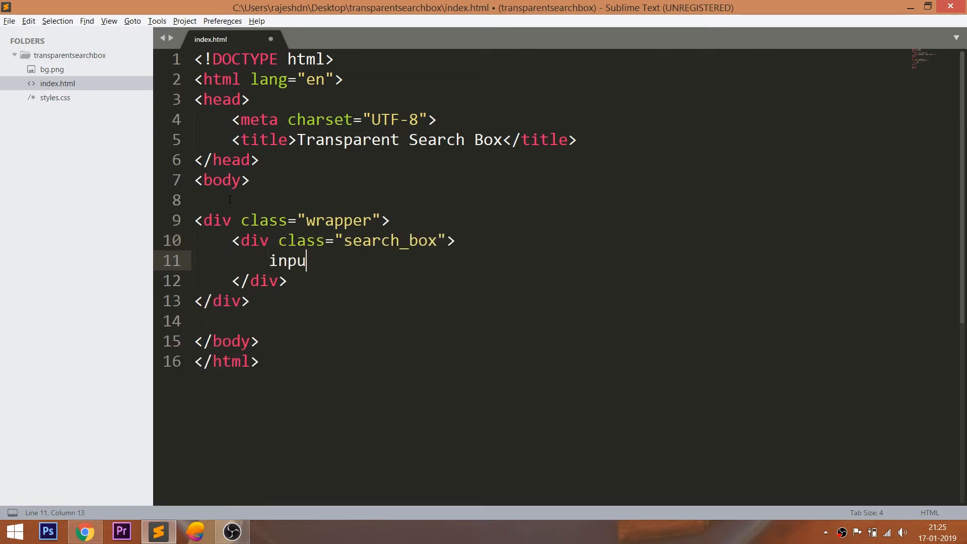
pyautogui.press('Tab')
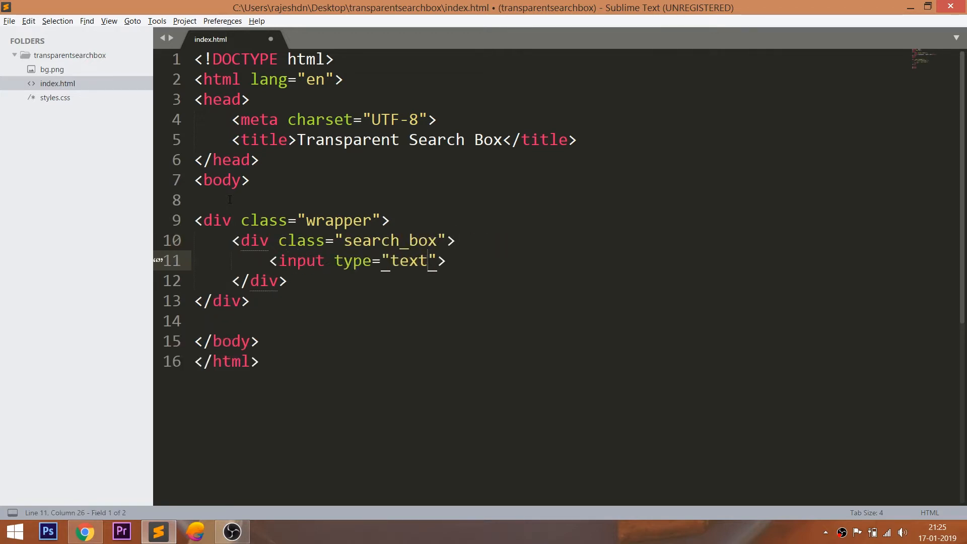
pyautogui.press('ctrl+s')
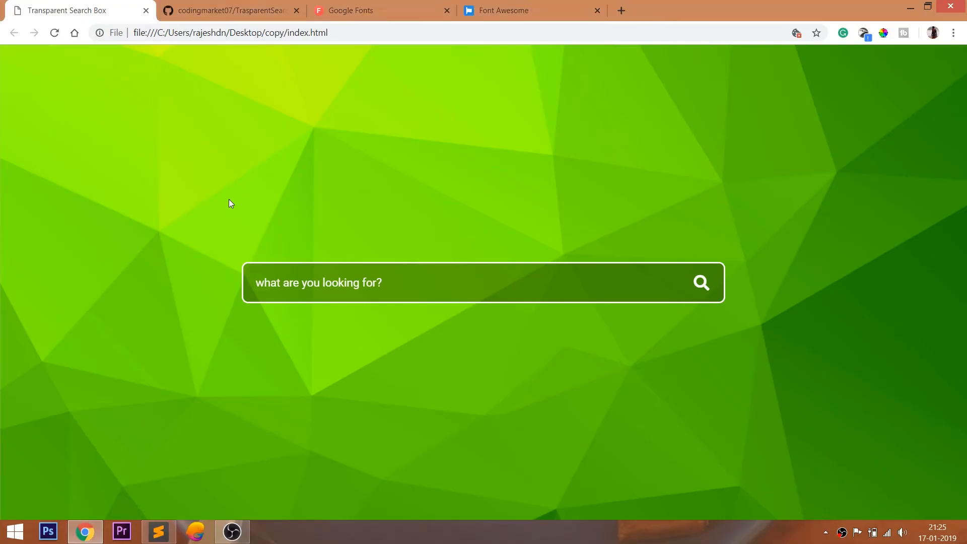
# - Give the input the placeholder "what are you looking for?"
pyautogui.rightClick(311, 180)
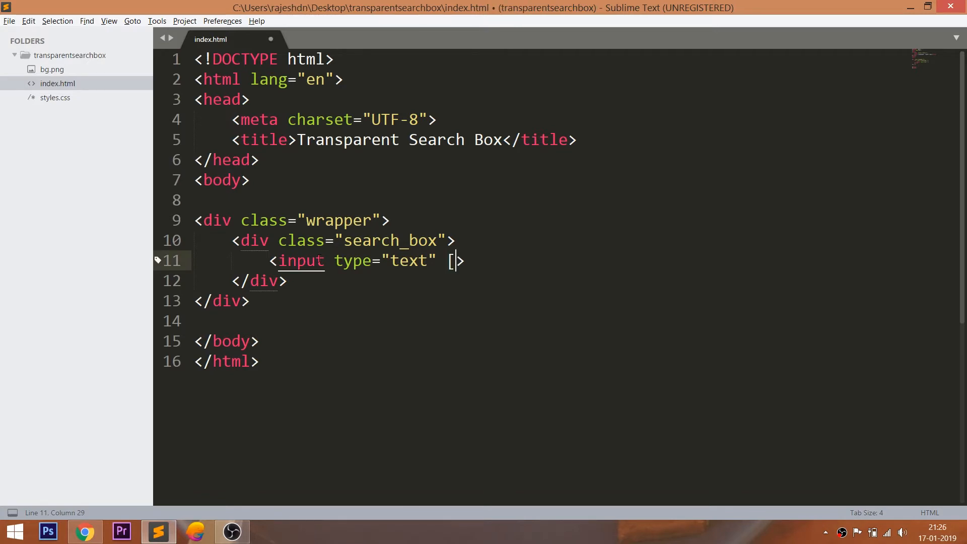
pyautogui.write('placeholder=""')
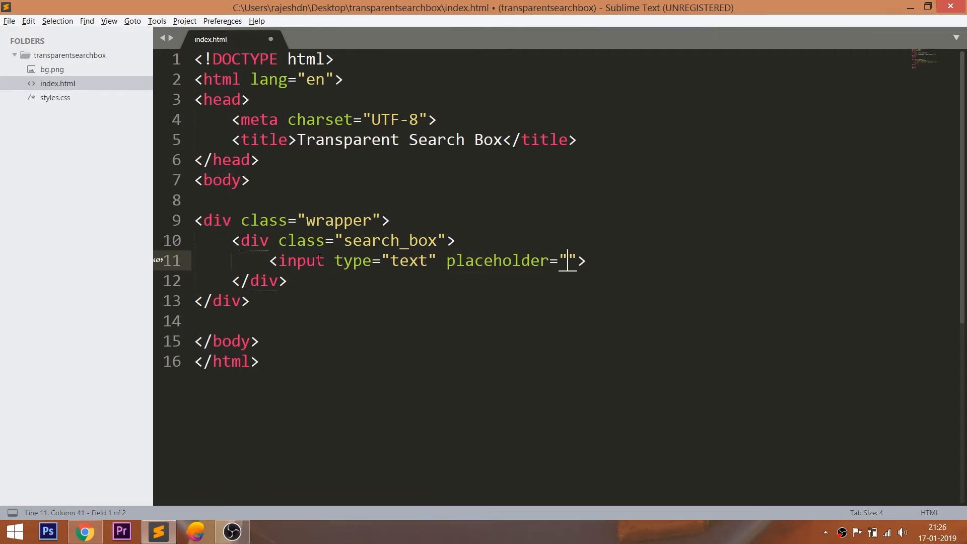
pyautogui.write('what are you')
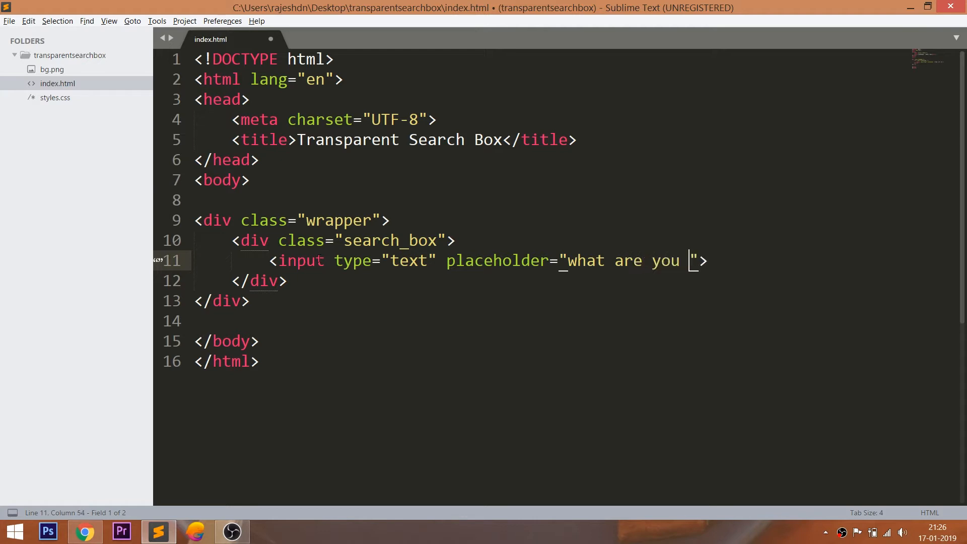
pyautogui.write('looking for')
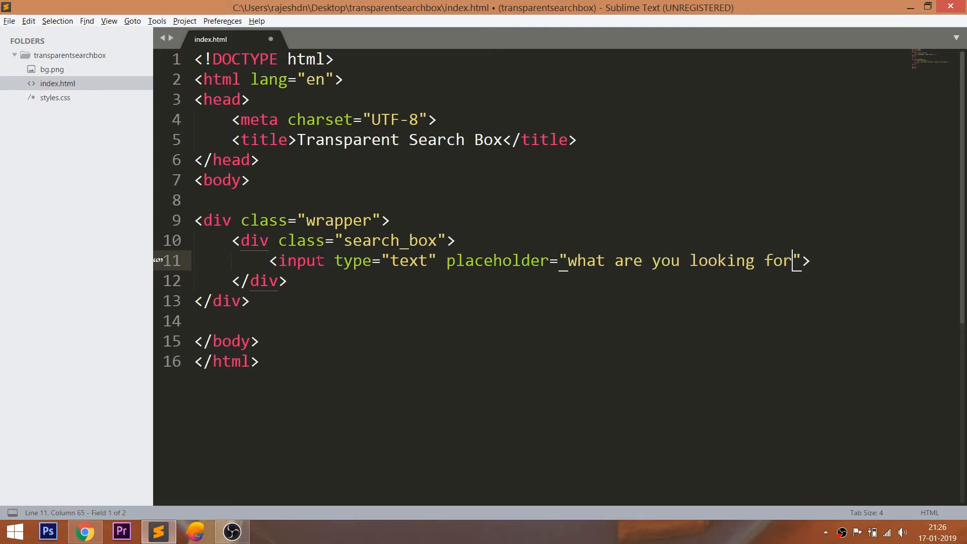
pyautogui.write('?')
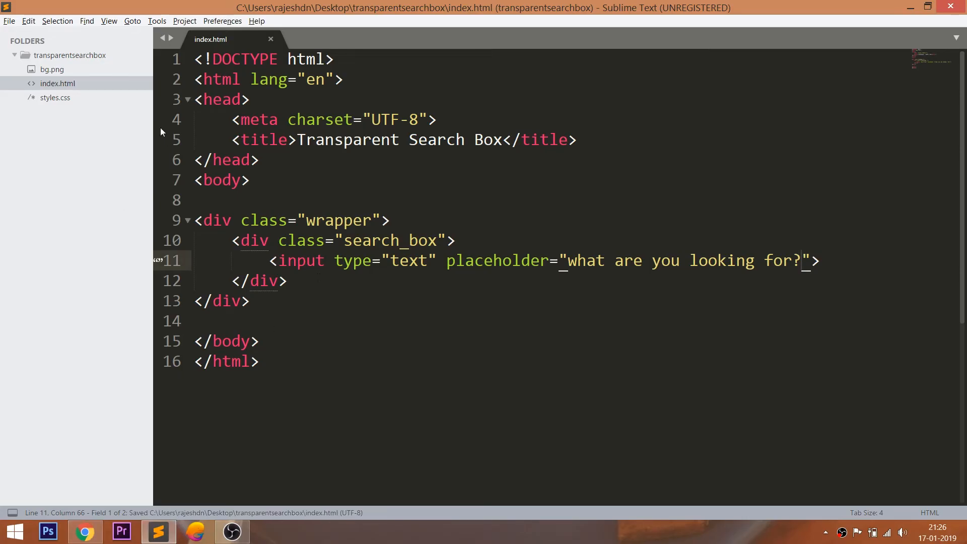
# - Add <link rel="stylesheet" href="styles.css"> to the head of index.html
pyautogui.click(54, 97)
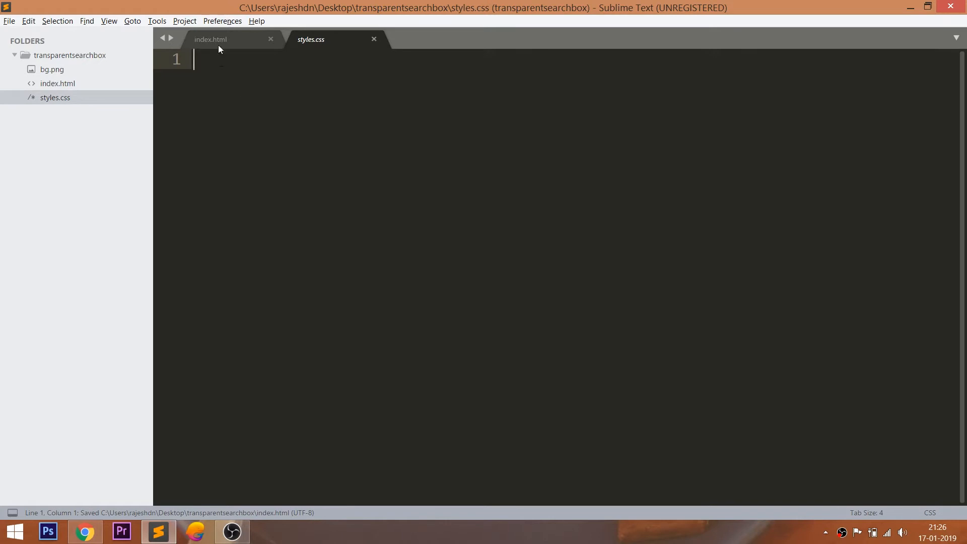
pyautogui.click(210, 39)
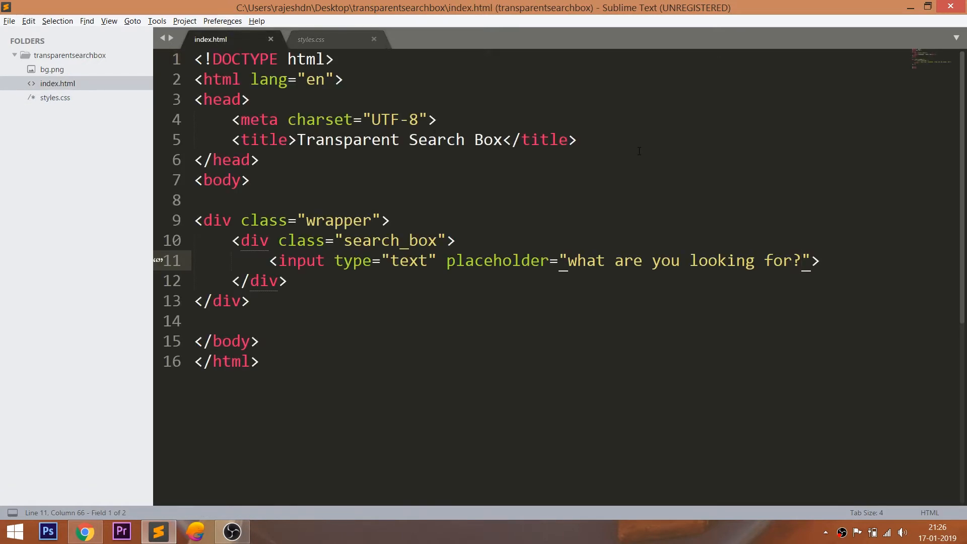
pyautogui.write('<link rel="stylesheet" href="">')
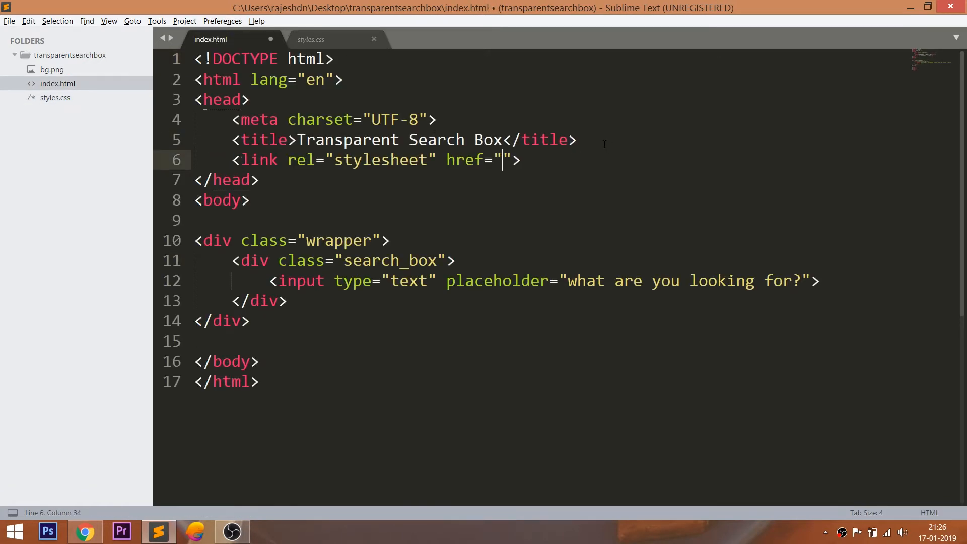
pyautogui.write('styles.css')
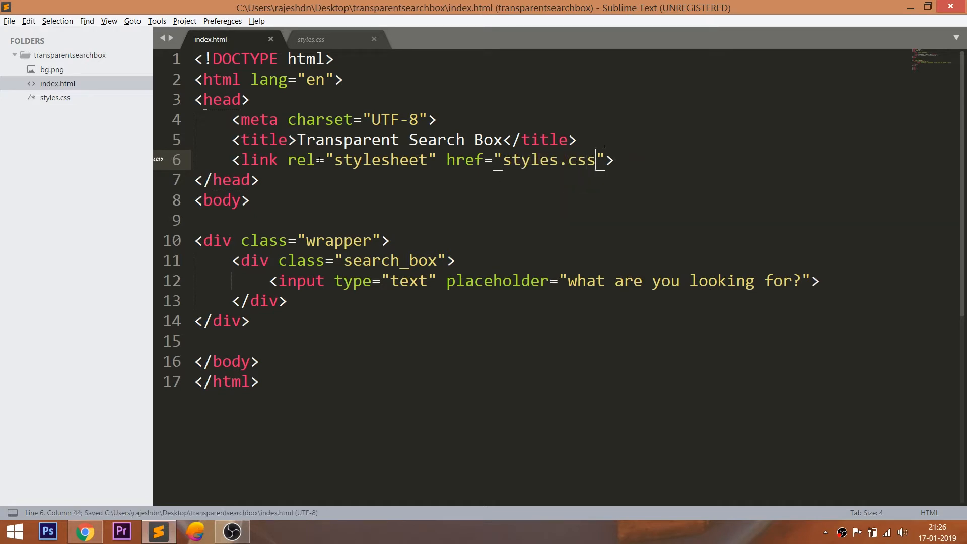
pyautogui.click(310, 39)
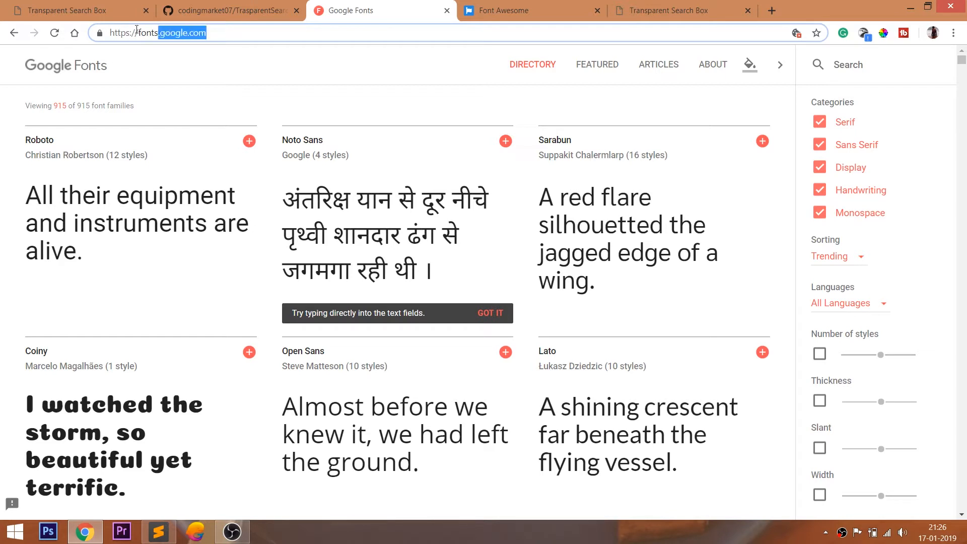
pyautogui.moveTo(33, 154)
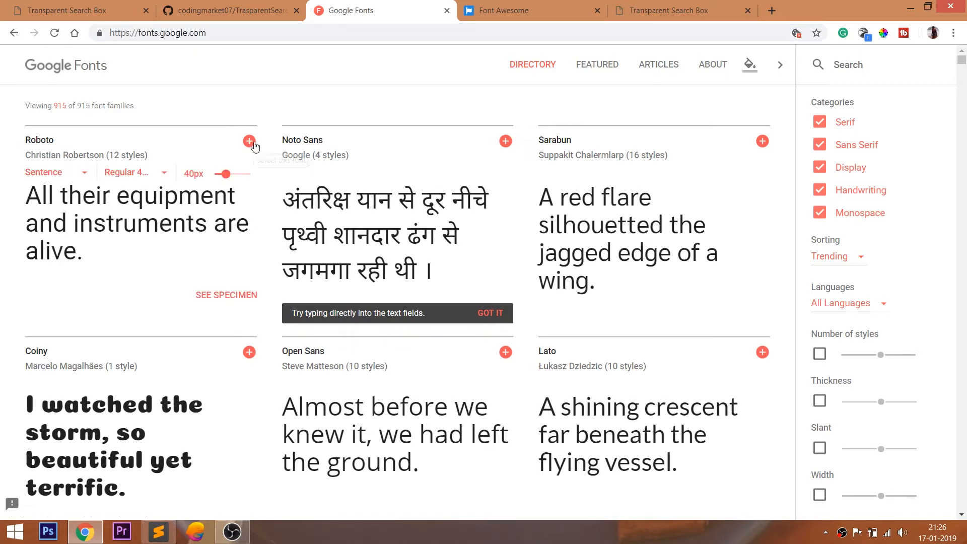
pyautogui.click(249, 141)
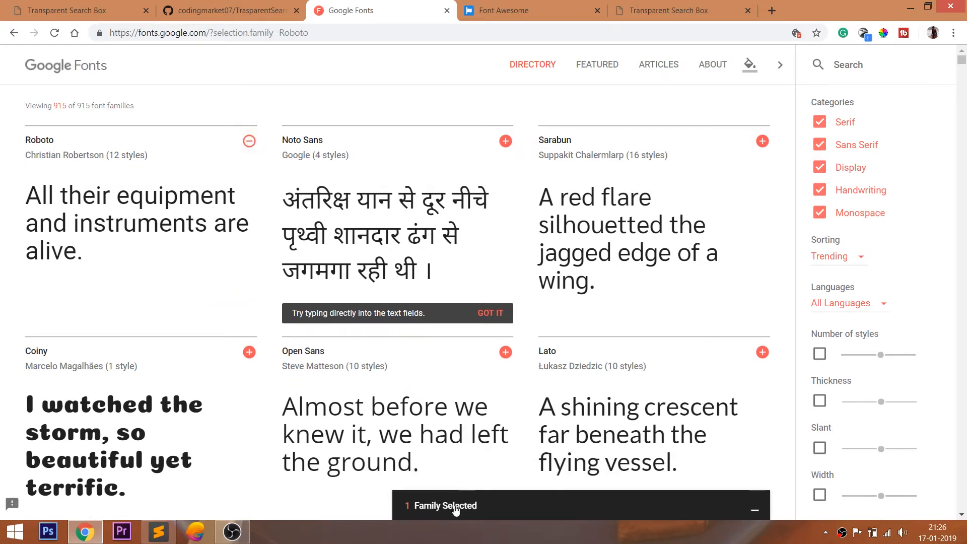
pyautogui.click(444, 505)
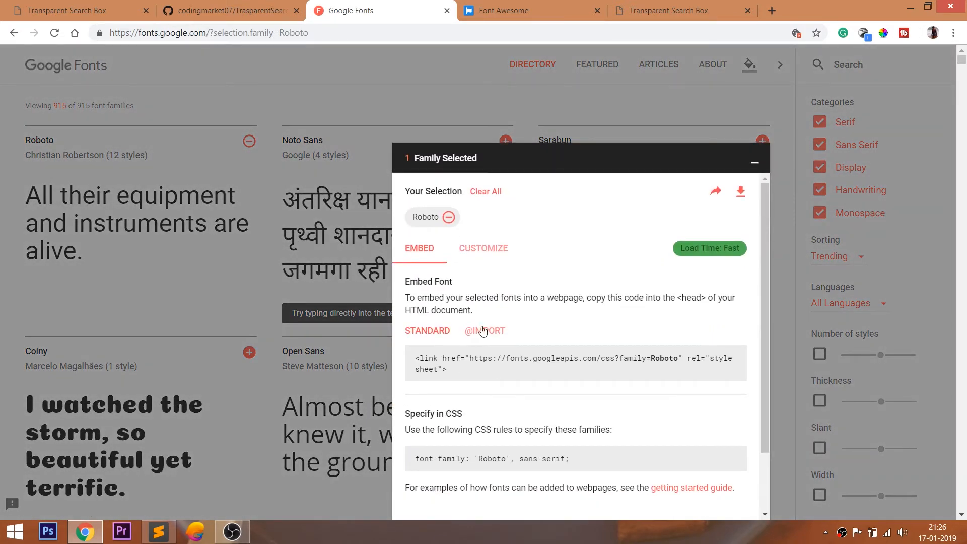
pyautogui.click(484, 330)
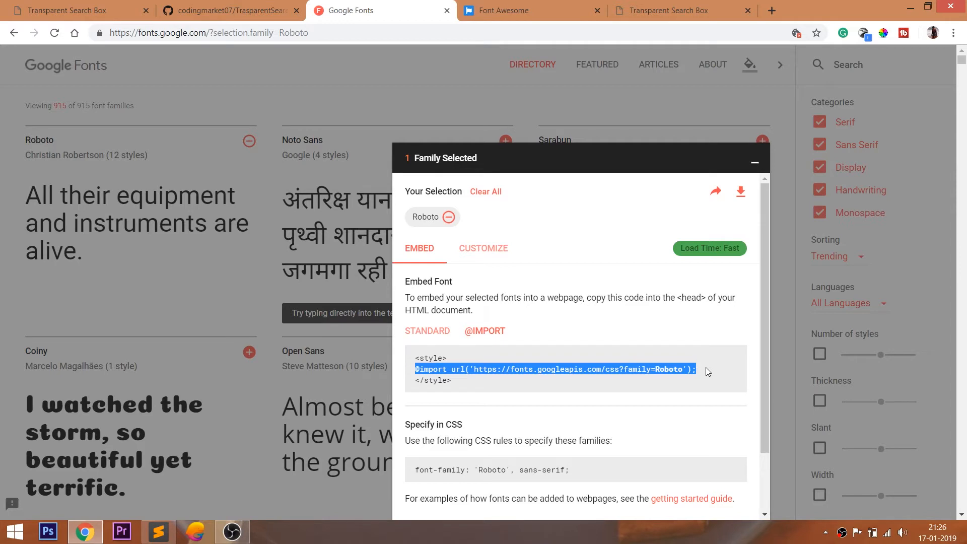
pyautogui.click(157, 531)
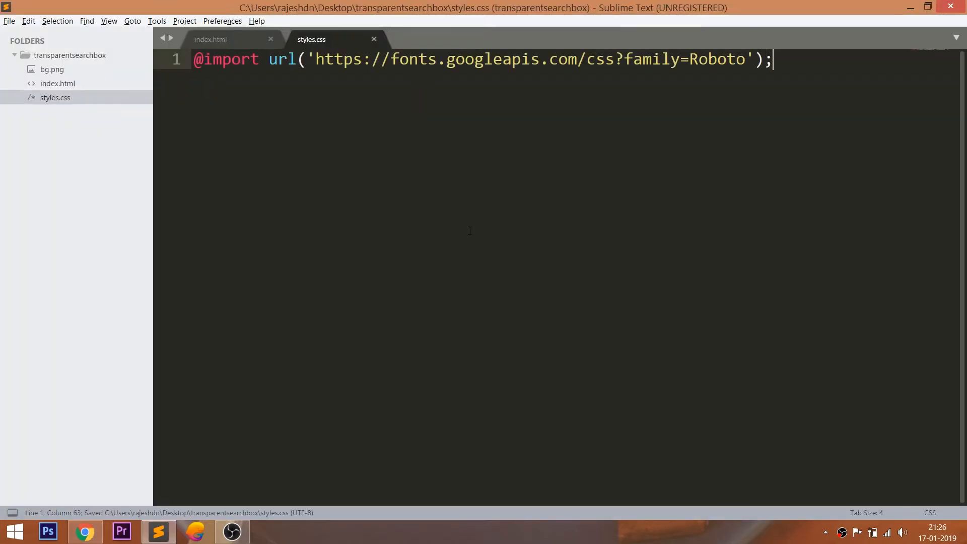
# - Add a * rule with margin 0, padding 0 and font-family 'Roboto', sans-serif
pyautogui.press('Enter')
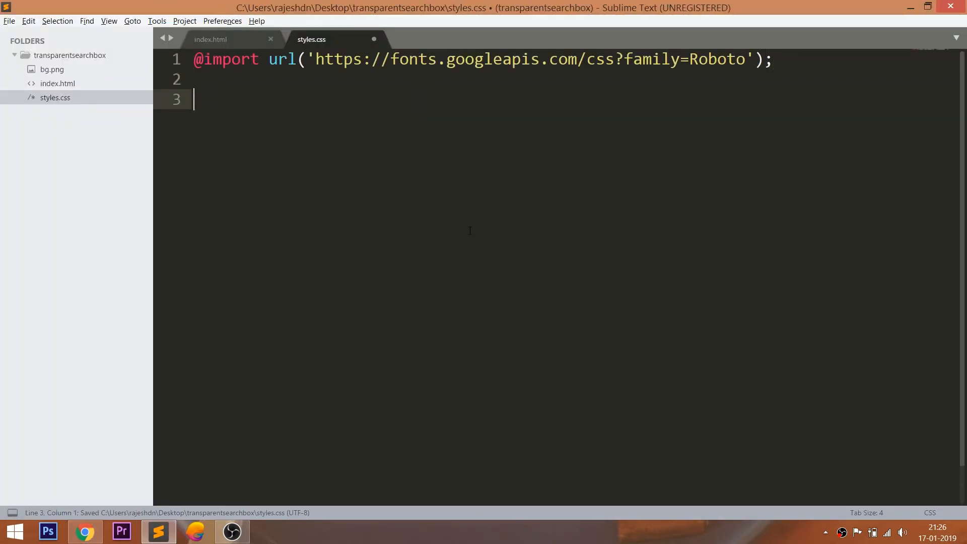
pyautogui.write('*')
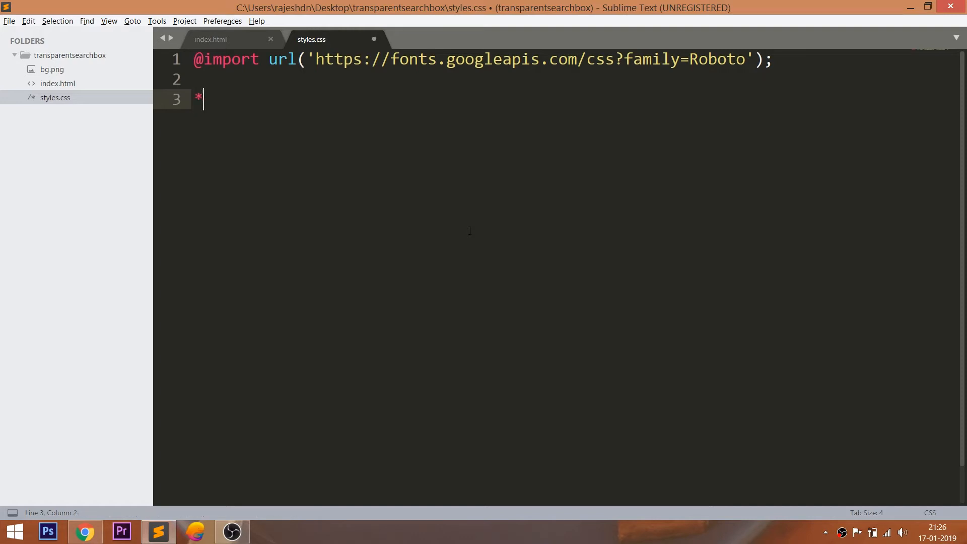
pyautogui.write('{')
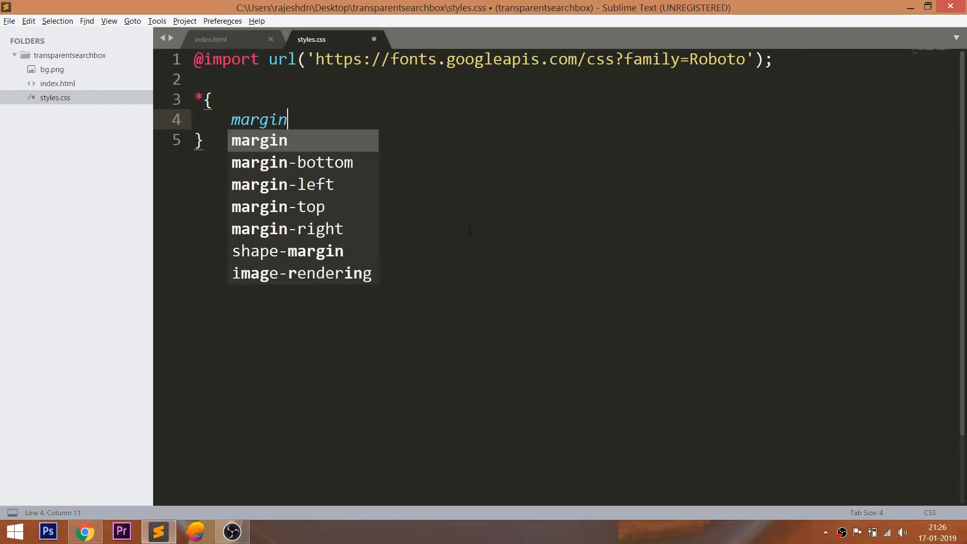
pyautogui.write(': 0;')
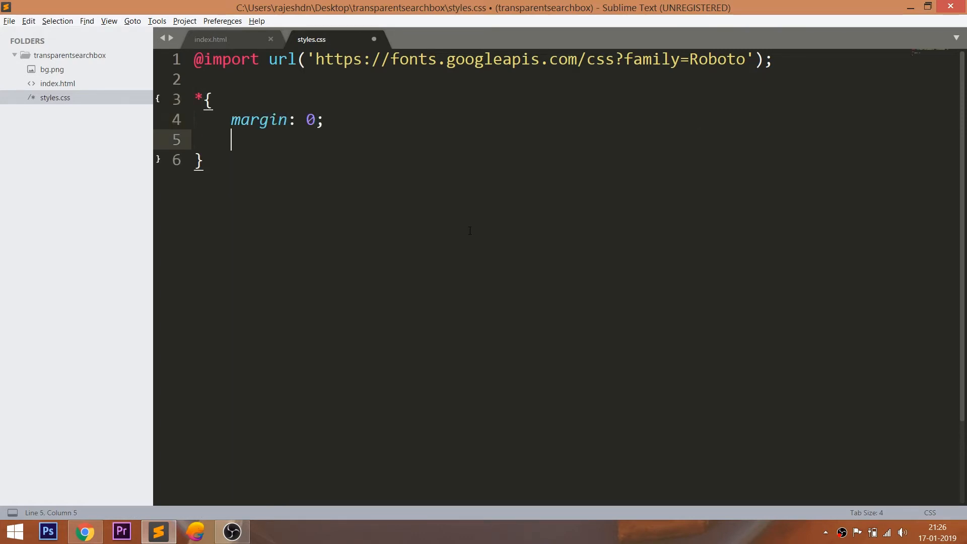
pyautogui.write('padding: 0')
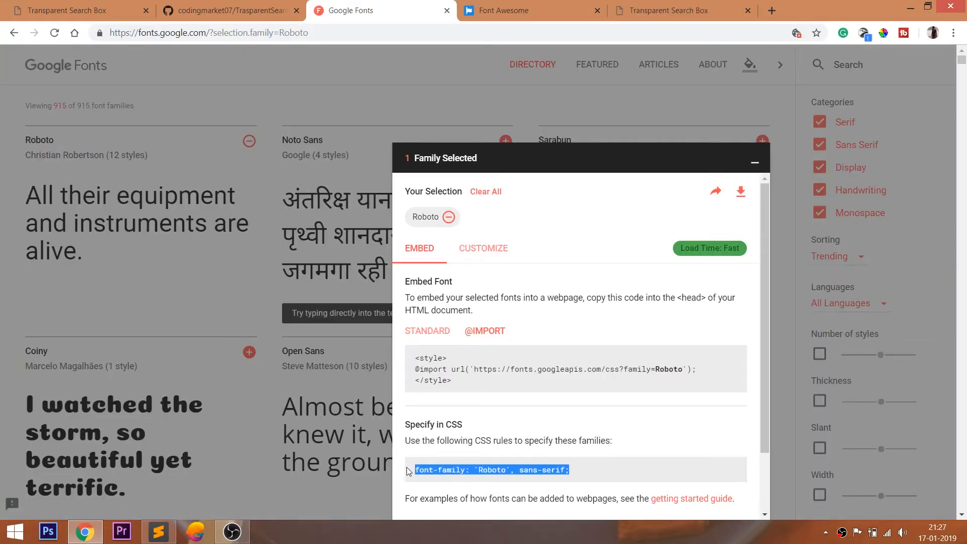
pyautogui.click(158, 530)
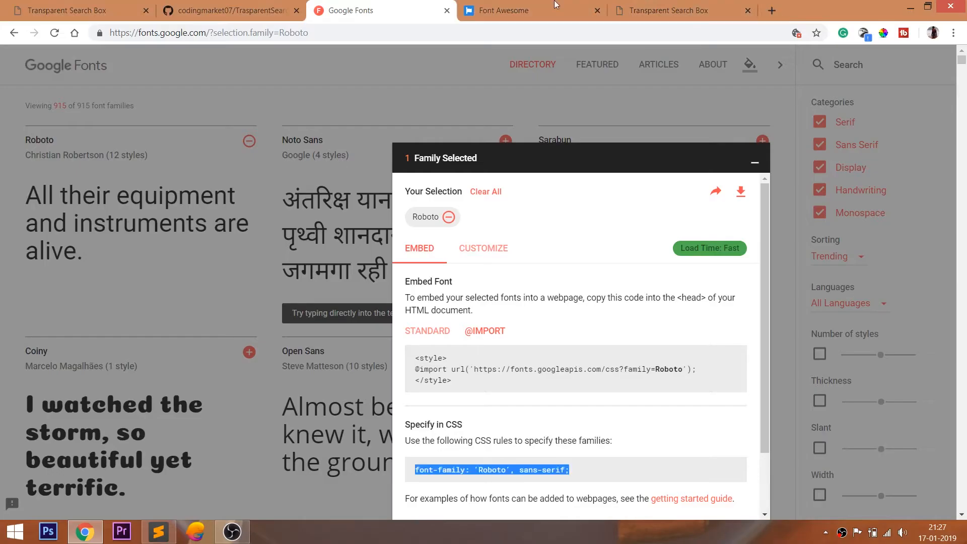
pyautogui.click(158, 532)
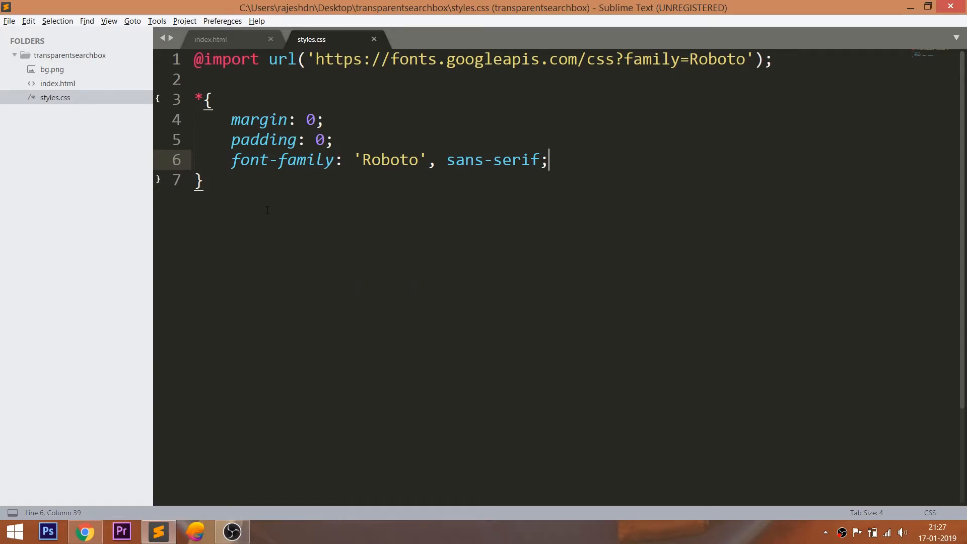
# - Create a .wrapper rule in styles.css with background url("bg.png")
pyautogui.click(211, 39)
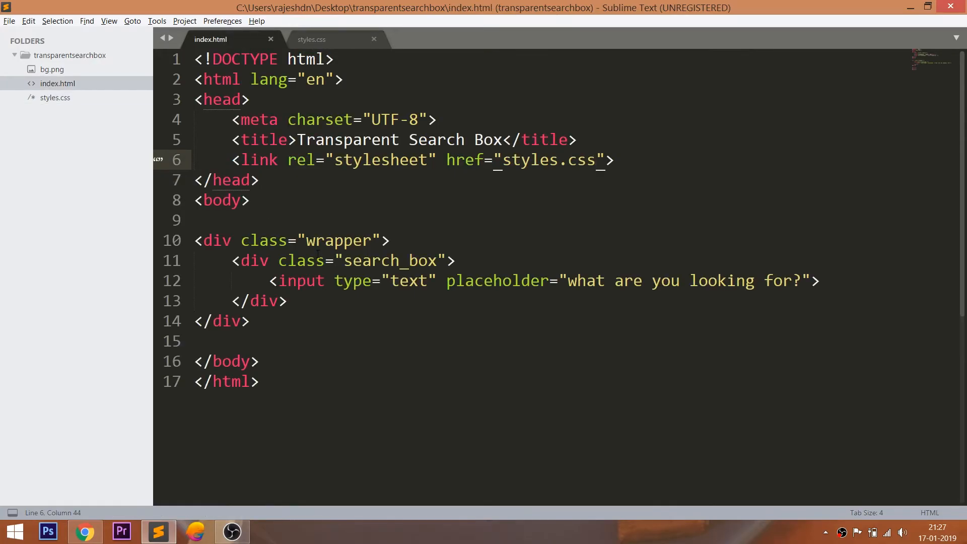
pyautogui.doubleClick(338, 241)
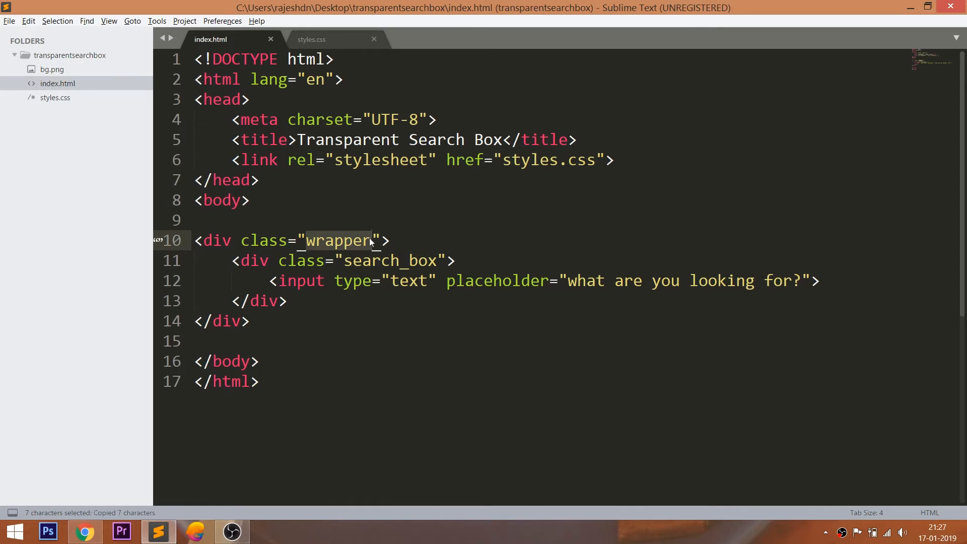
pyautogui.click(311, 39)
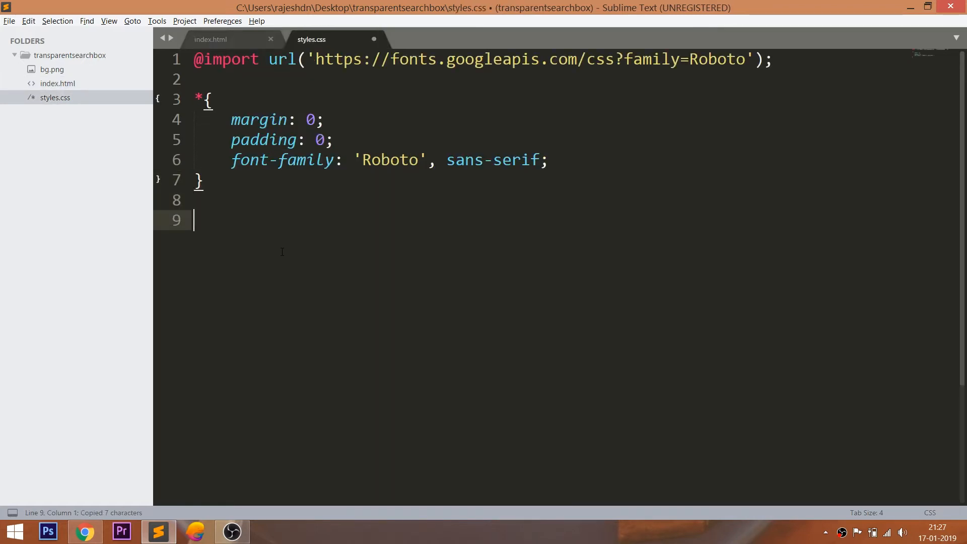
pyautogui.write('.wrapper{')
pyautogui.write('background: url();')
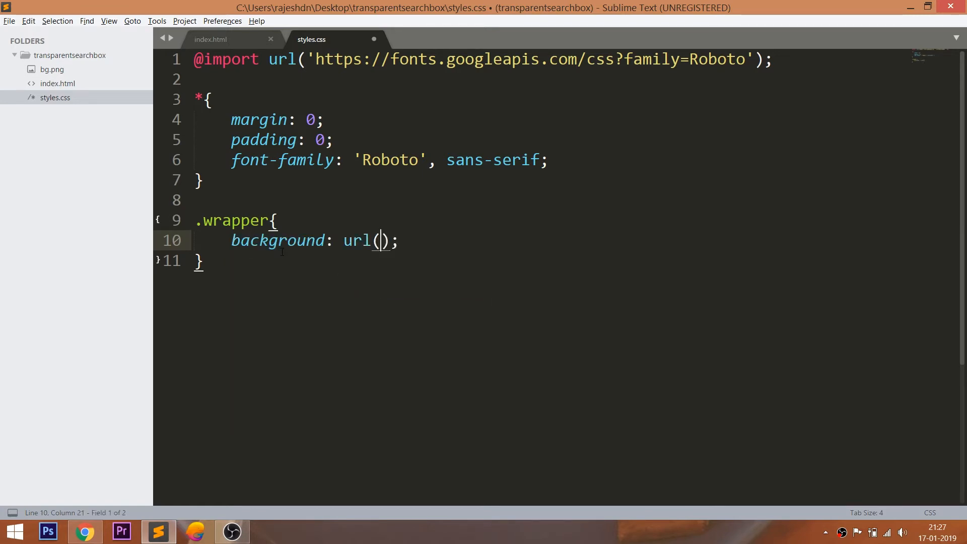
pyautogui.click(52, 69)
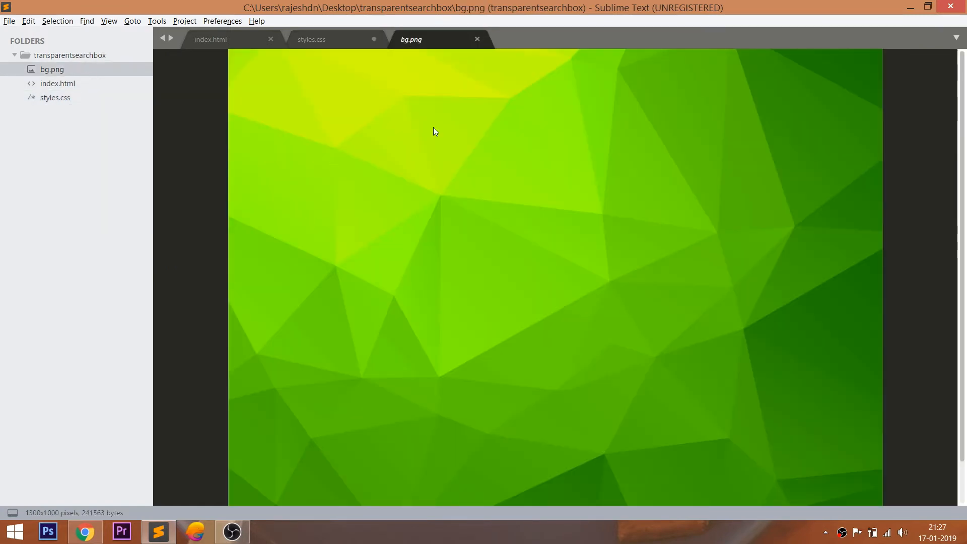
pyautogui.click(311, 38)
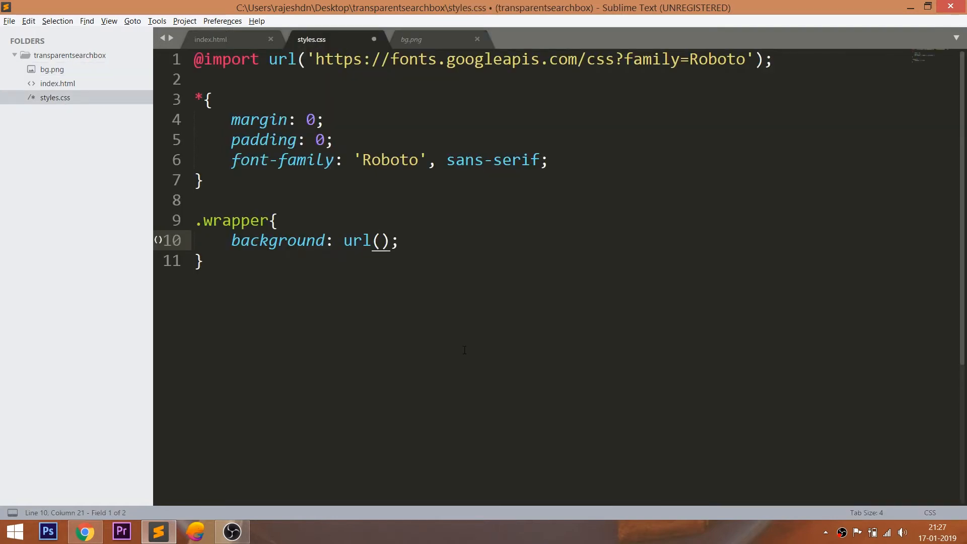
pyautogui.write('"b')
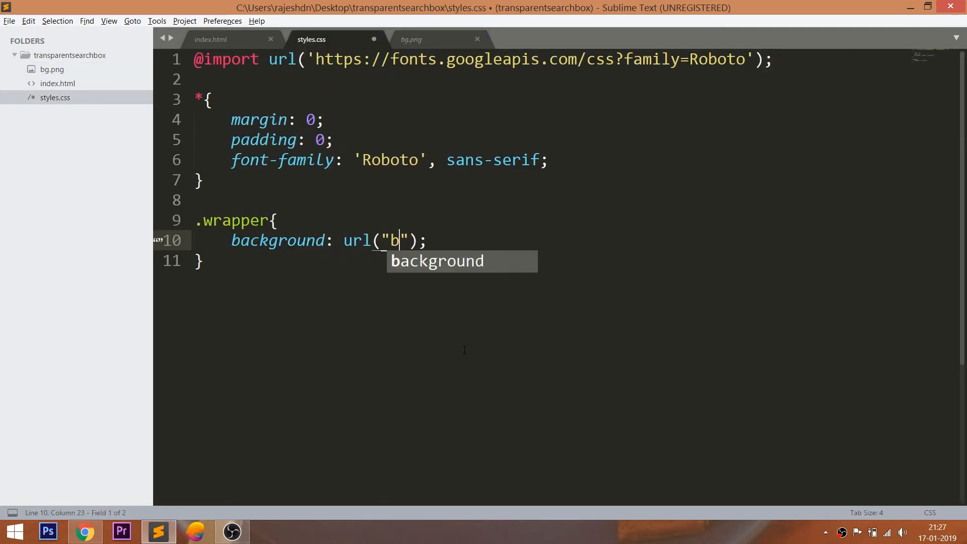
pyautogui.write('g.png')
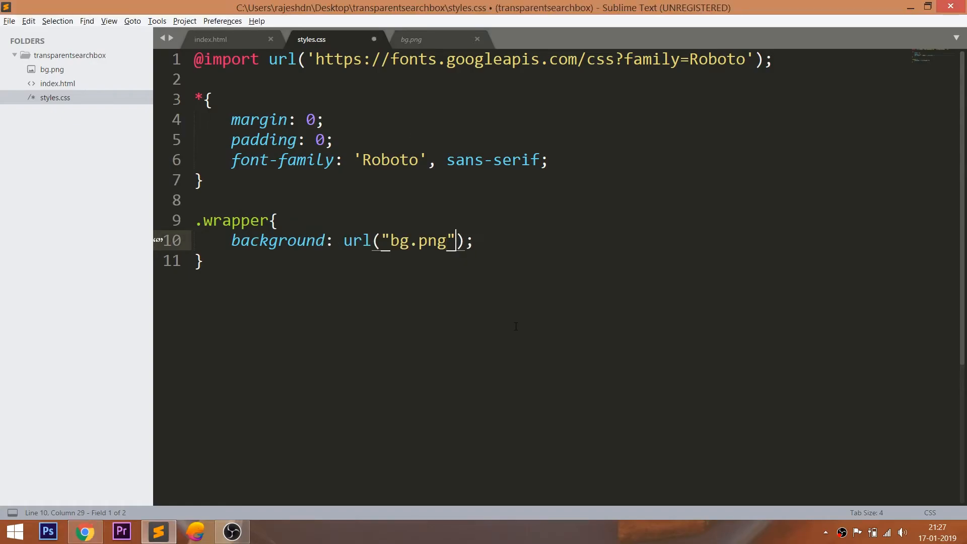
# - Give .wrapper a width of 100% and a height
pyautogui.write('width:')
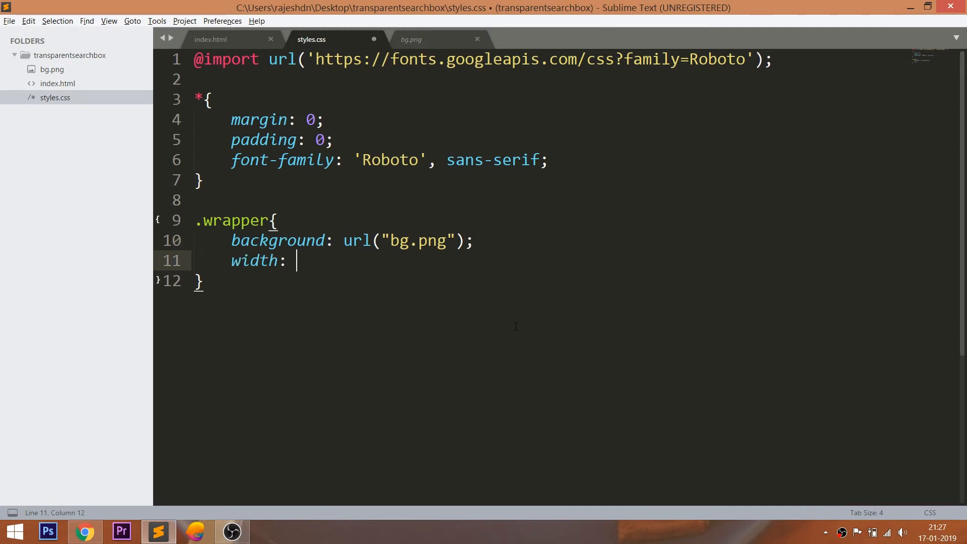
pyautogui.write('100%;')
pyautogui.write('height: 100')
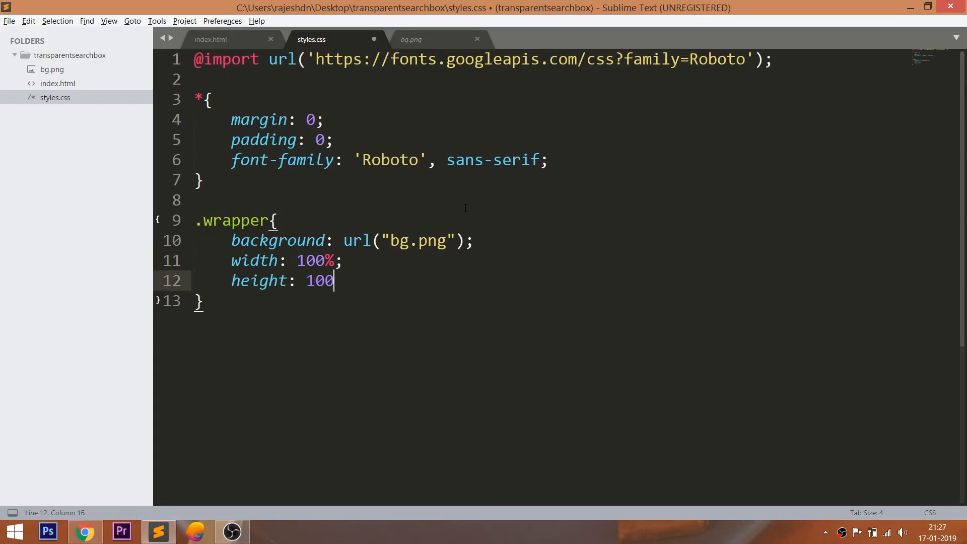
pyautogui.write('%;')
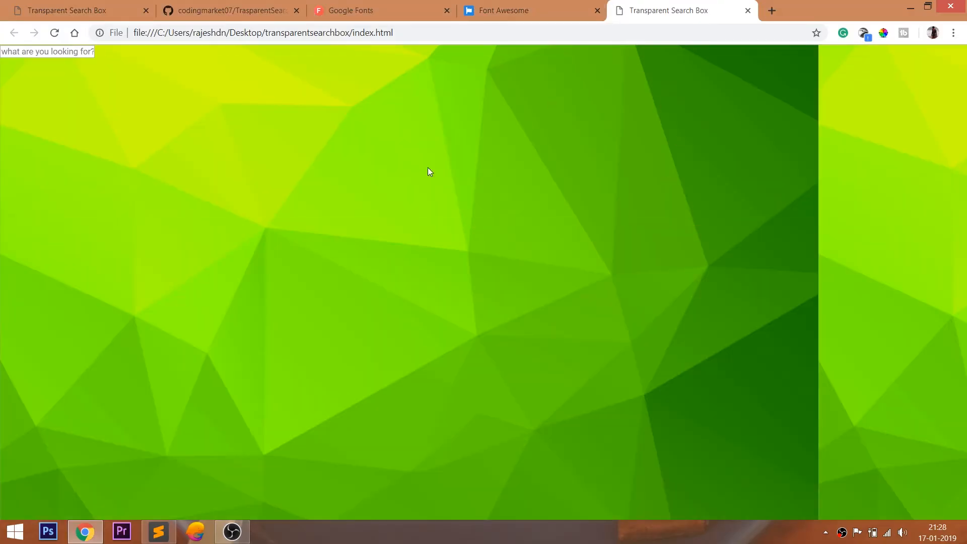
pyautogui.moveTo(428, 181)
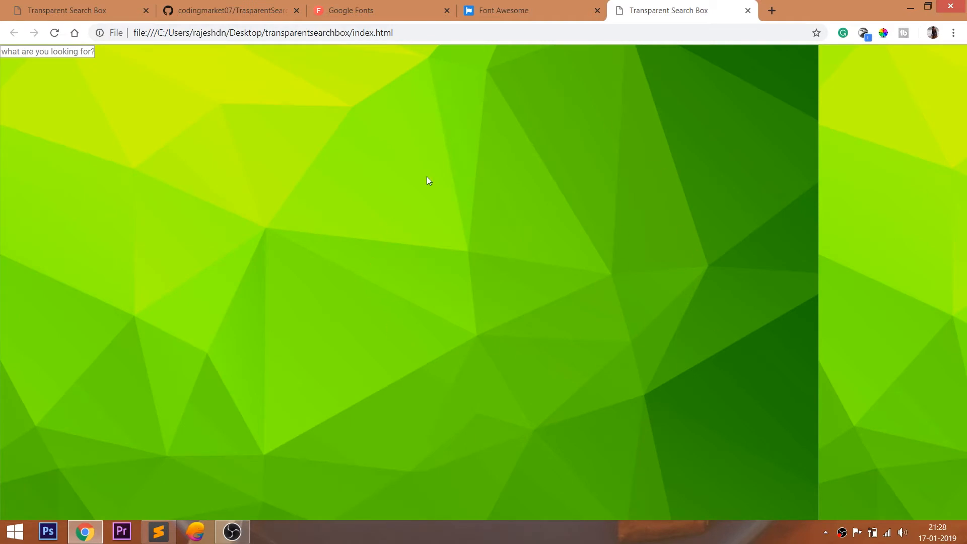
pyautogui.moveTo(918, 153)
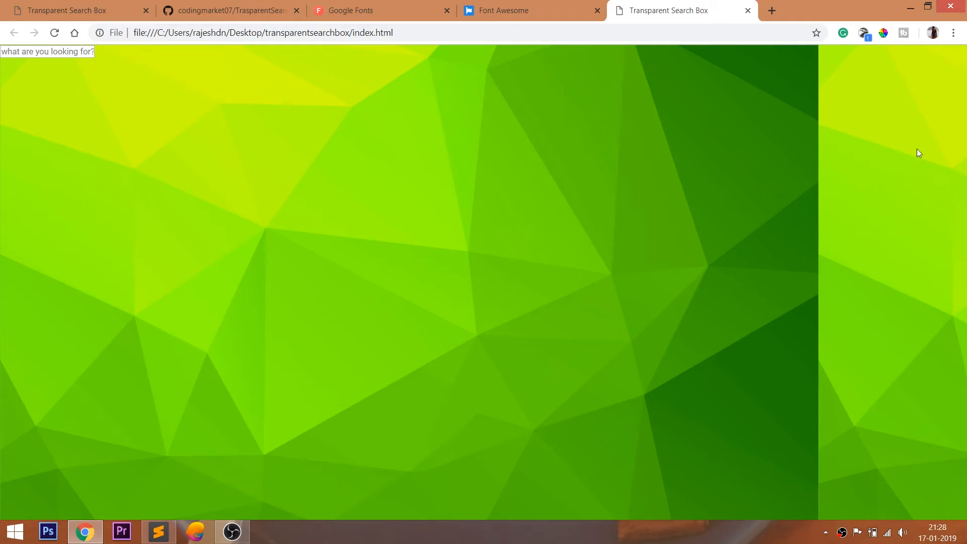
# - Add no-repeat to the .wrapper background and temporarily change its height value
pyautogui.click(158, 531)
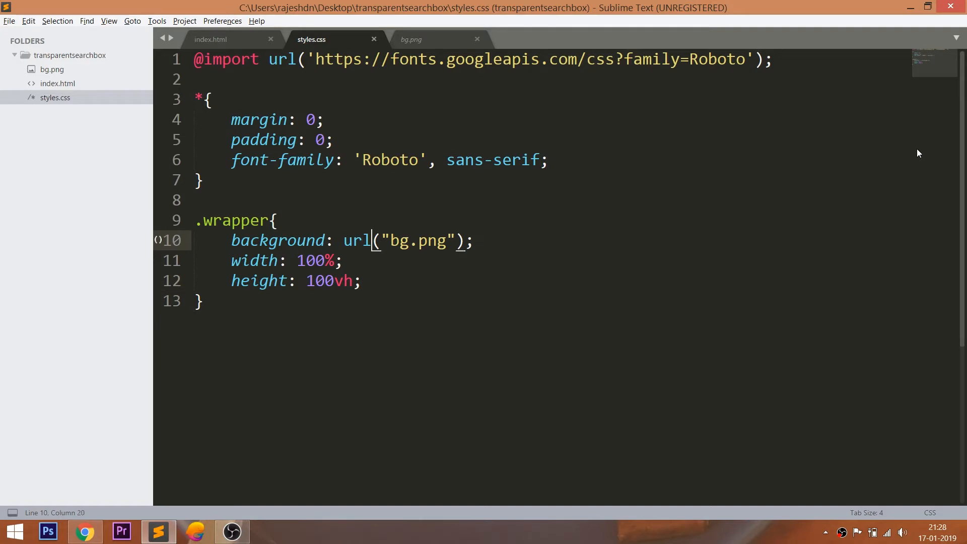
pyautogui.write('m')
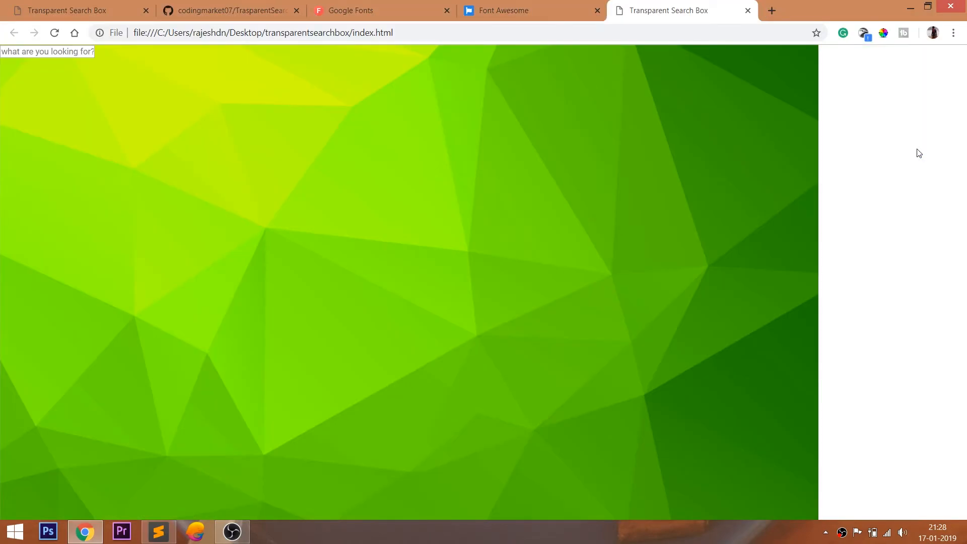
pyautogui.click(157, 531)
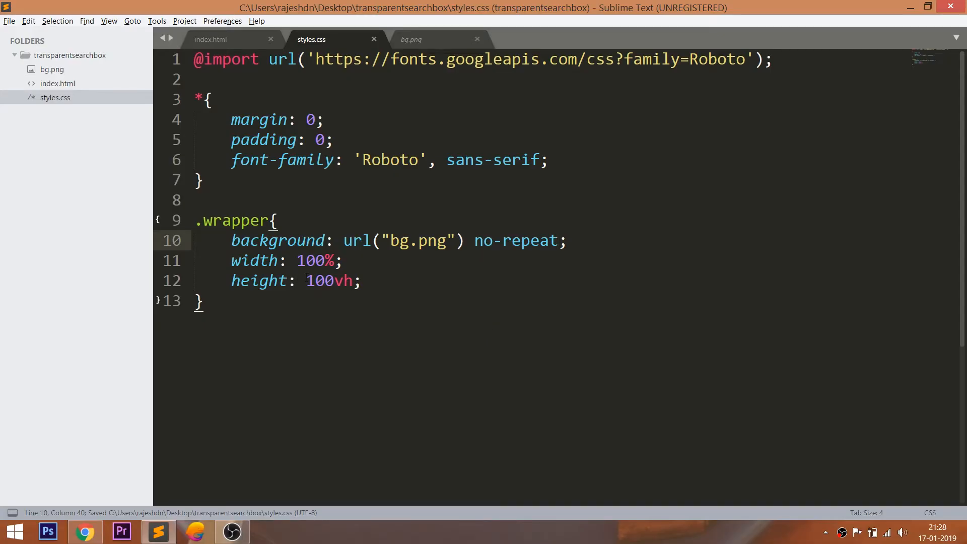
pyautogui.doubleClick(329, 281)
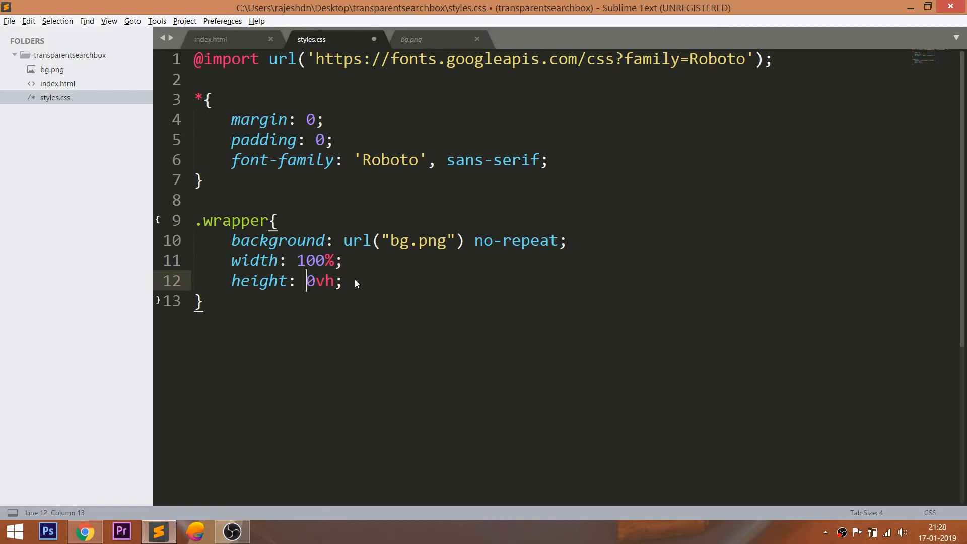
pyautogui.write('5')
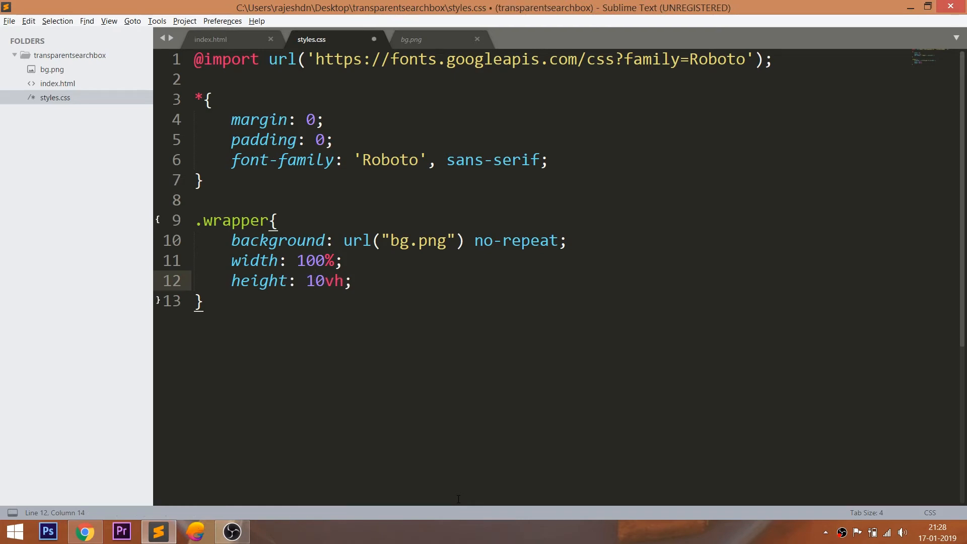
# - Restore .wrapper height to 100vh and move top center into the background shorthand
pyautogui.click(84, 531)
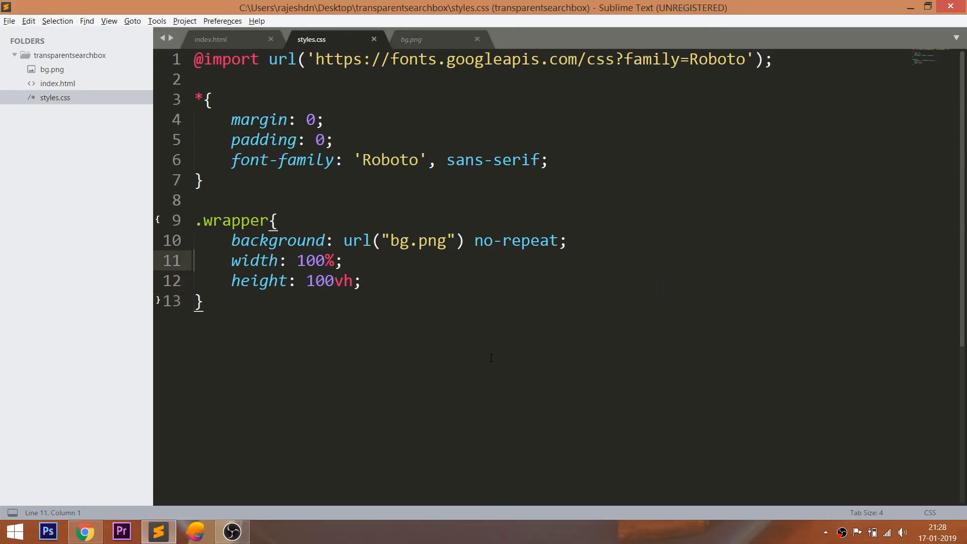
pyautogui.write('background-position:')
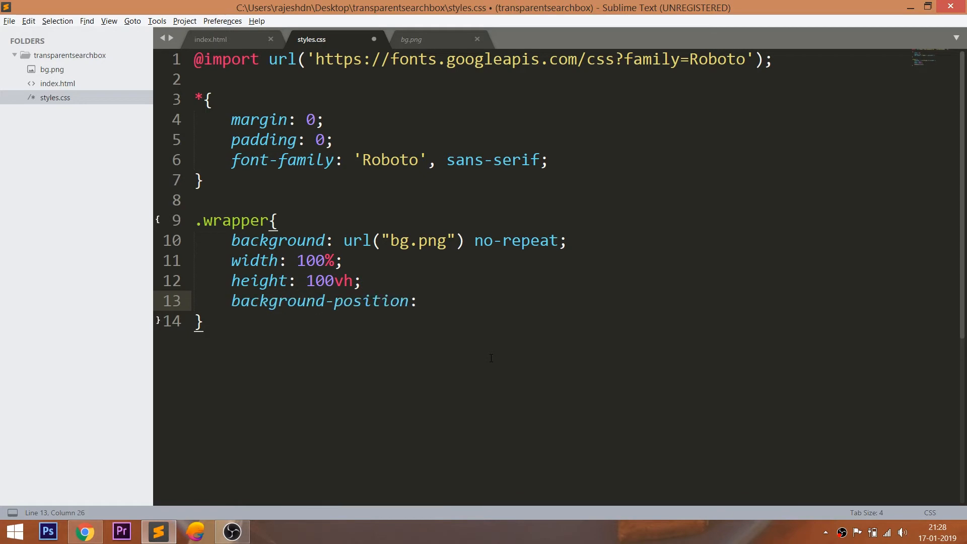
pyautogui.write('top center;')
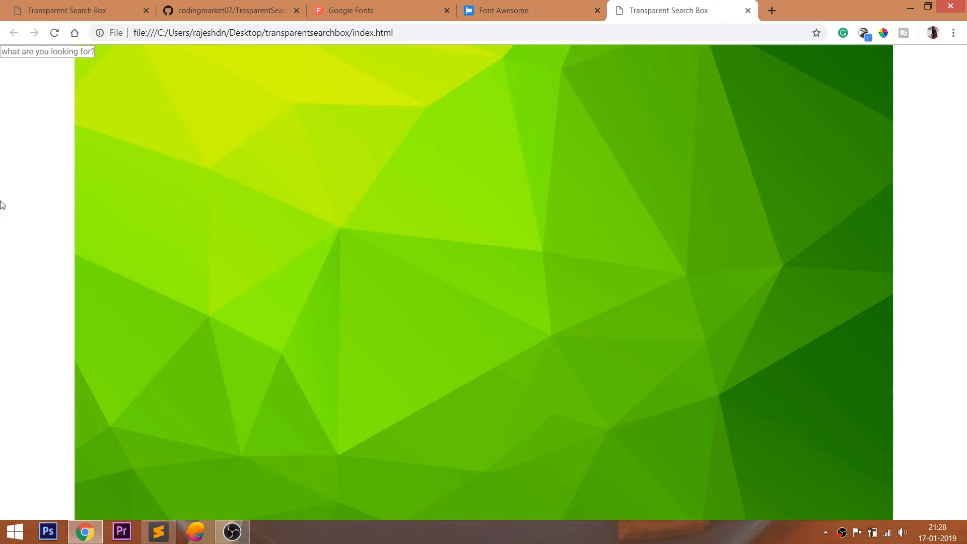
pyautogui.click(158, 530)
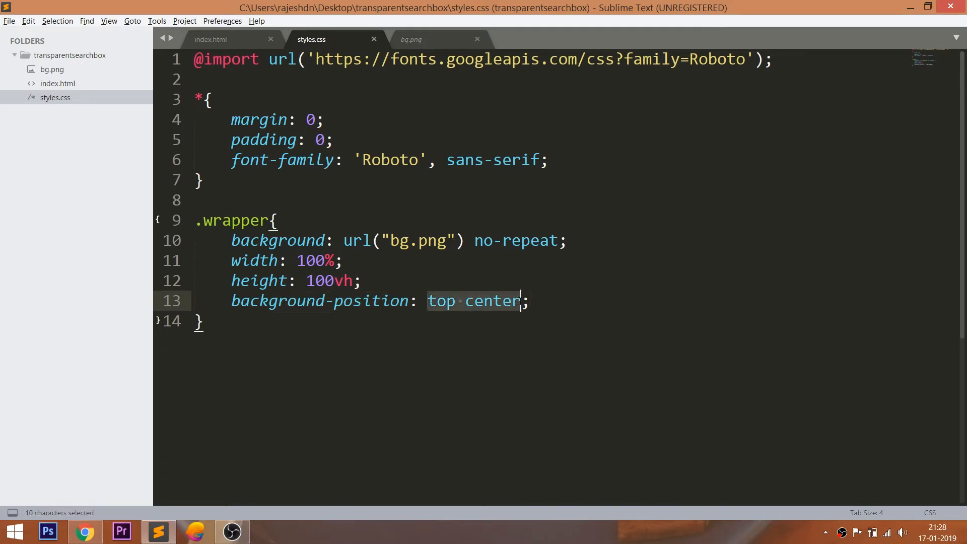
pyautogui.press('ctrl+x')
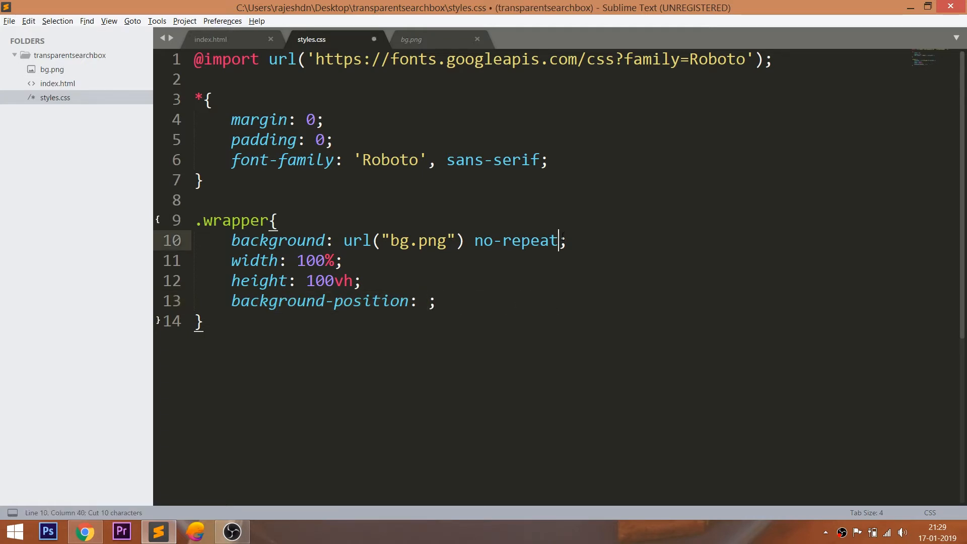
pyautogui.write('top center')
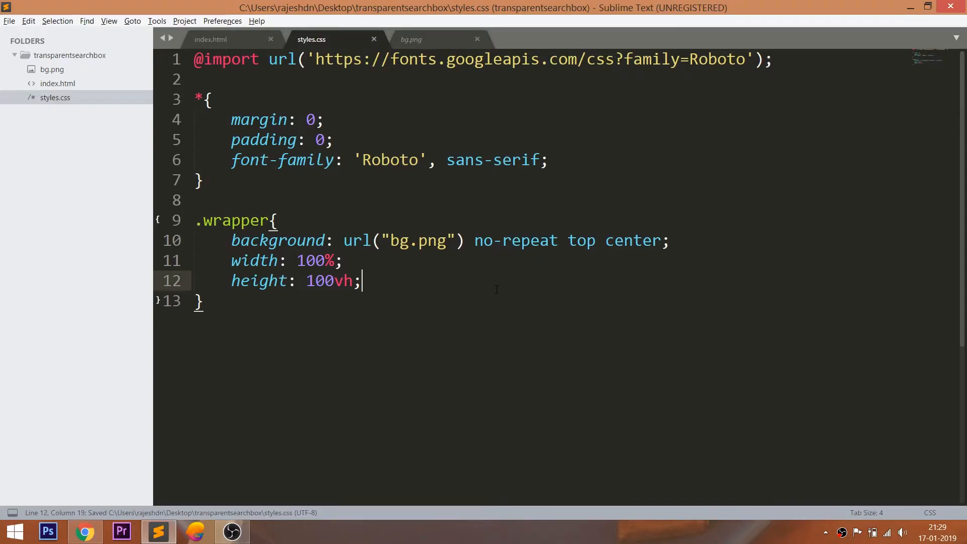
# - Complete background-size: cover on .wrapper, check the wrapper class, and add display: flex
pyautogui.write('ba')
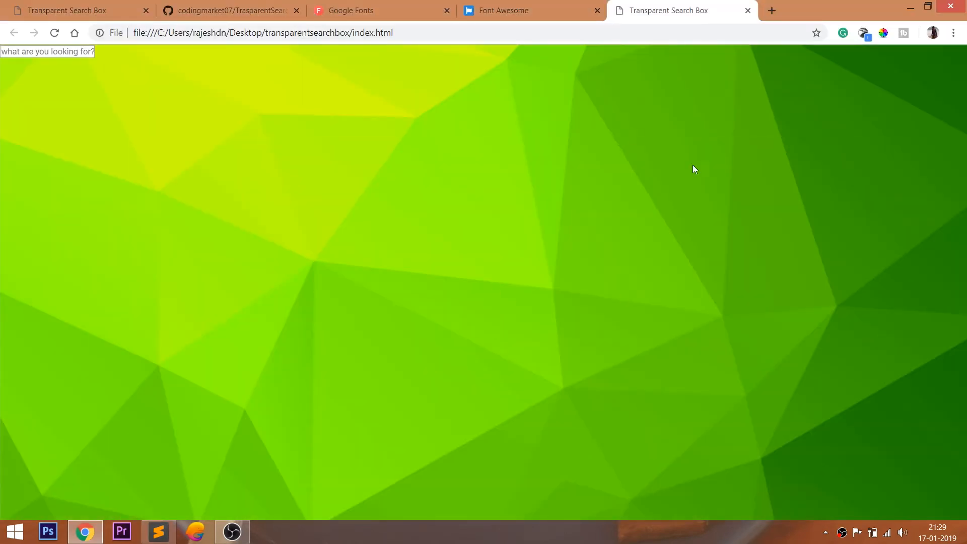
pyautogui.click(158, 531)
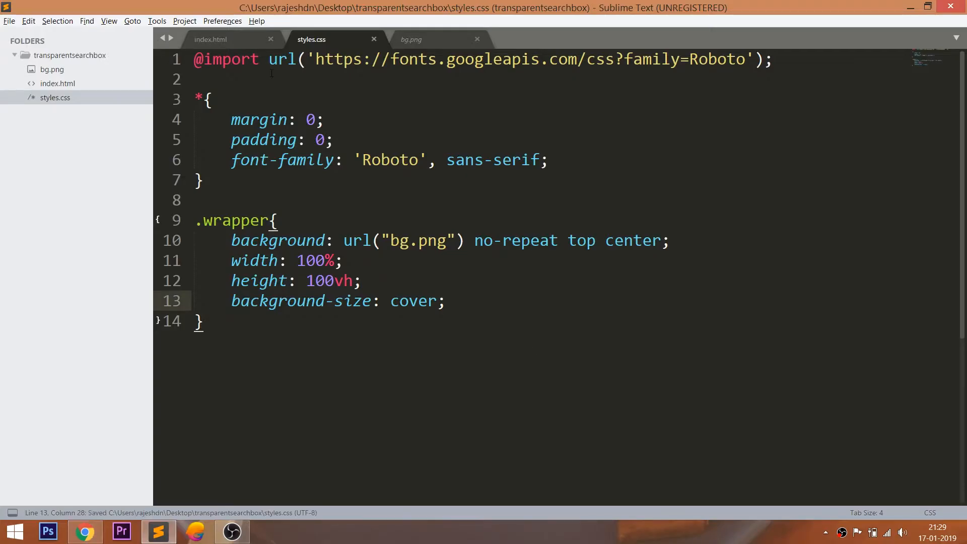
pyautogui.click(211, 39)
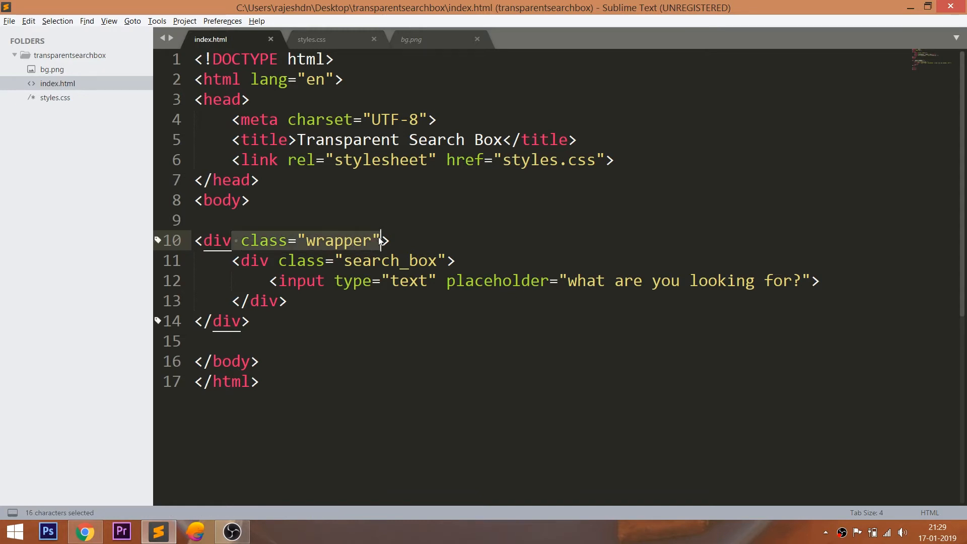
pyautogui.click(311, 39)
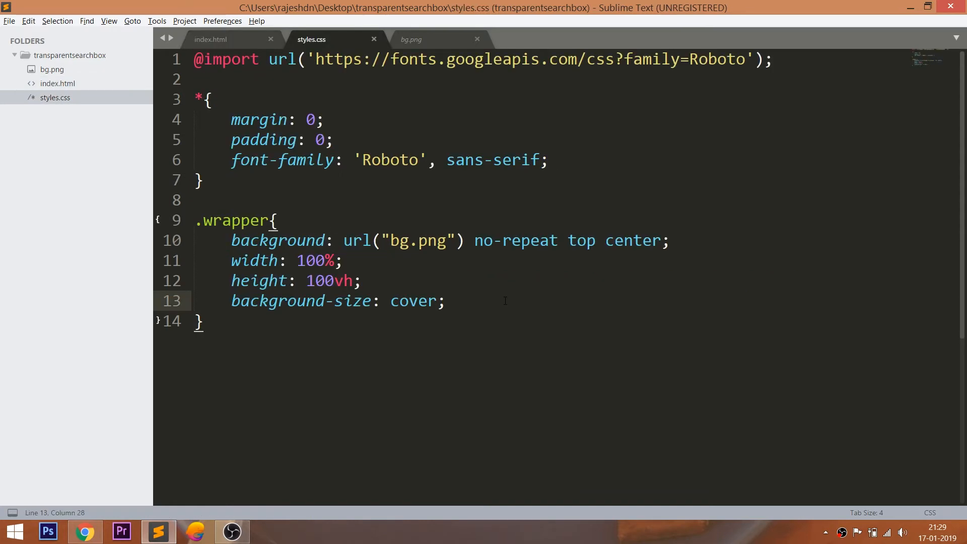
pyautogui.write('display: fl')
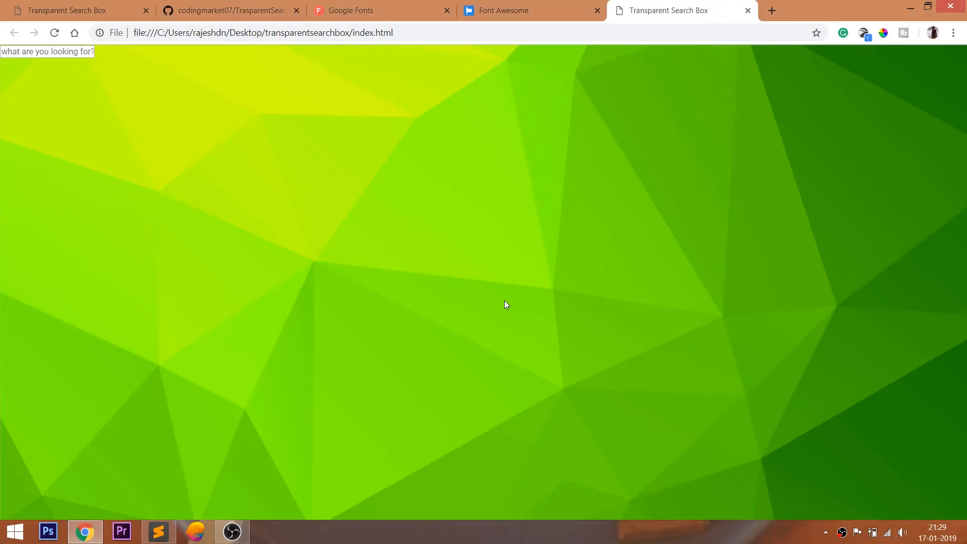
# - Add justify-content: center and align-items: center to .wrapper, previewing the centred input in Chrome
pyautogui.click(158, 531)
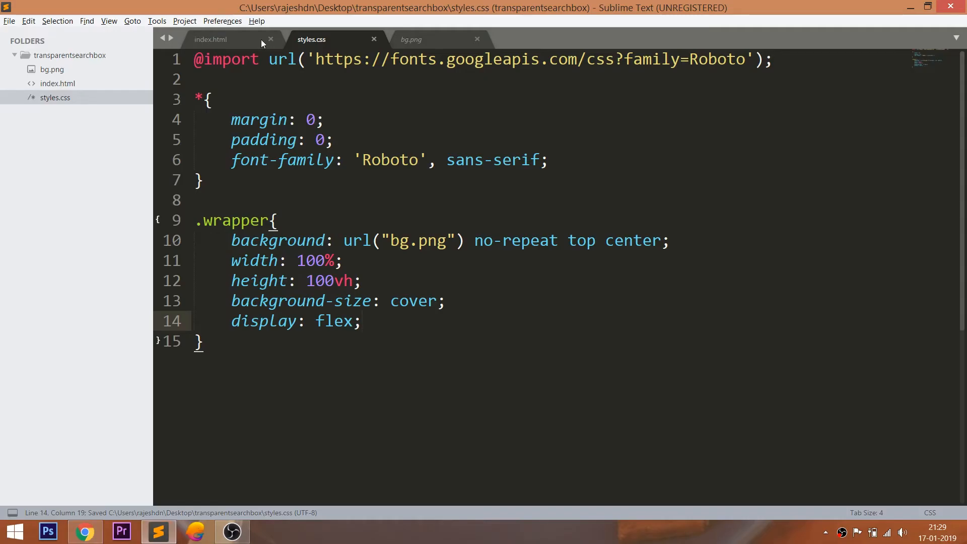
pyautogui.click(211, 39)
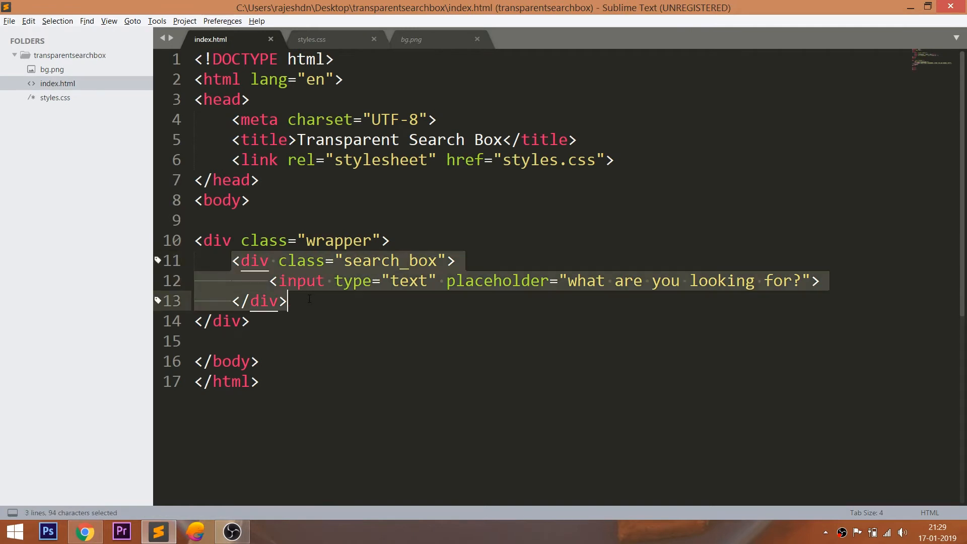
pyautogui.click(310, 39)
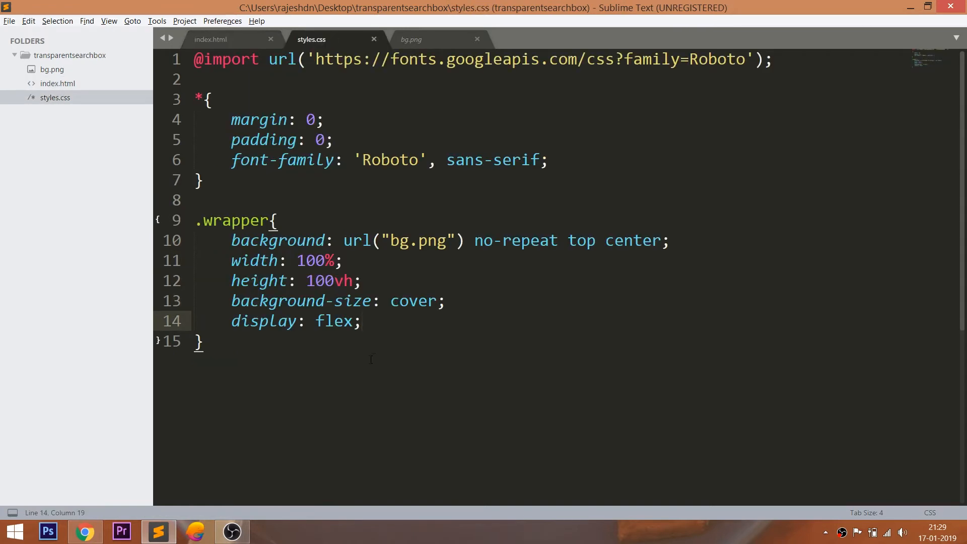
pyautogui.write('j')
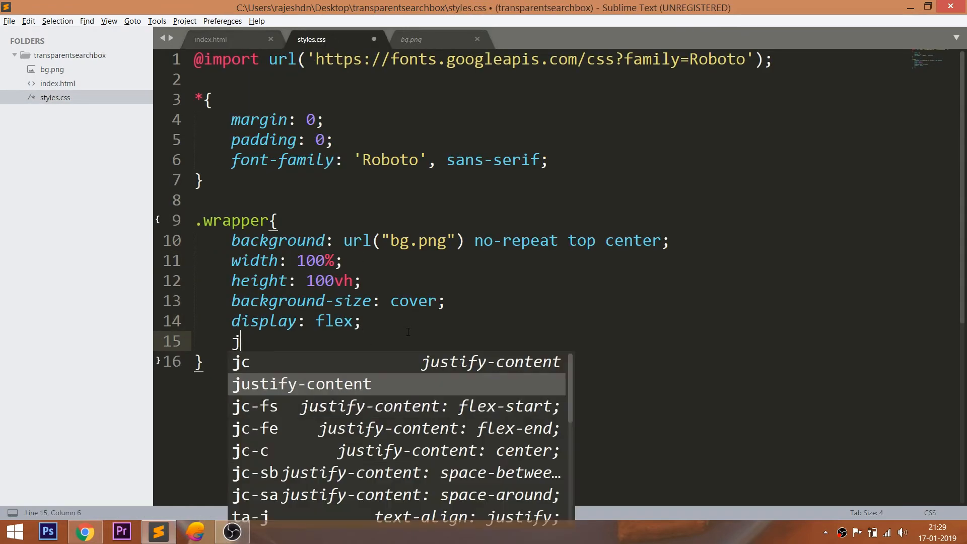
pyautogui.press('tab')
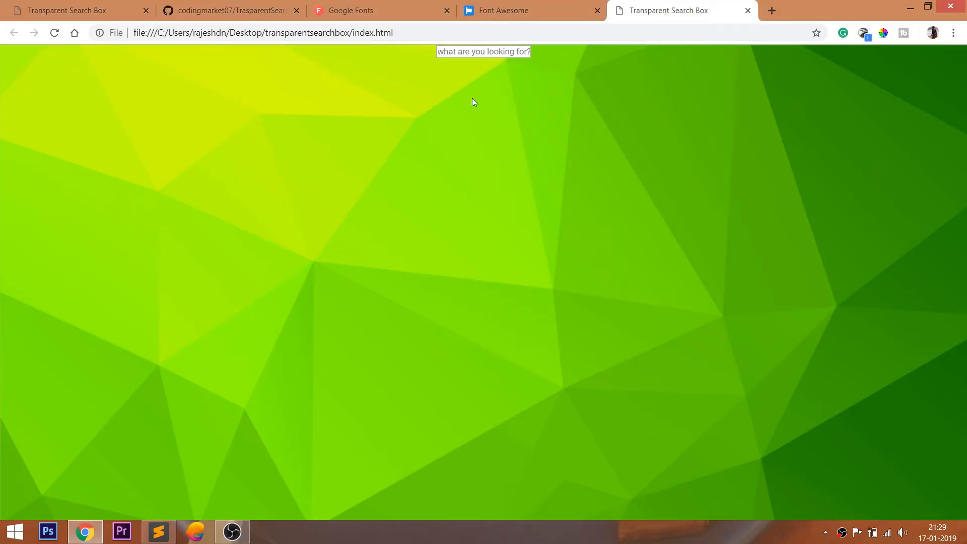
pyautogui.click(159, 531)
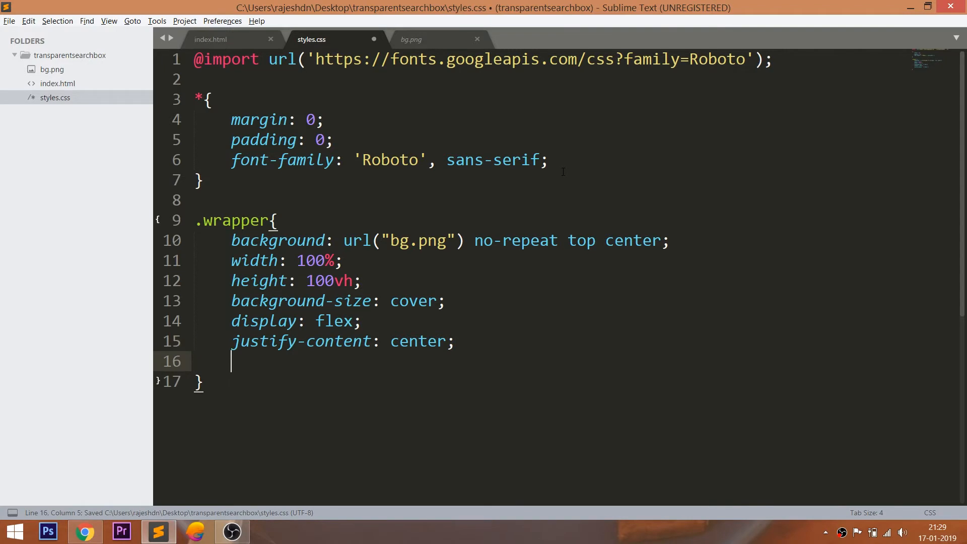
pyautogui.write('align-items:')
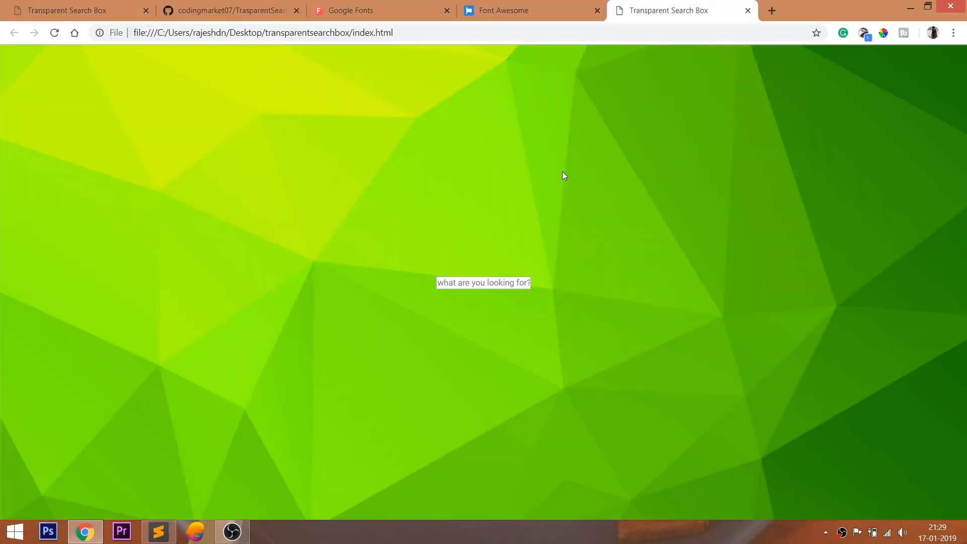
pyautogui.moveTo(475, 408)
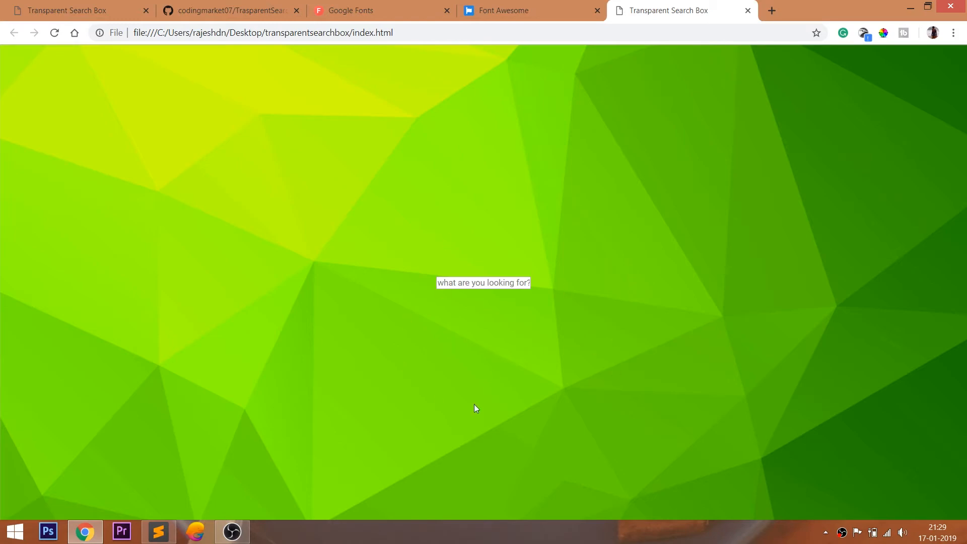
pyautogui.click(159, 531)
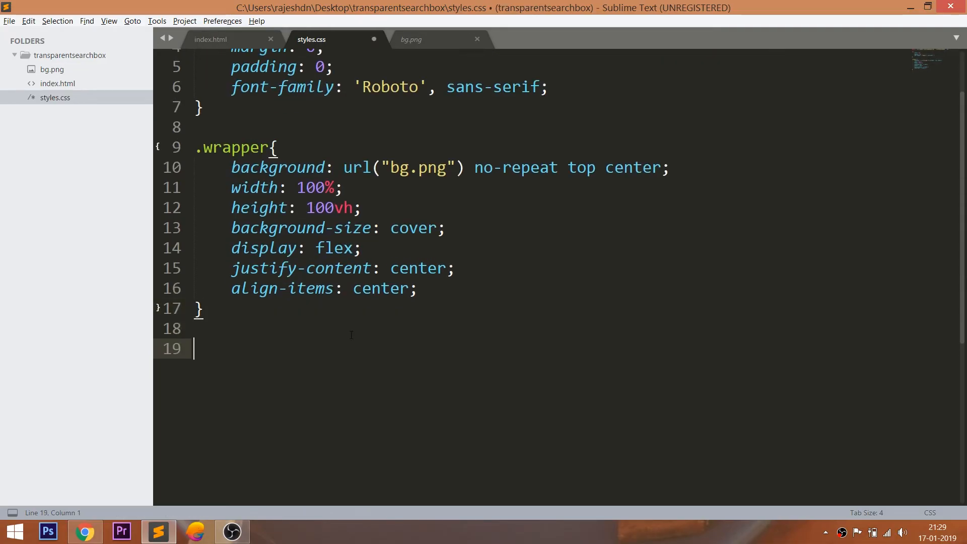
# - Write a .search_box rule with width: 50% and position: relative, confirming the class name in index.html
pyautogui.write('.')
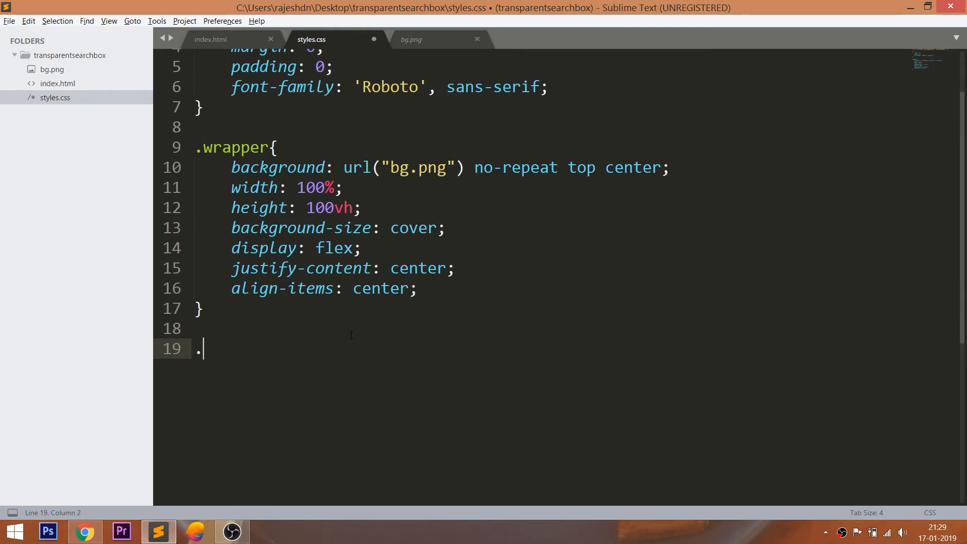
pyautogui.write('search')
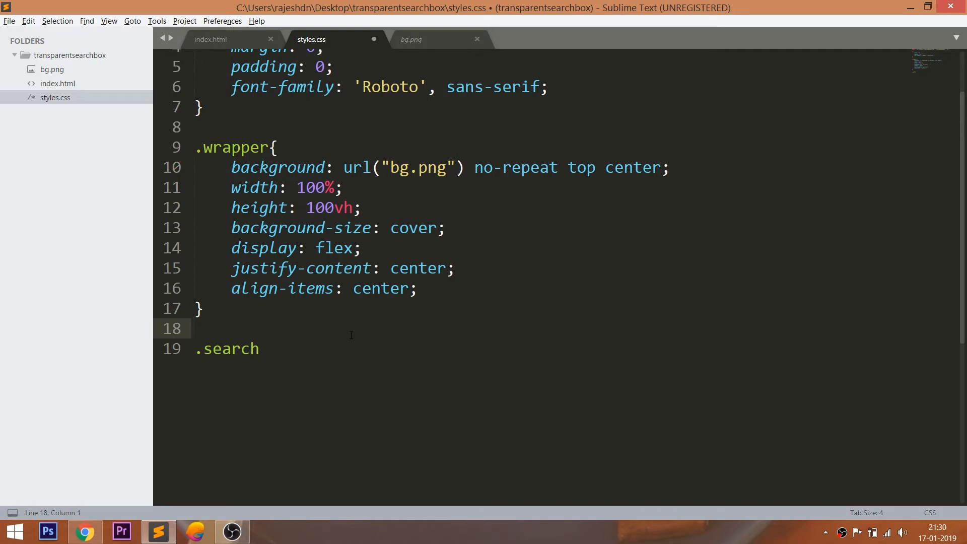
pyautogui.write('_box')
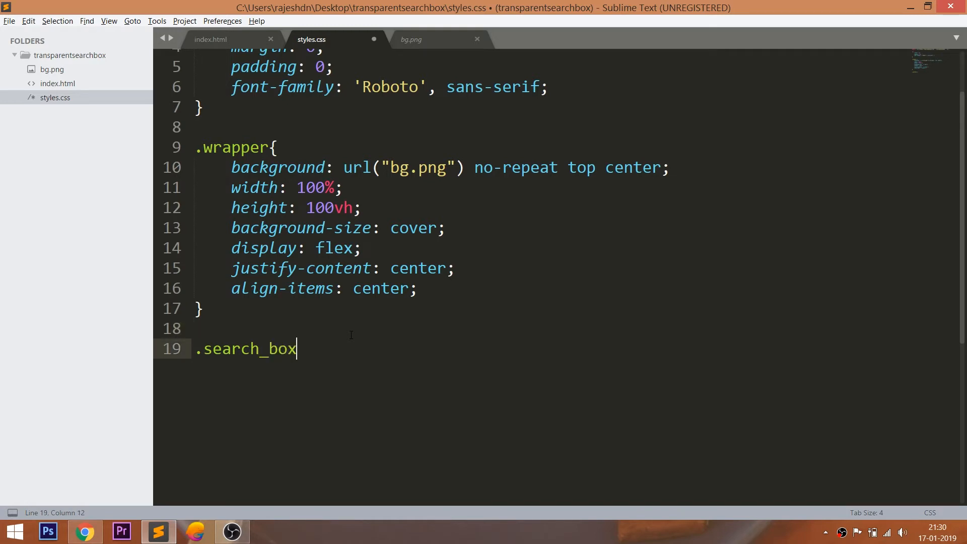
pyautogui.click(211, 39)
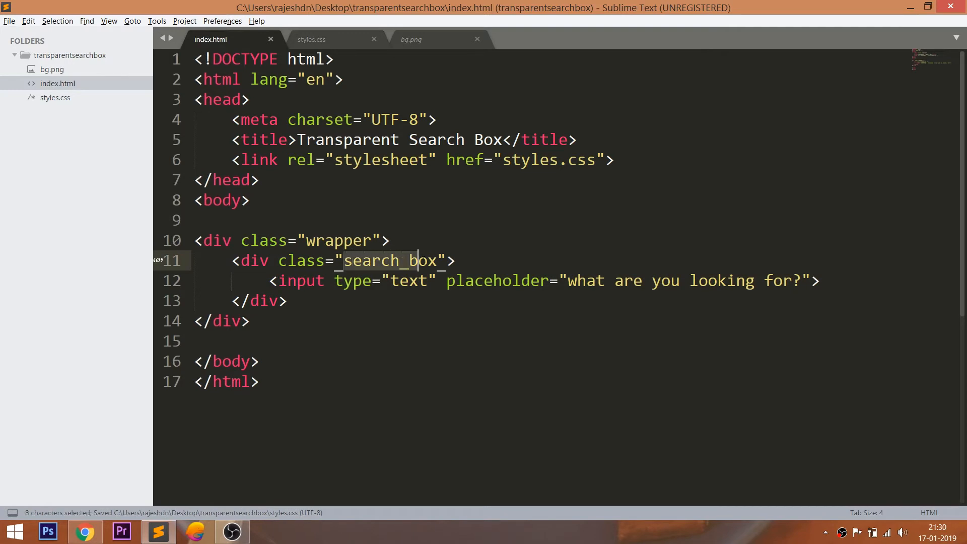
pyautogui.click(310, 38)
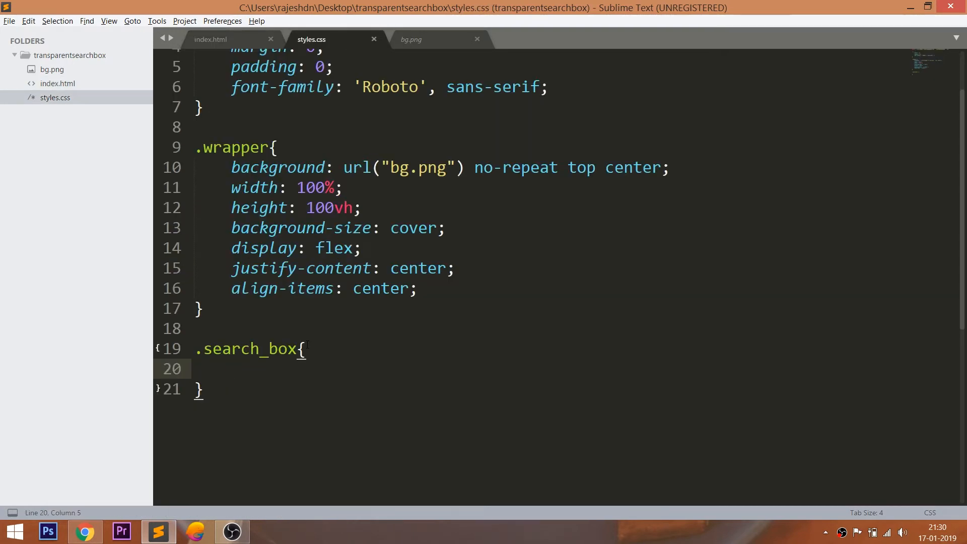
pyautogui.write('width:')
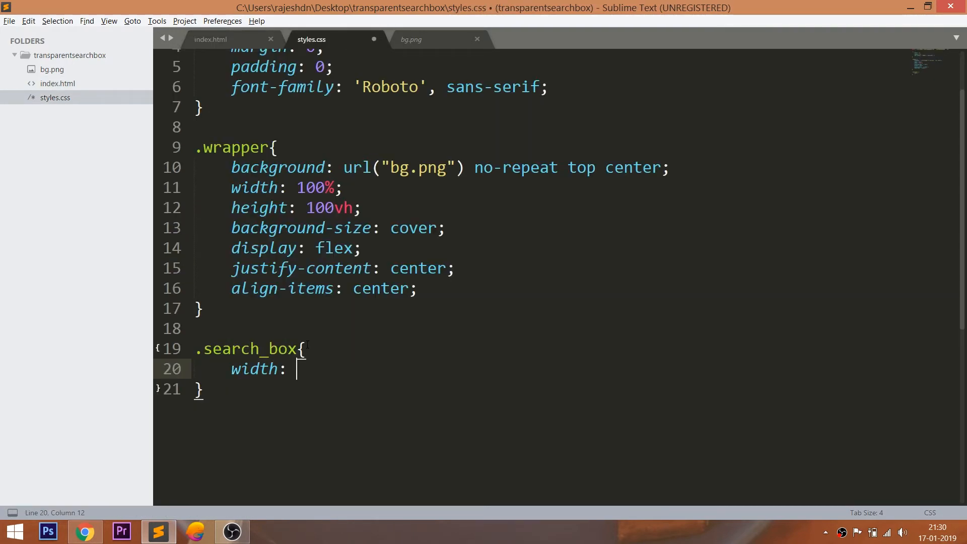
pyautogui.write('50%;')
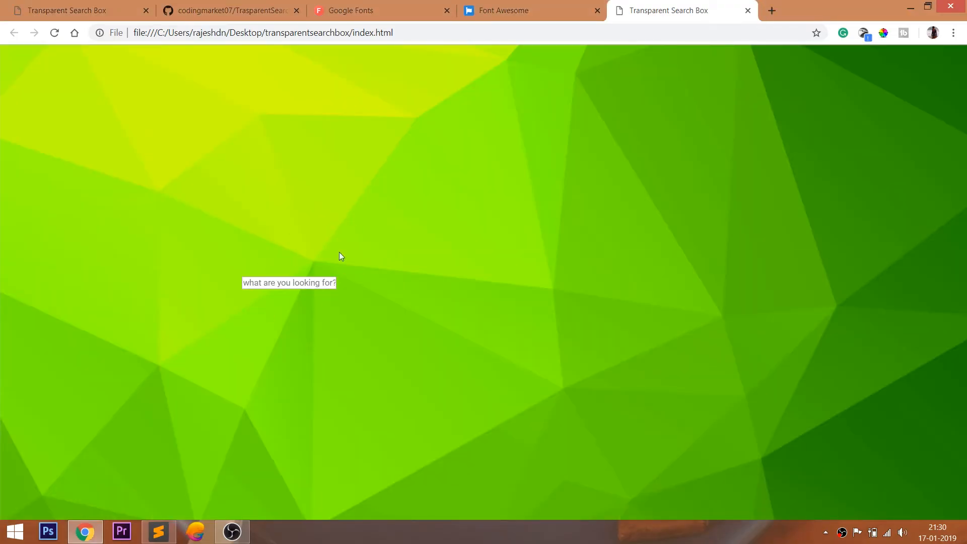
pyautogui.click(157, 530)
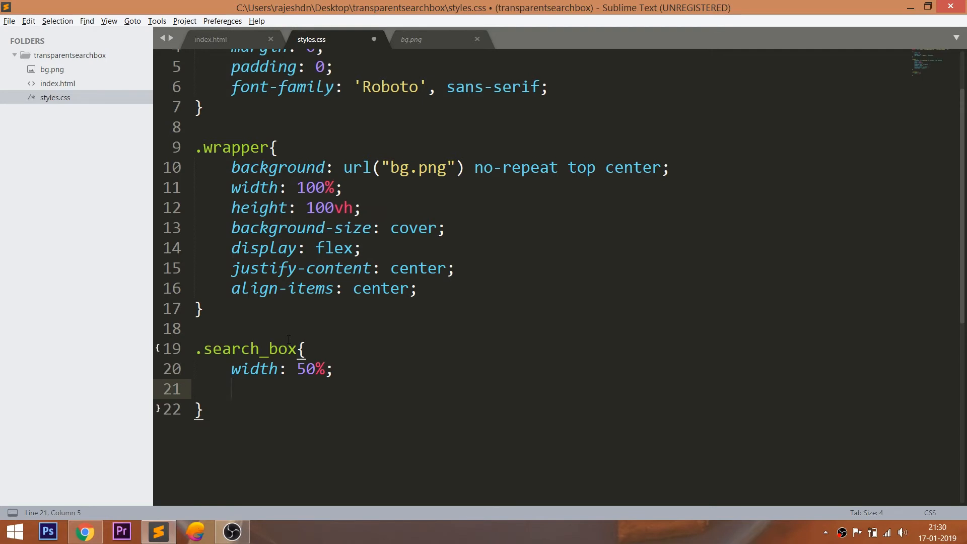
pyautogui.write('position: relative;')
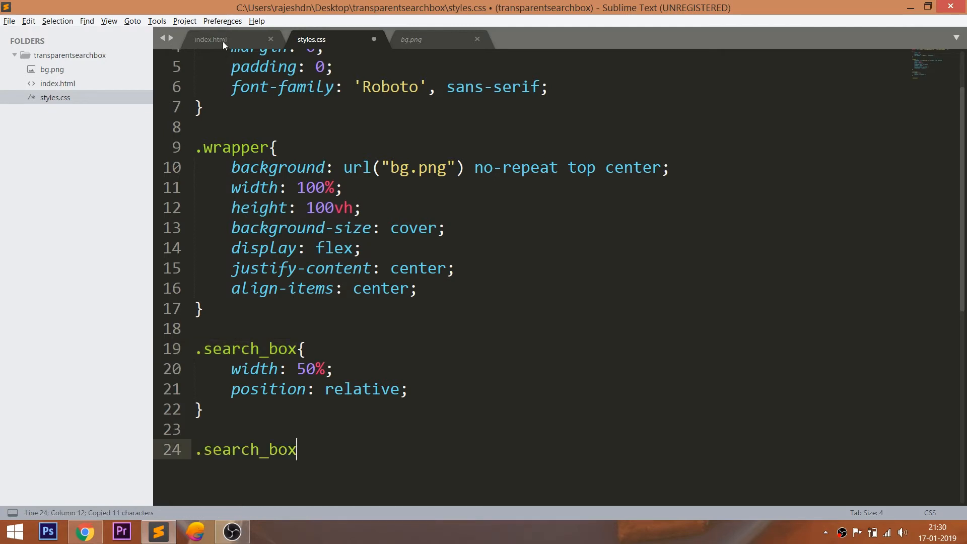
# - Start a .search_box input[type="text"] rule after checking the input's type in index.html
pyautogui.click(210, 39)
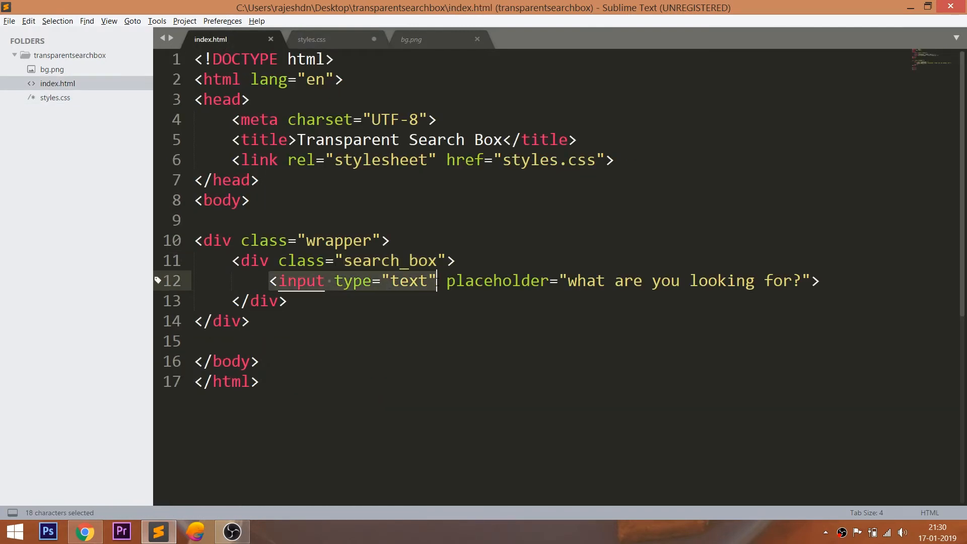
pyautogui.click(311, 39)
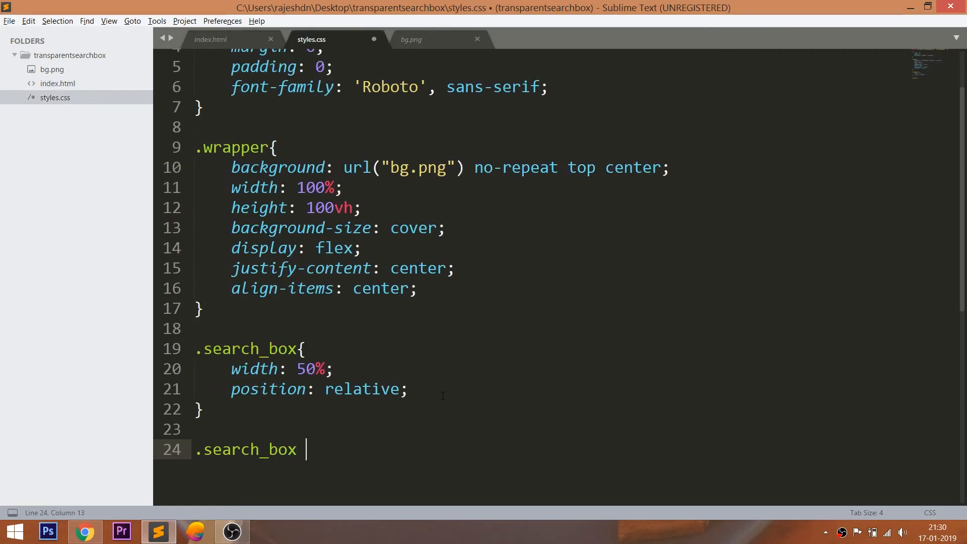
pyautogui.write('input')
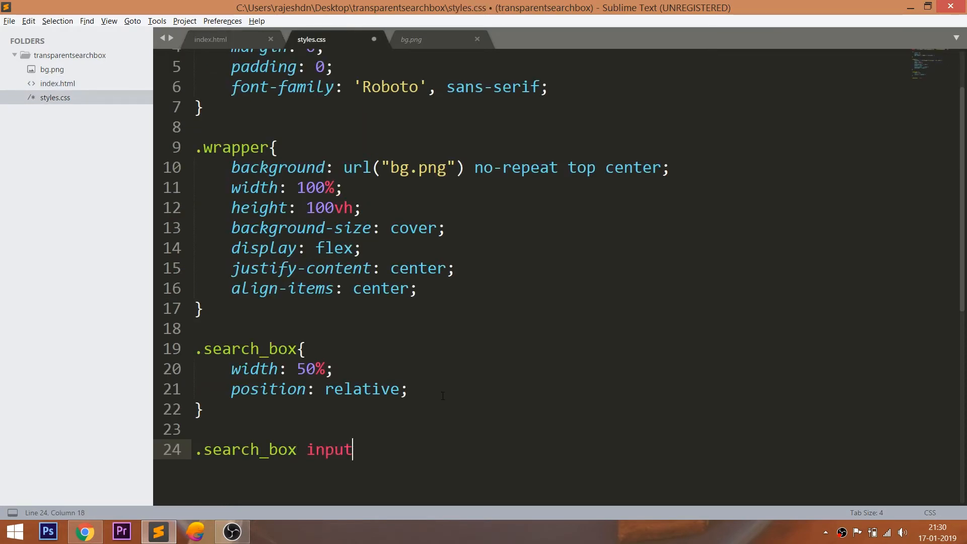
pyautogui.write('[type]')
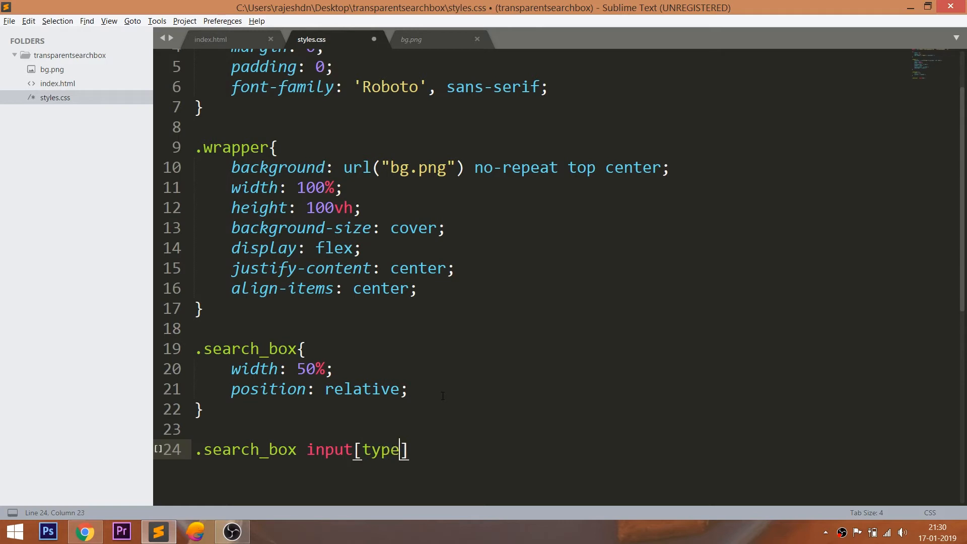
pyautogui.write('="text"')
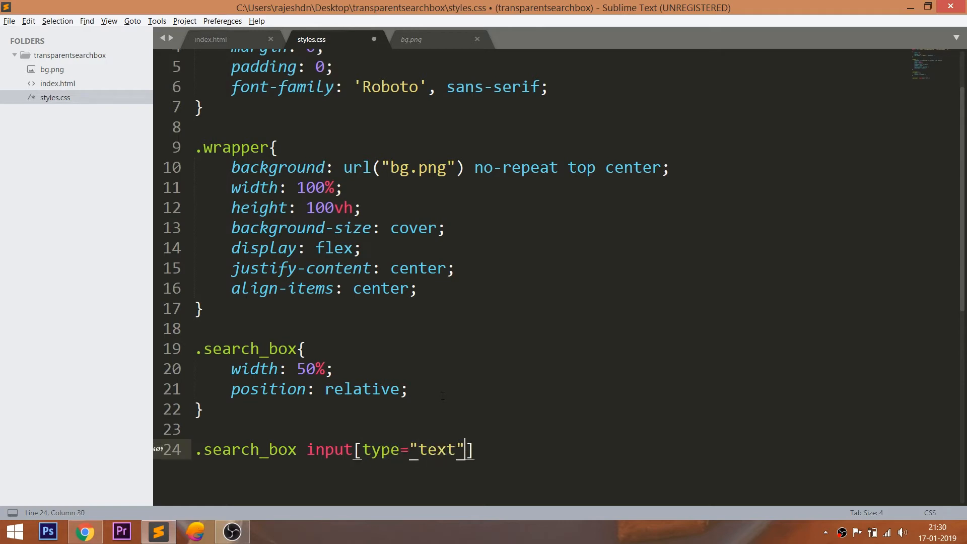
pyautogui.write('{')
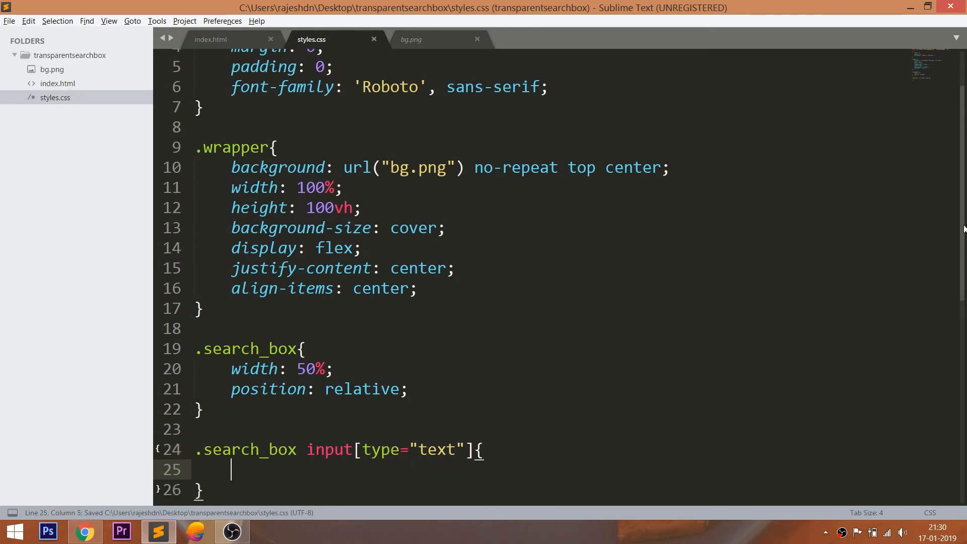
# - Give the text input width: 100% after rechecking its type attribute in index.html
pyautogui.scroll(-3)
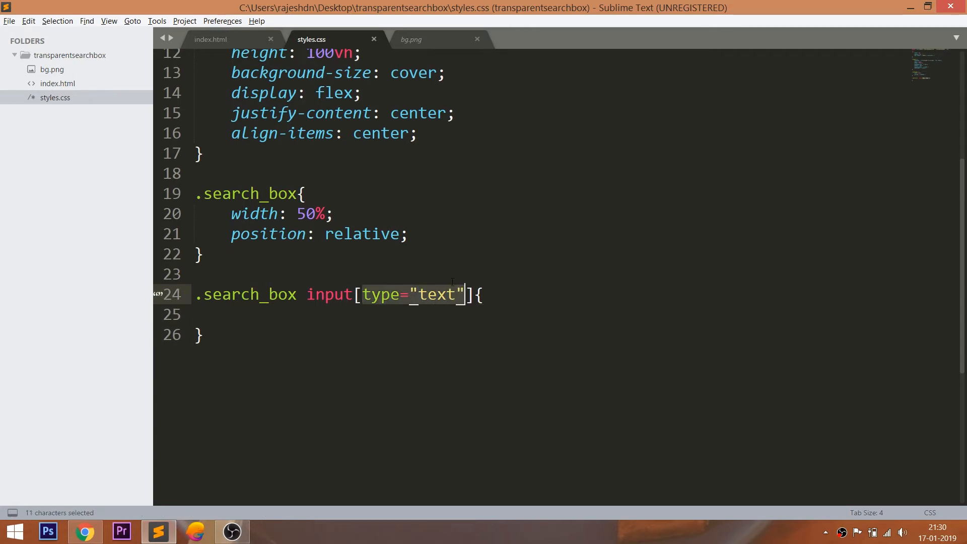
pyautogui.click(211, 39)
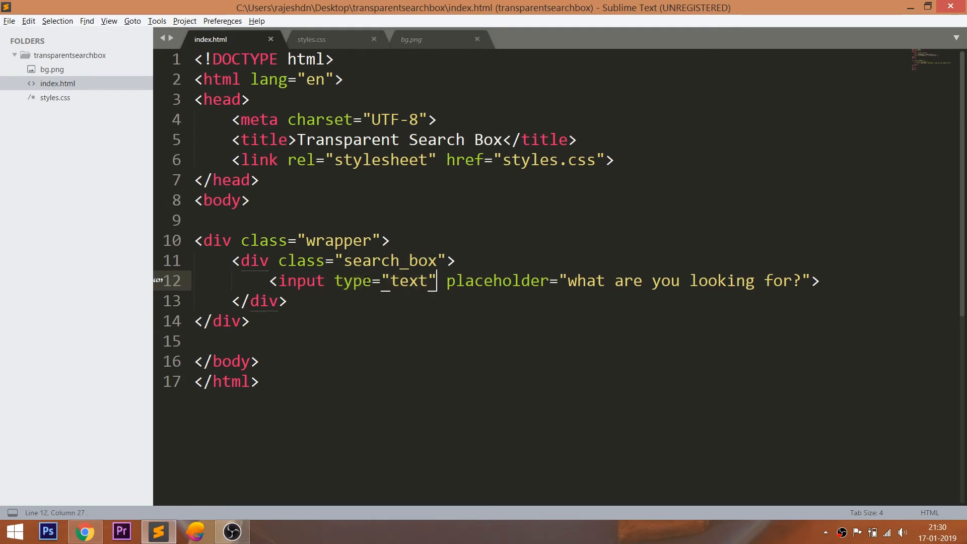
pyautogui.doubleClick(352, 280)
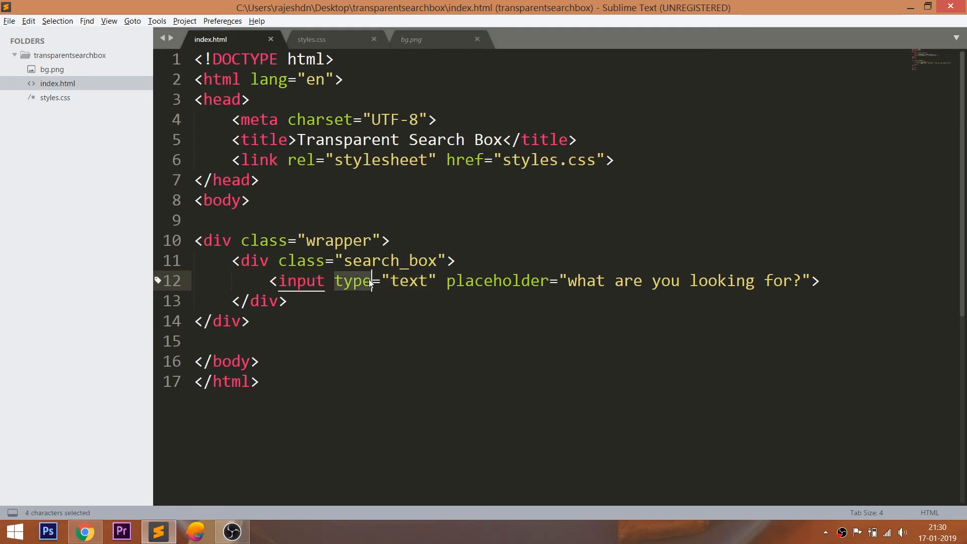
pyautogui.click(312, 39)
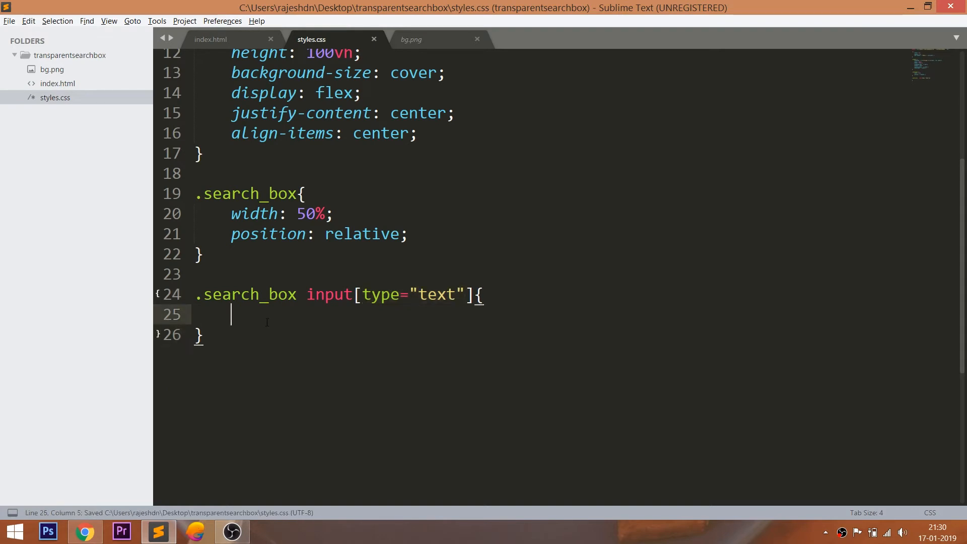
pyautogui.write('width: 100%;')
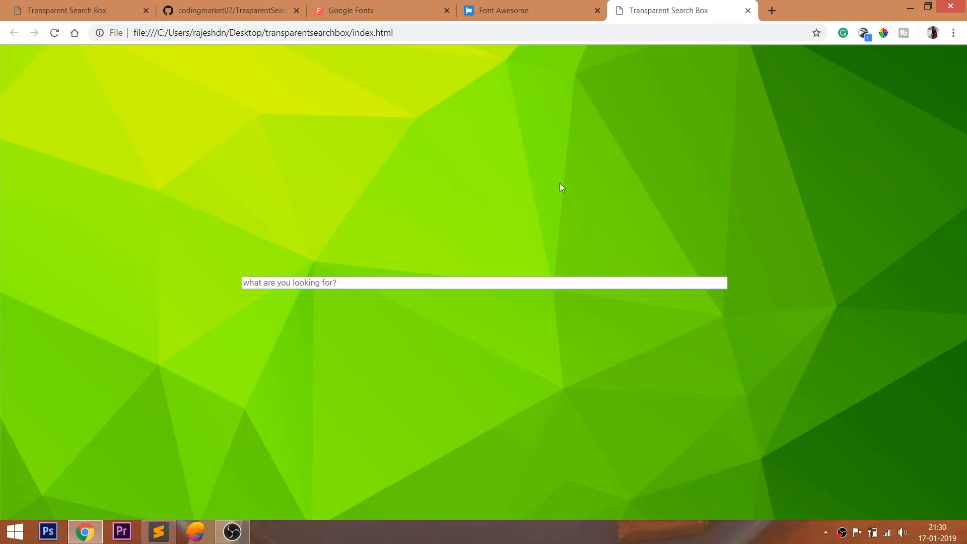
pyautogui.click(158, 531)
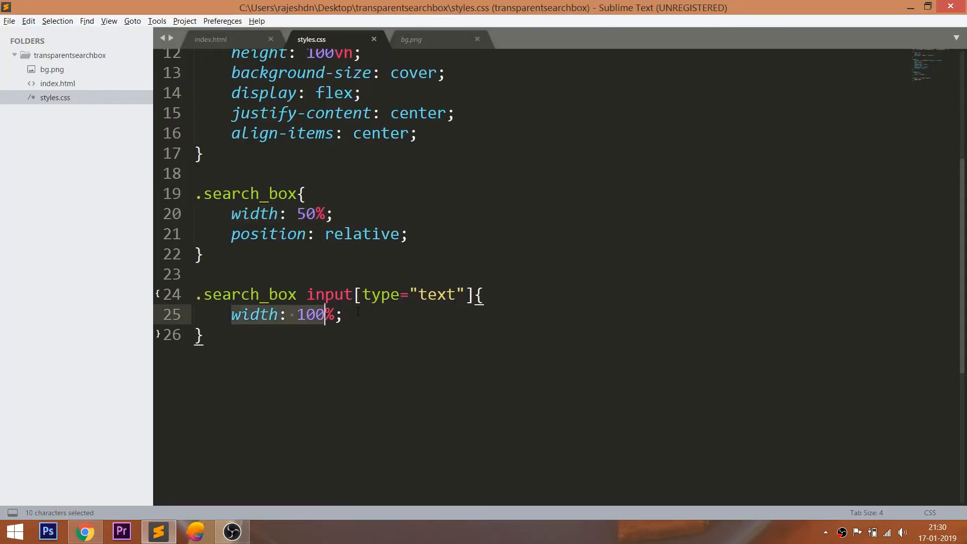
# - Add padding: 20px and padding-right: 60px to the search input rule
pyautogui.write('p')
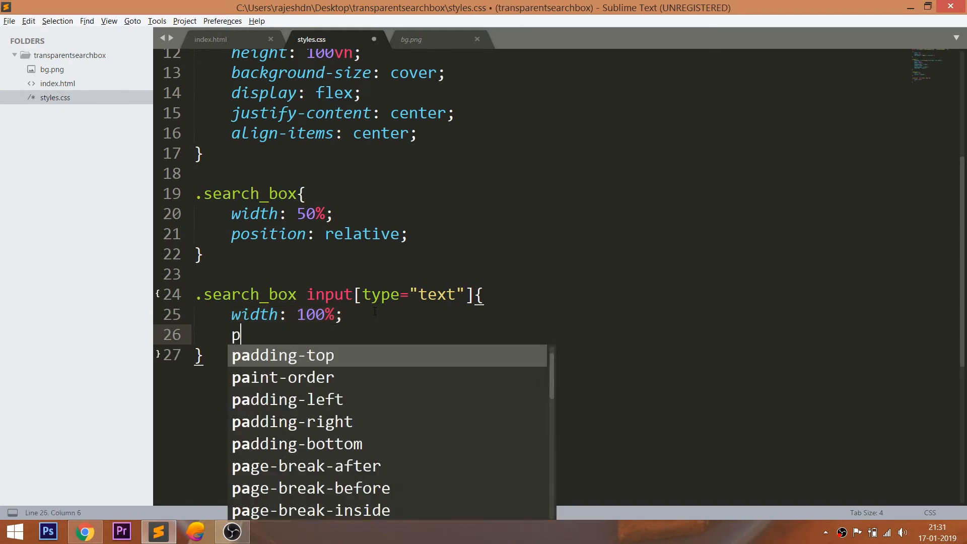
pyautogui.write('adding: 20px;')
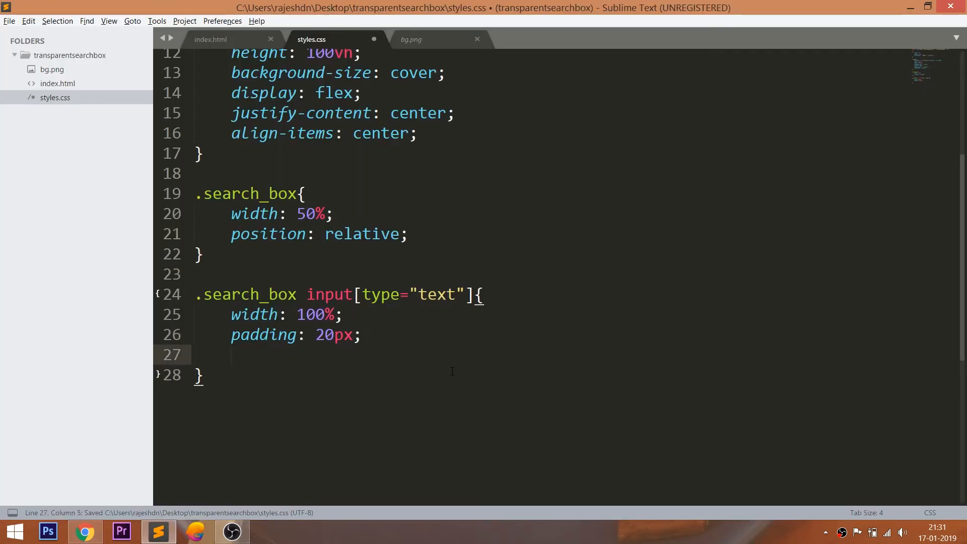
pyautogui.write('padding-right:')
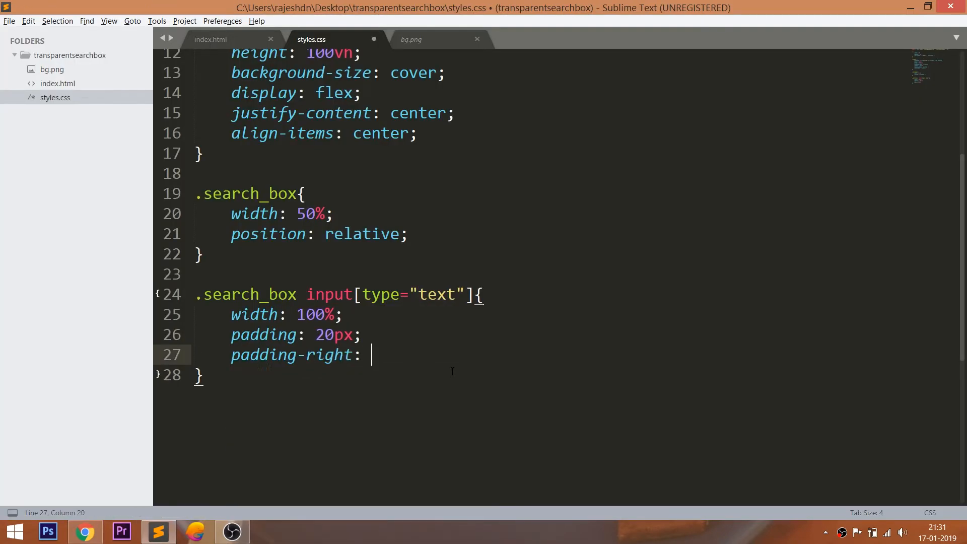
pyautogui.write('60p')
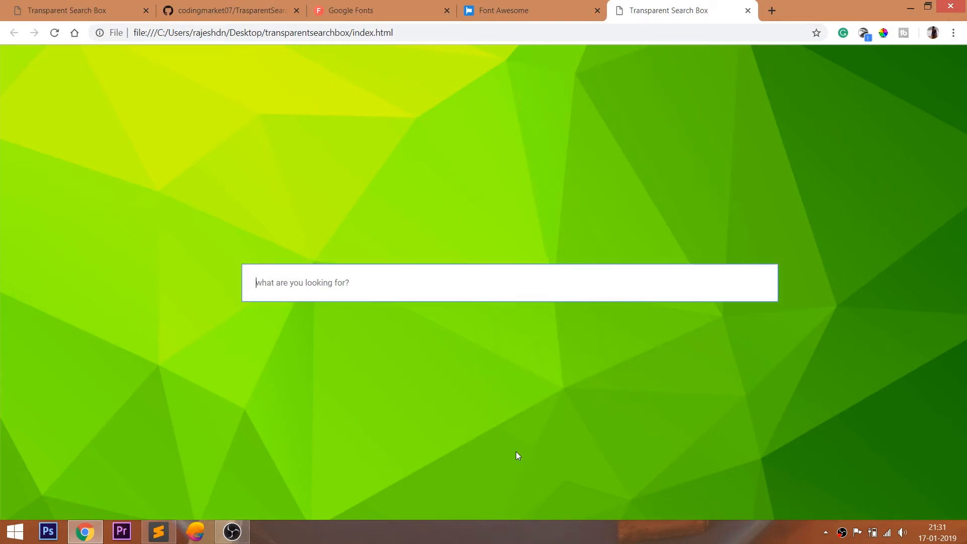
pyautogui.press('F12')
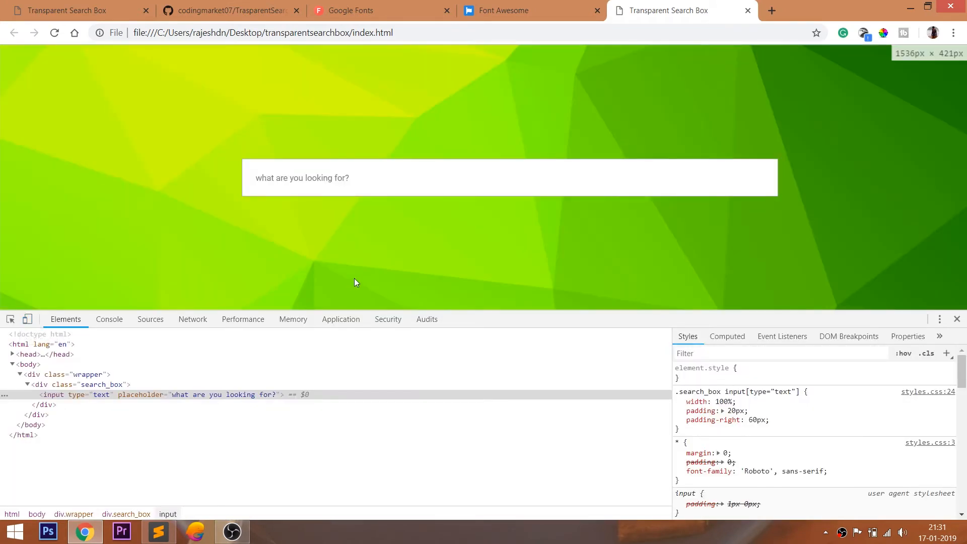
pyautogui.moveTo(113, 395)
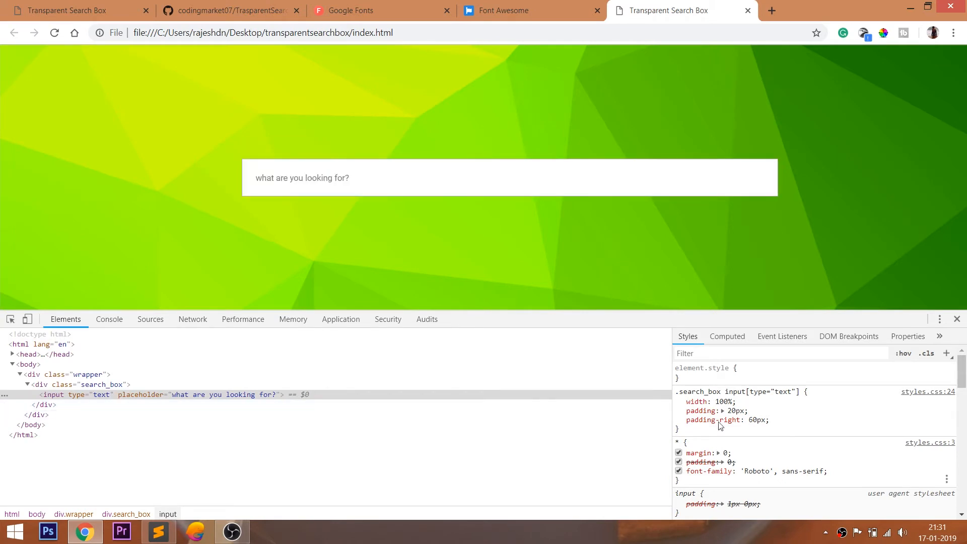
# - Inspect the input's 20px padding in Styles and 60px right padding in the Computed box model
pyautogui.doubleClick(723, 402)
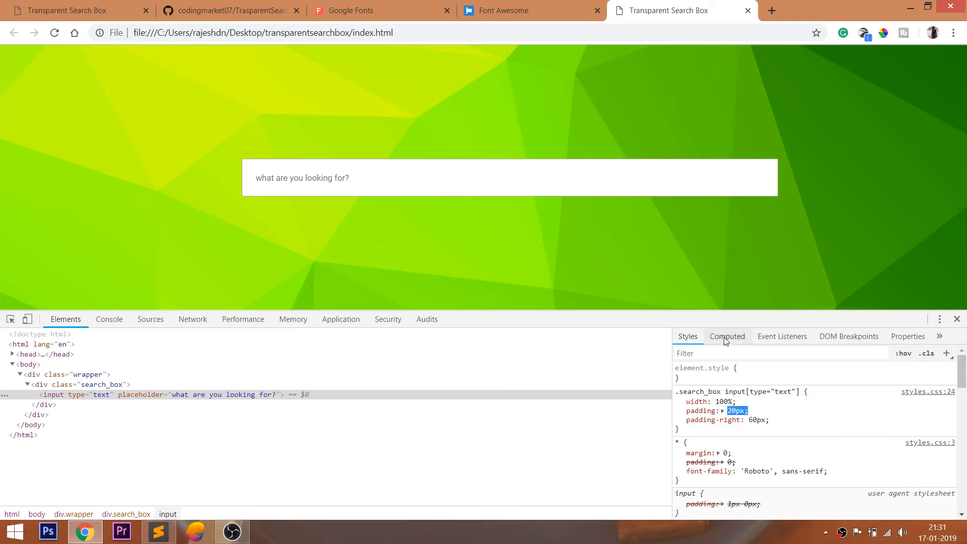
pyautogui.click(726, 335)
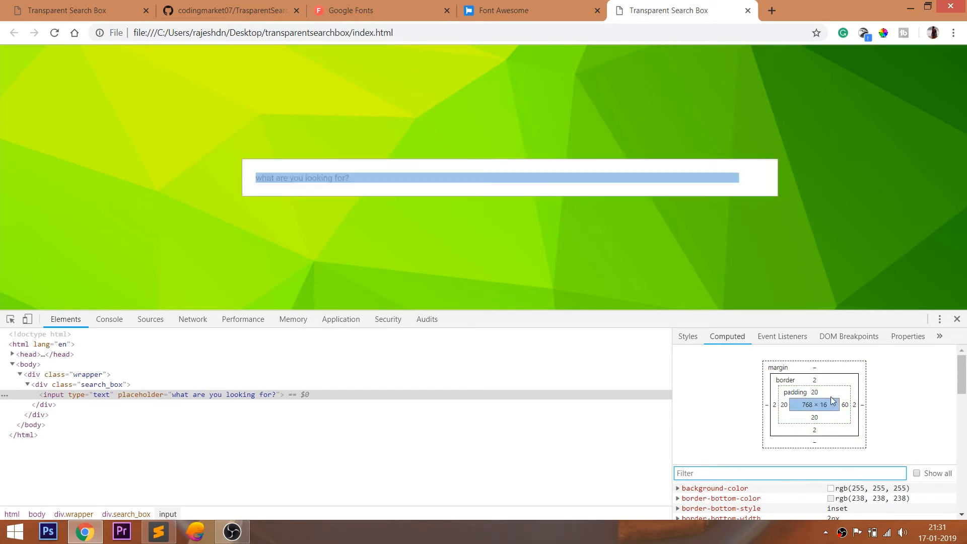
pyautogui.click(687, 336)
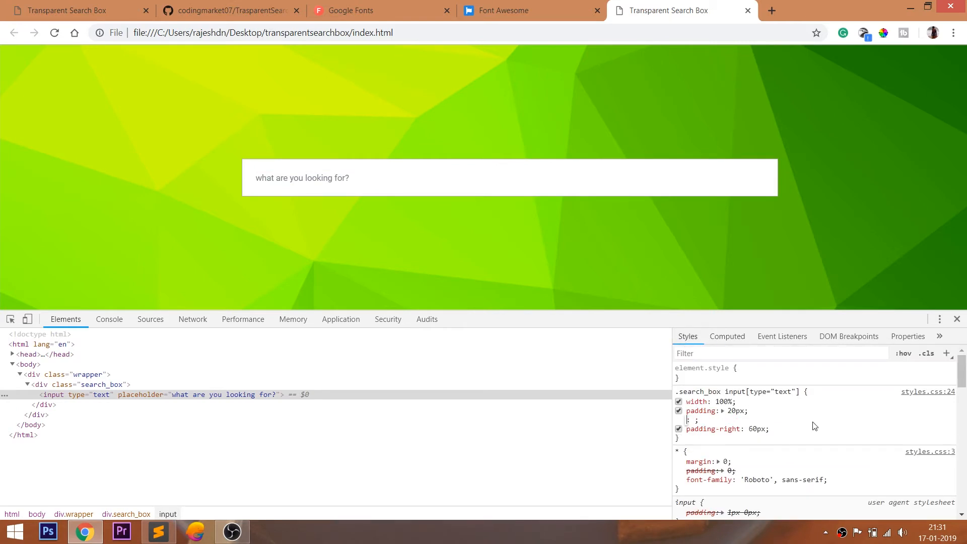
pyautogui.click(726, 336)
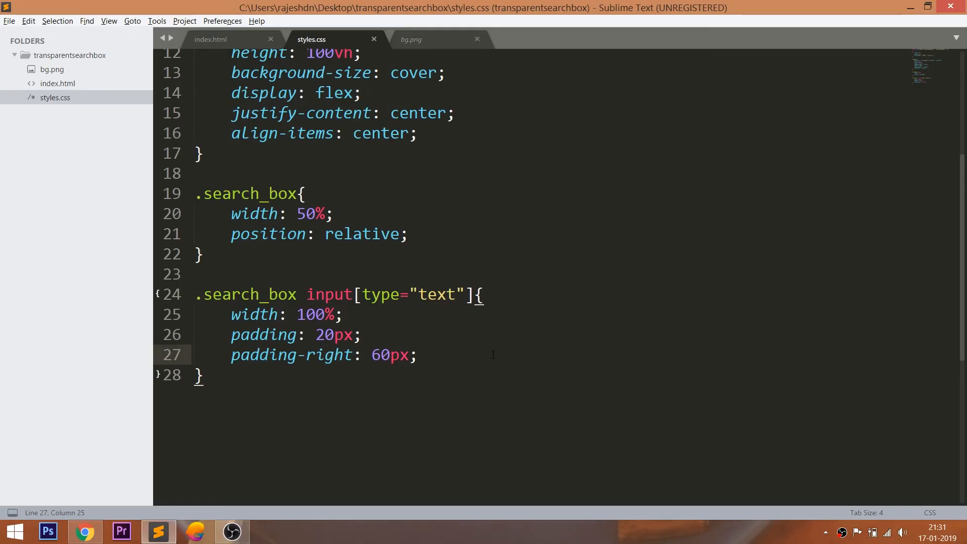
# - Add box-sizing: border-box and a translucent background to the input rule, and save
pyautogui.write('box-sizing:')
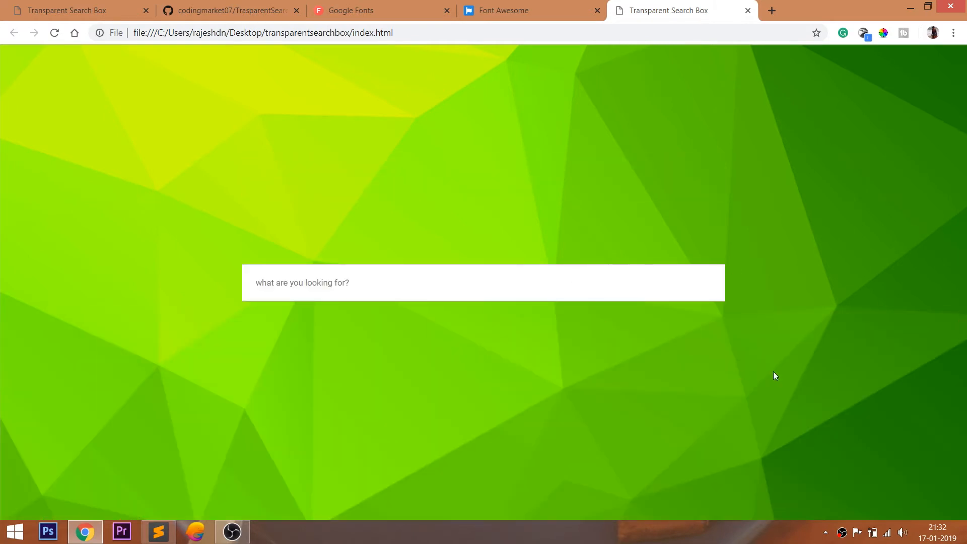
pyautogui.click(158, 530)
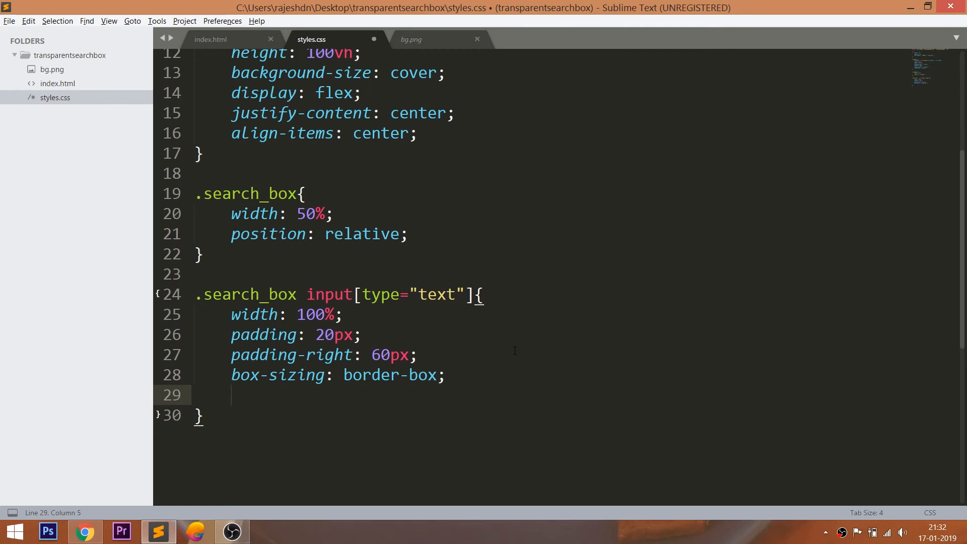
pyautogui.write('background: rgba(0,0,0,0.5')
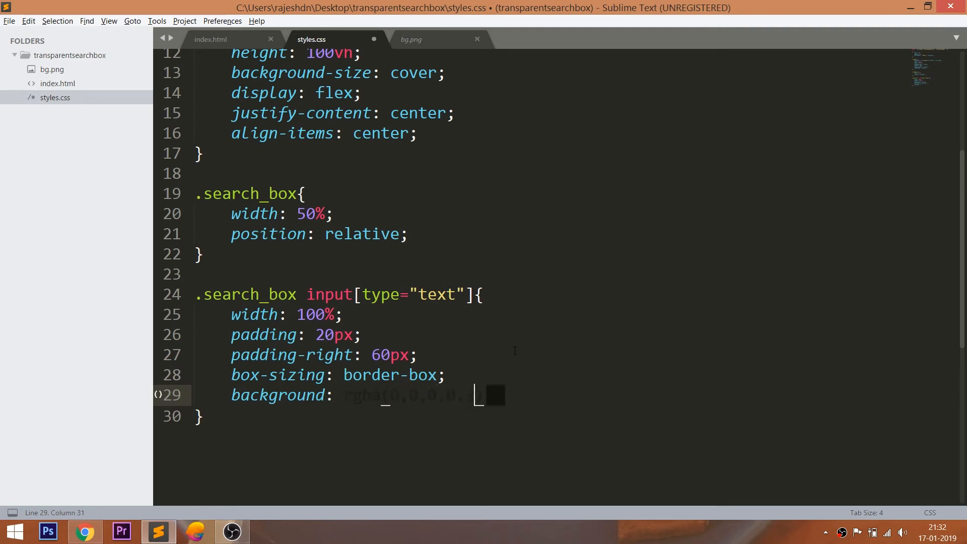
pyautogui.press('ctrl+s')
pyautogui.write(';')
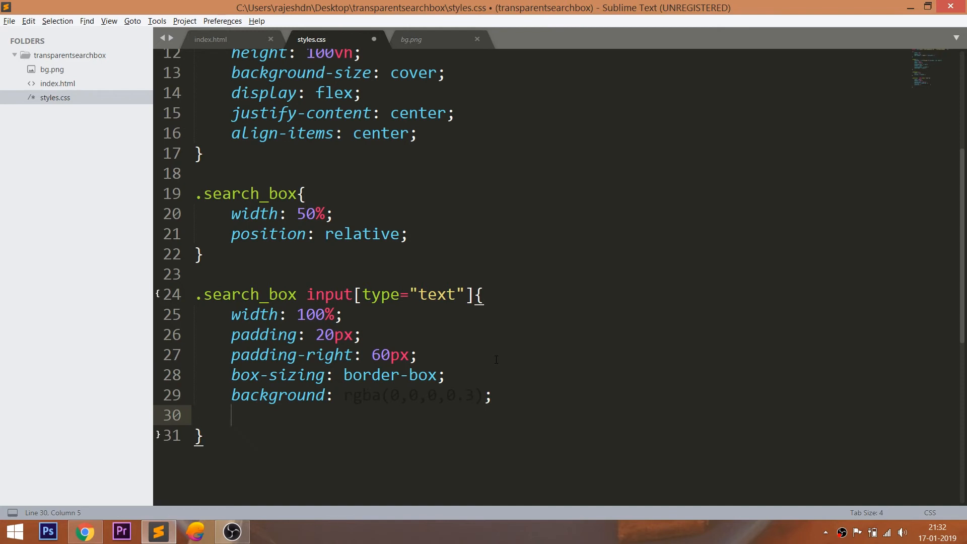
# - Give the search input a 2px white #fff border with 10px rounded corners
pyautogui.write('border: 2px solid ;')
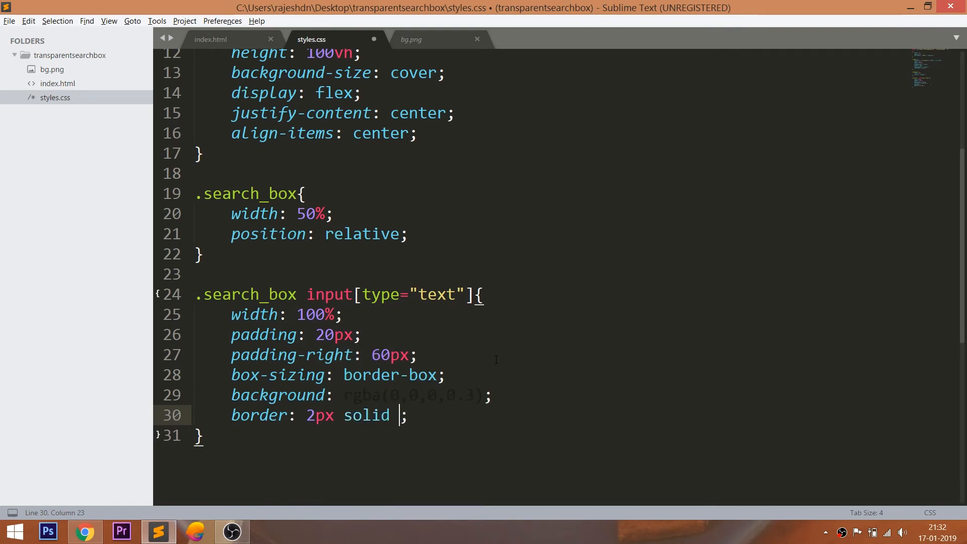
pyautogui.write('#fff')
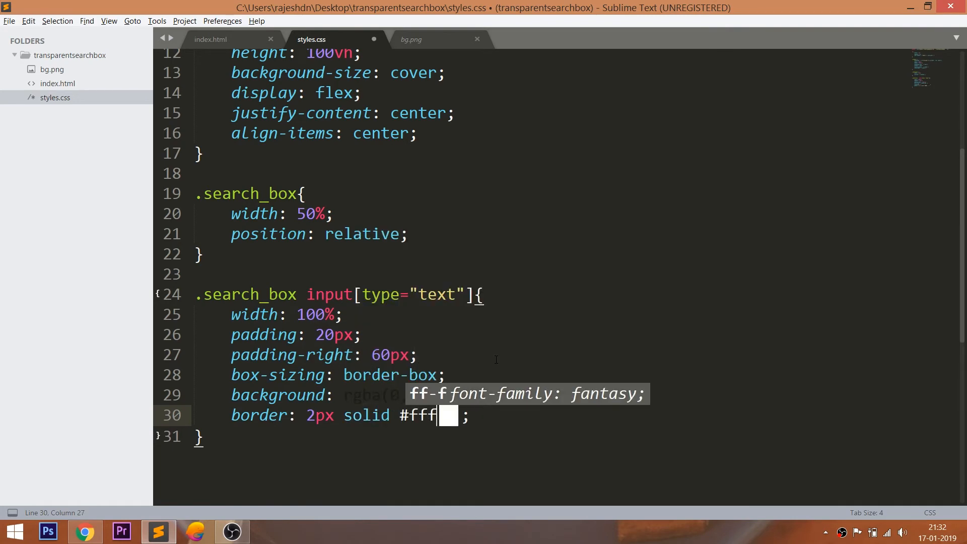
pyautogui.write('border-radius:')
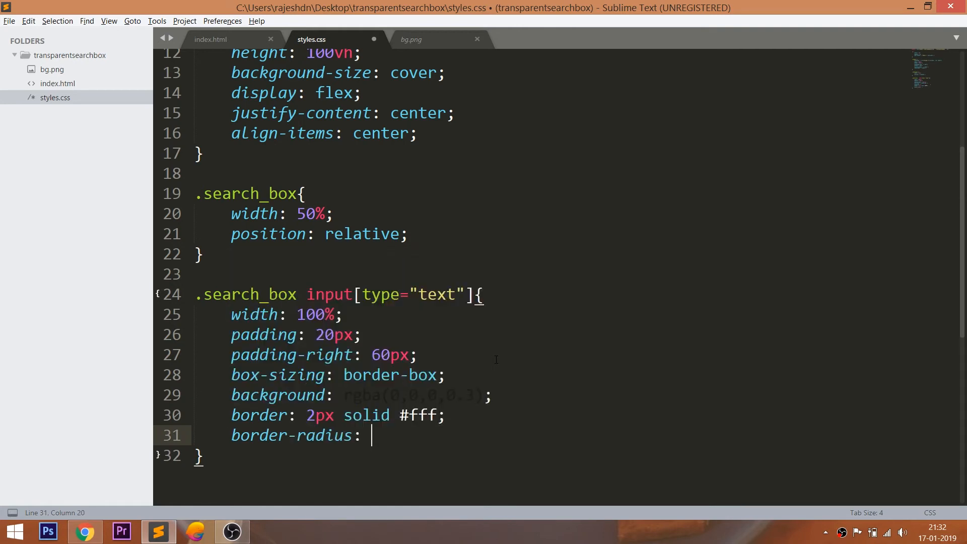
pyautogui.write('10p')
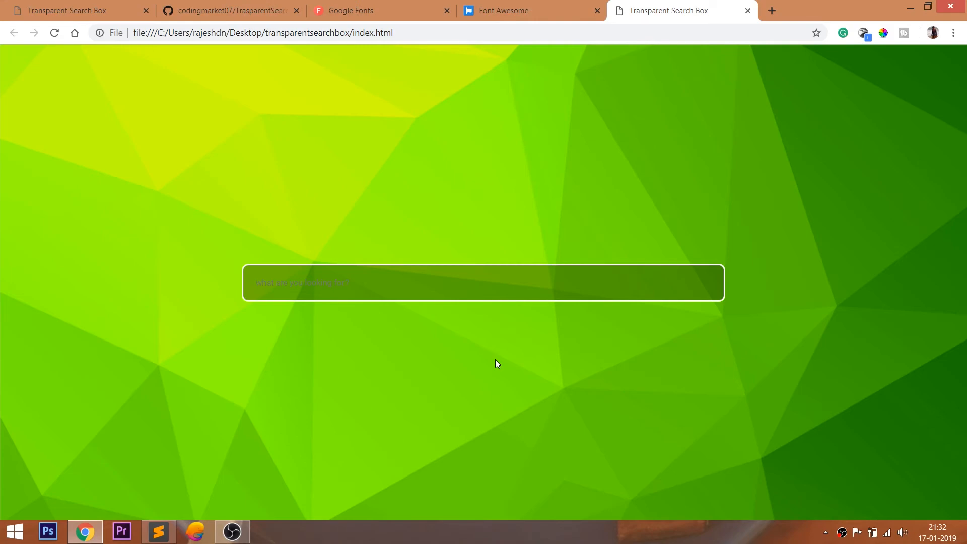
pyautogui.click(157, 531)
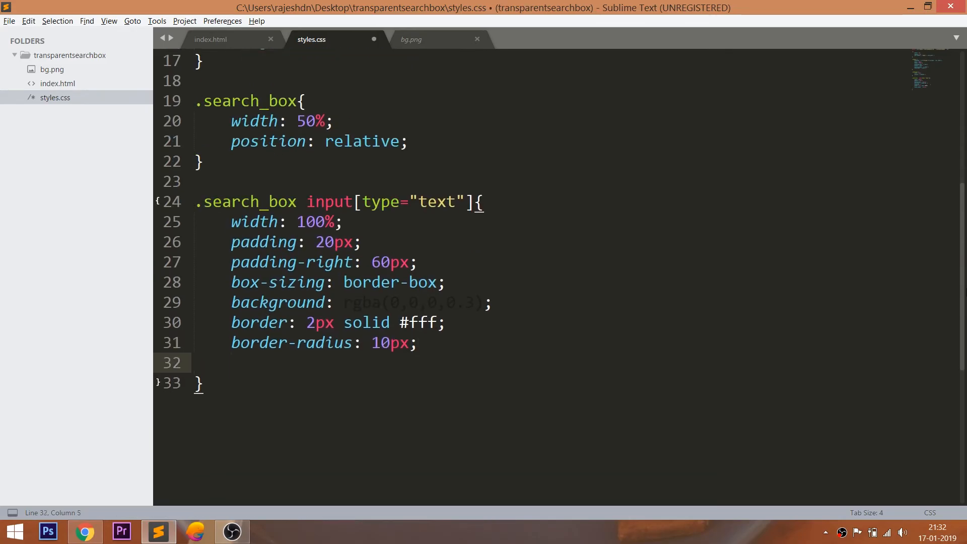
# - Set the input text to 18px white #fff with no outline
pyautogui.write('font-size:')
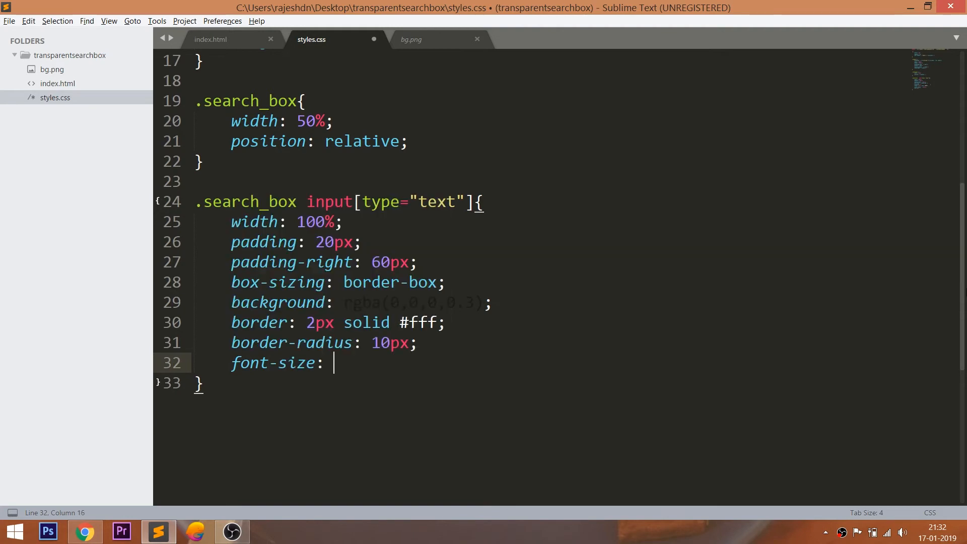
pyautogui.write('18px;')
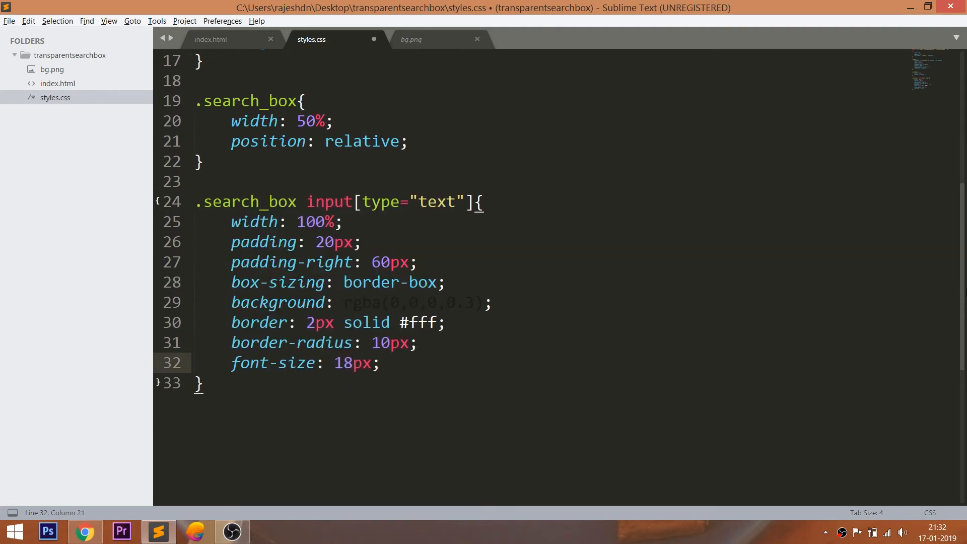
pyautogui.write('color: #ff')
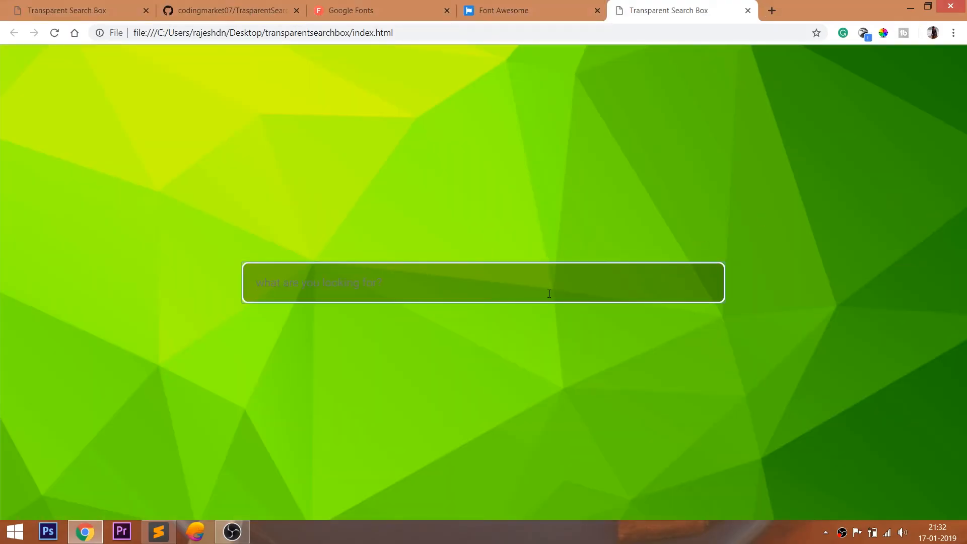
pyautogui.write('rajfdafa')
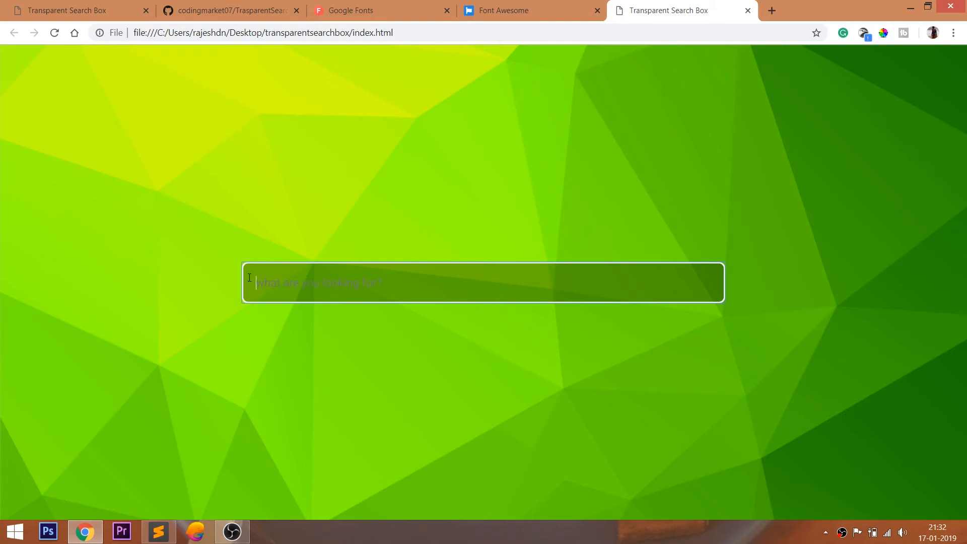
pyautogui.moveTo(527, 321)
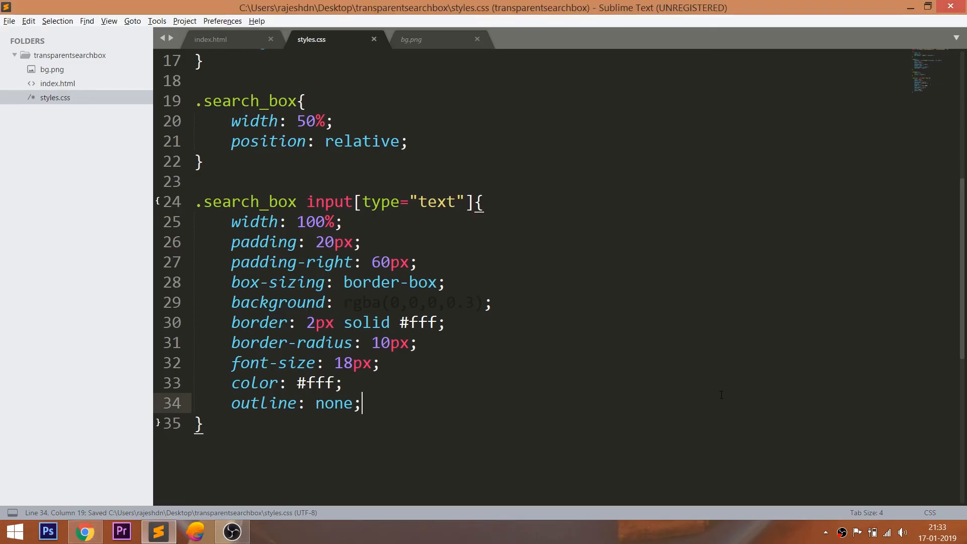
pyautogui.scroll(-3)
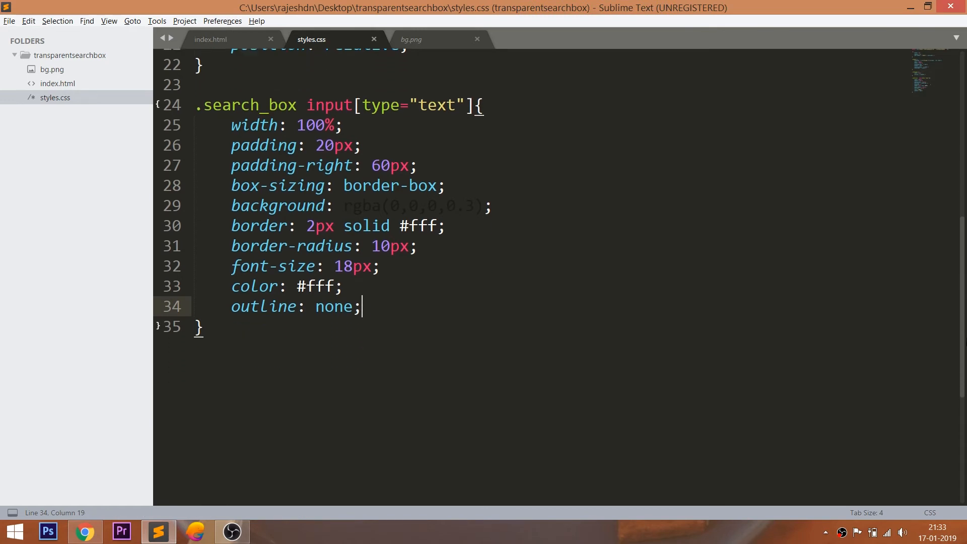
pyautogui.moveTo(321, 367)
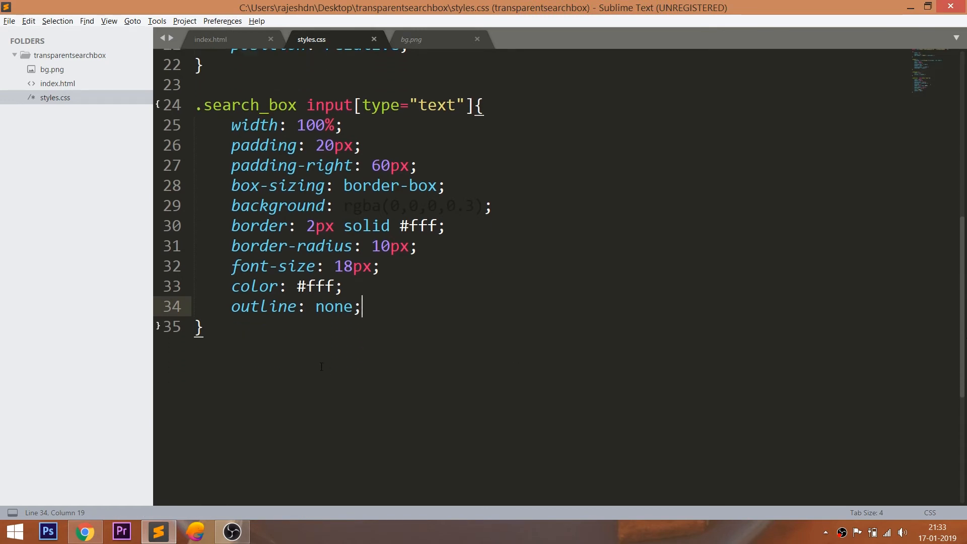
# - Add a ::-webkit-input-placeholder rule colouring placeholder text #fff
pyautogui.press('enter')
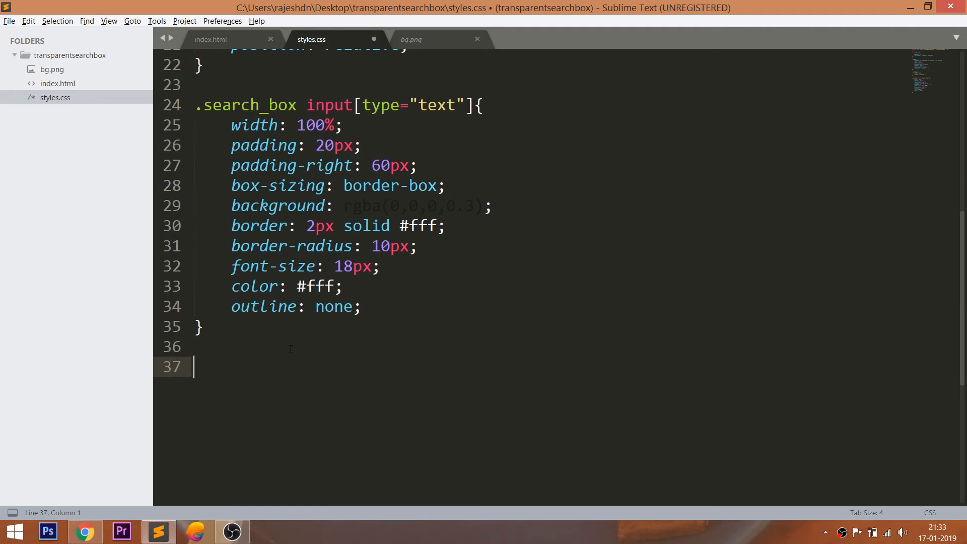
pyautogui.write('::;')
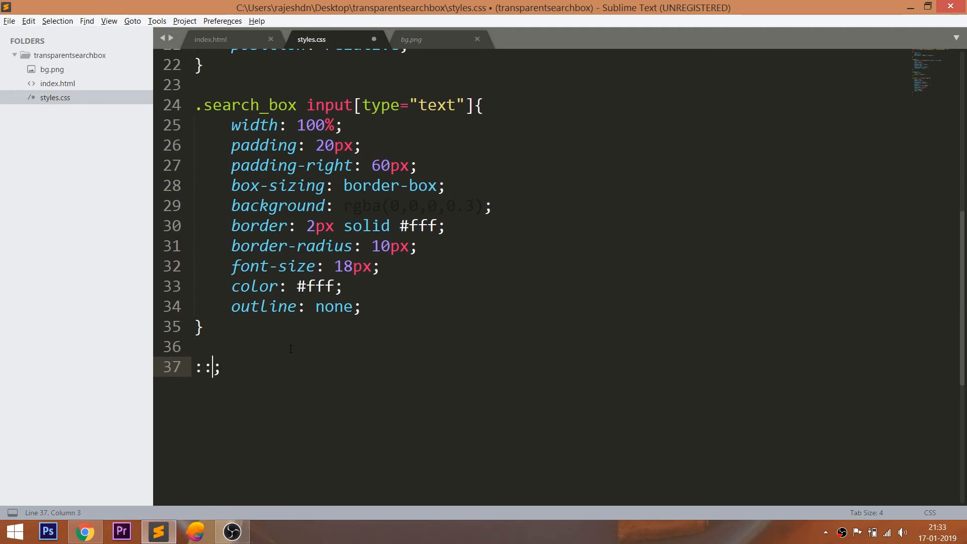
pyautogui.write('-we')
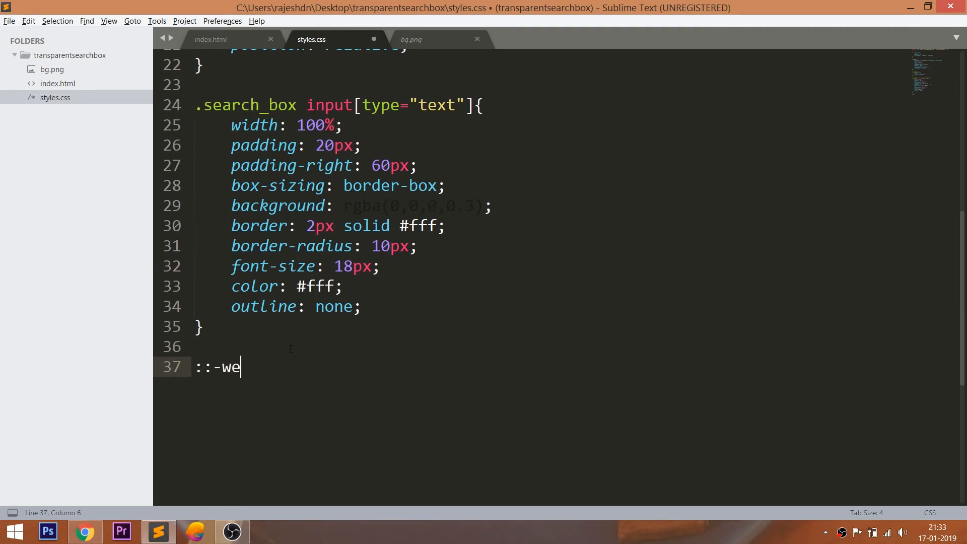
pyautogui.write('bkit-inp')
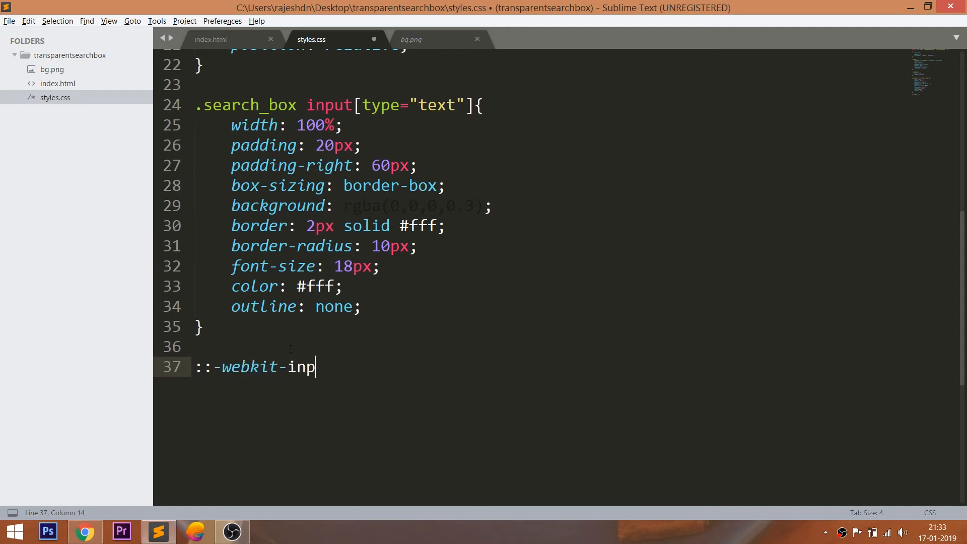
pyautogui.write('ut-placehold')
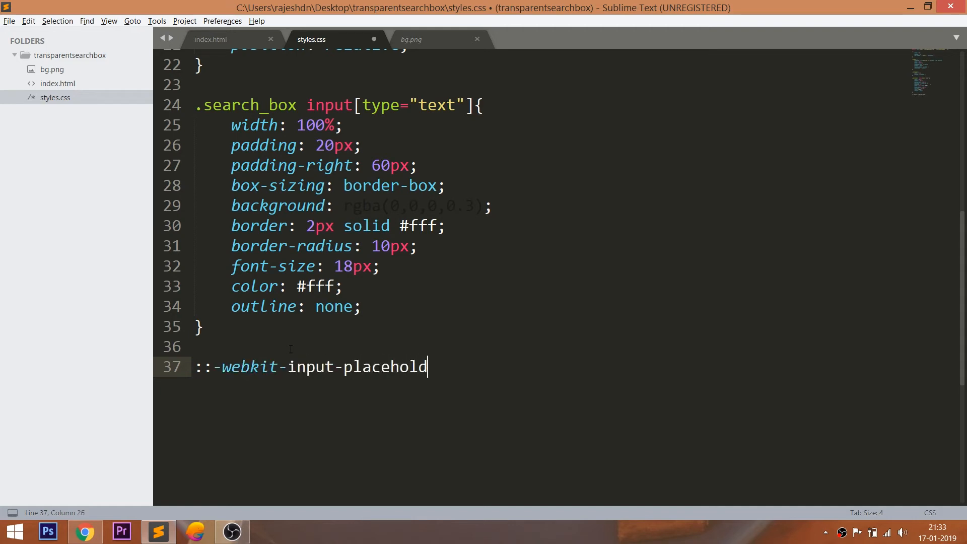
pyautogui.write('er{')
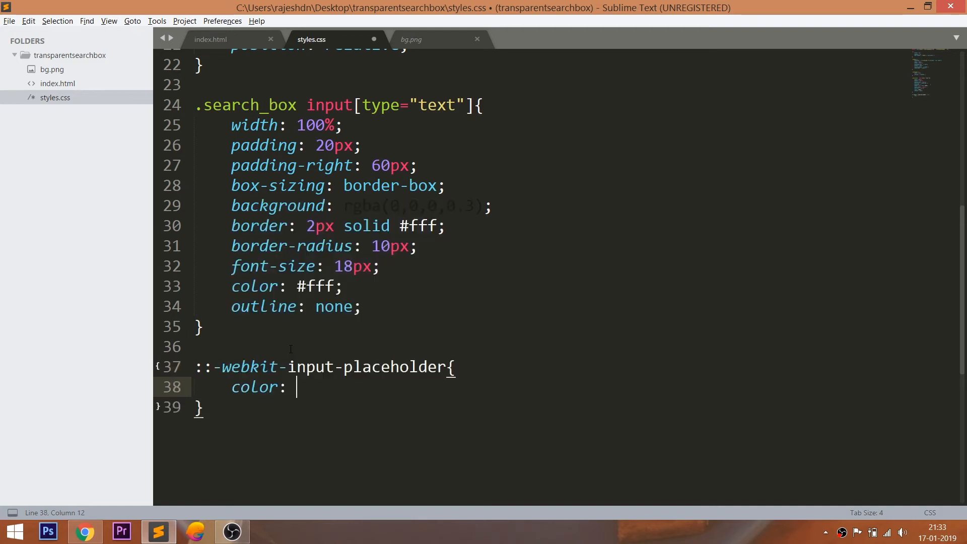
pyautogui.write('#fff;')
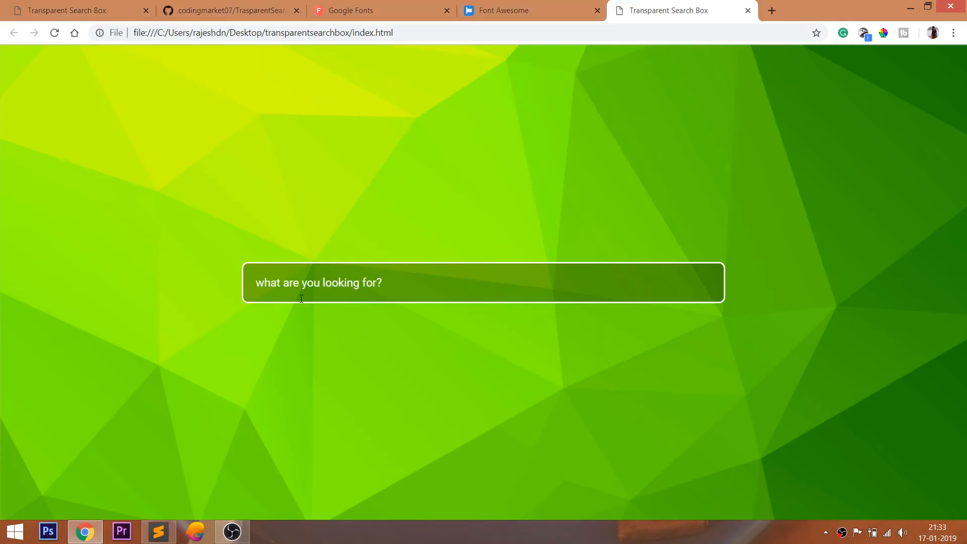
# - Add a ::-moz-placeholder rule with color: #fff
pyautogui.click(157, 531)
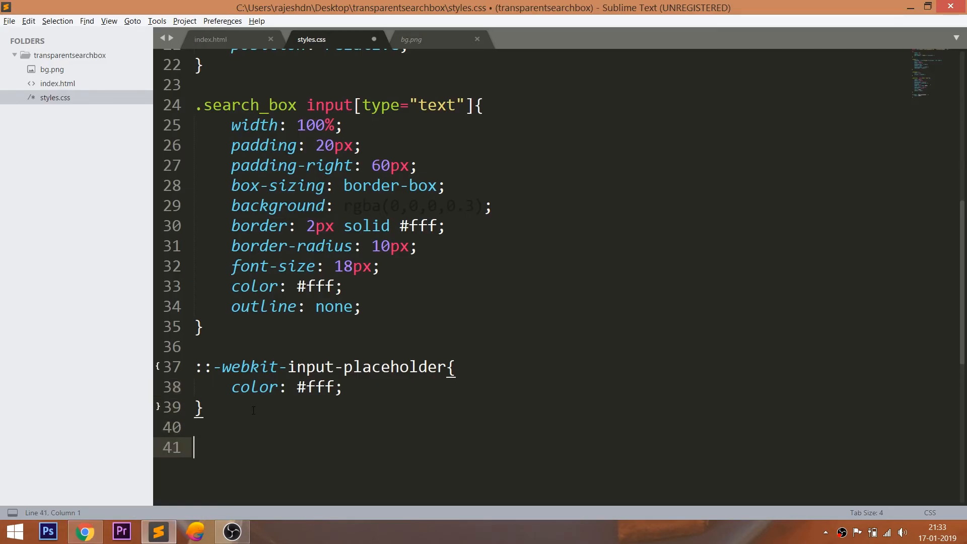
pyautogui.write('::;')
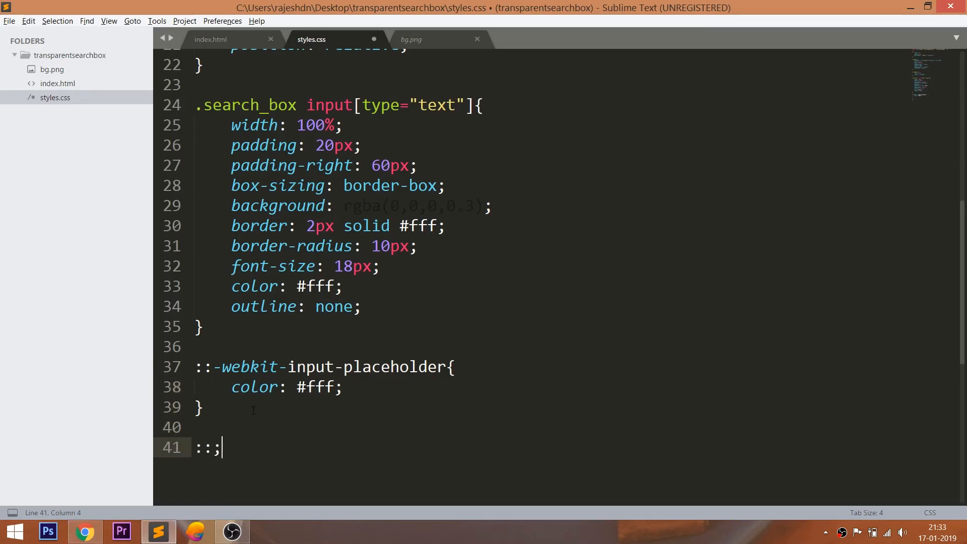
pyautogui.write('-moz=')
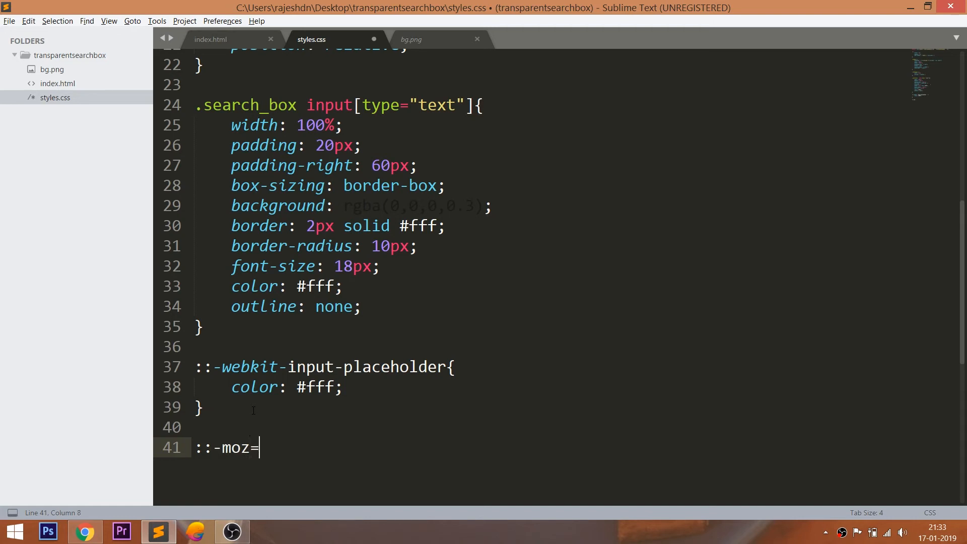
pyautogui.write('place')
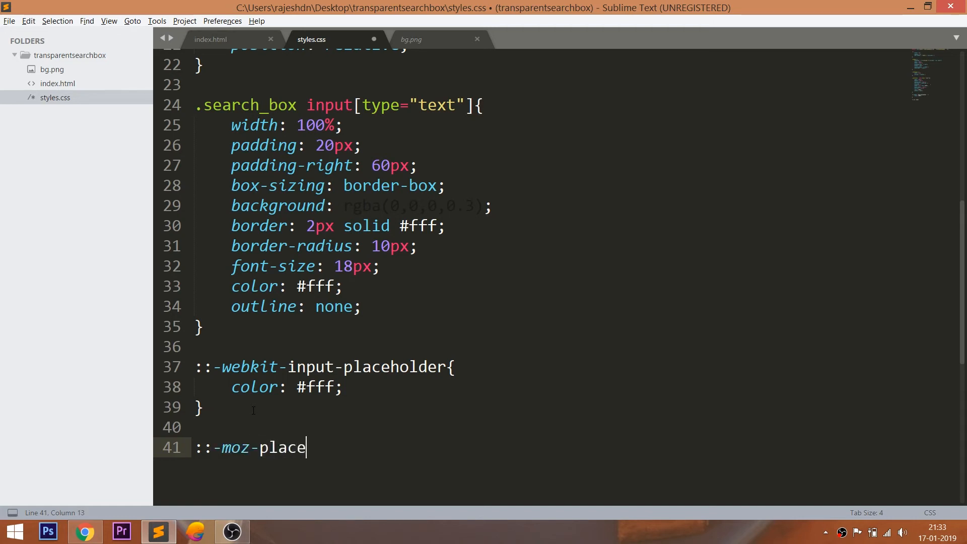
pyautogui.write('holder{')
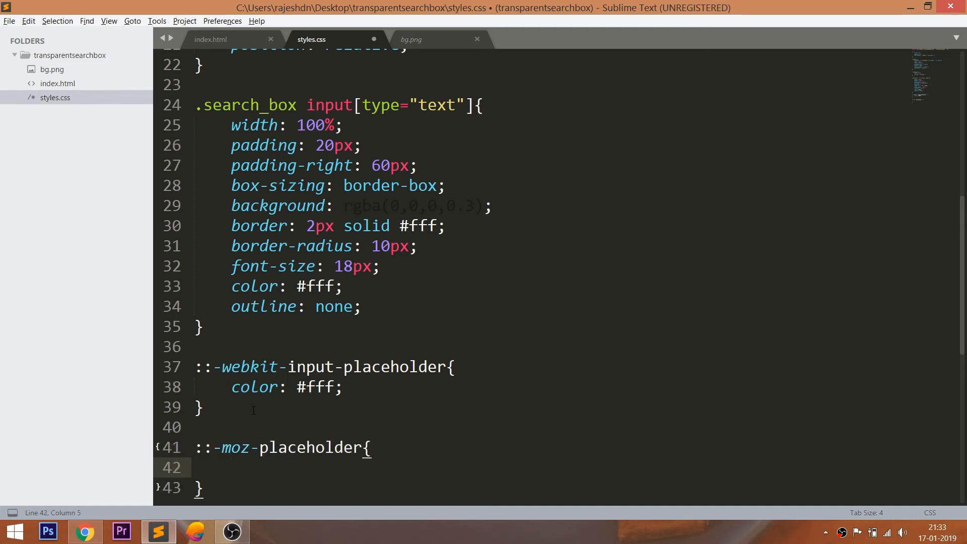
pyautogui.write('color: #fff;')
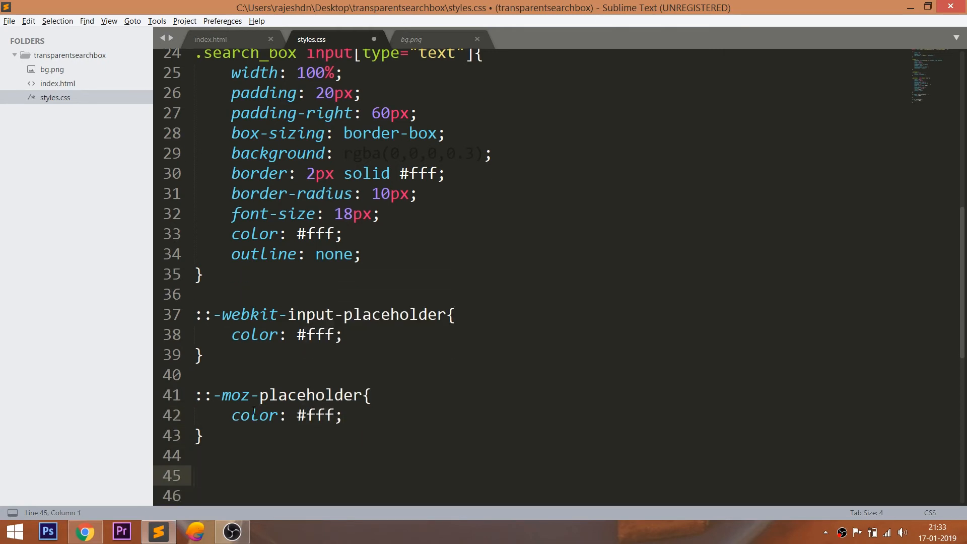
# - Begin a ::-ms-input-placeholder rule with a color property
pyautogui.write('::-;')
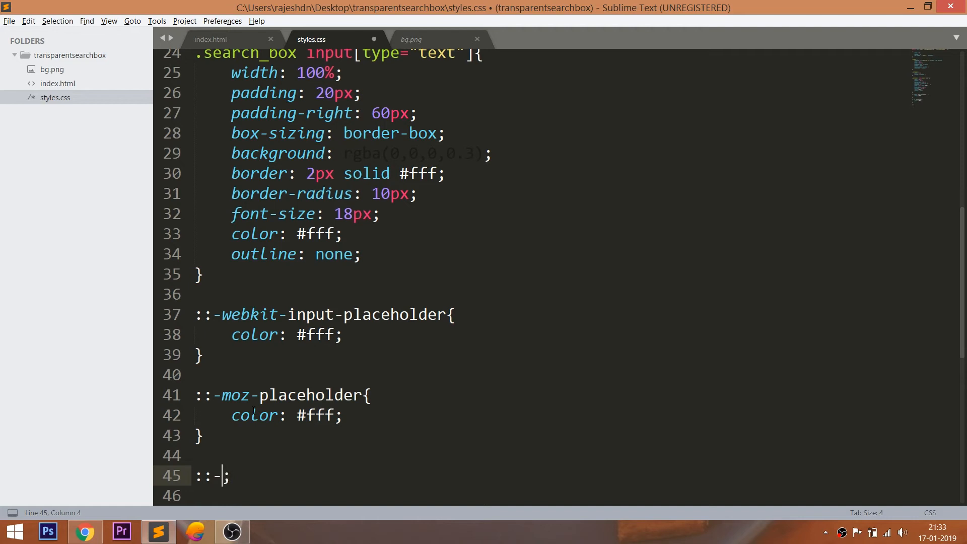
pyautogui.write('ms-n')
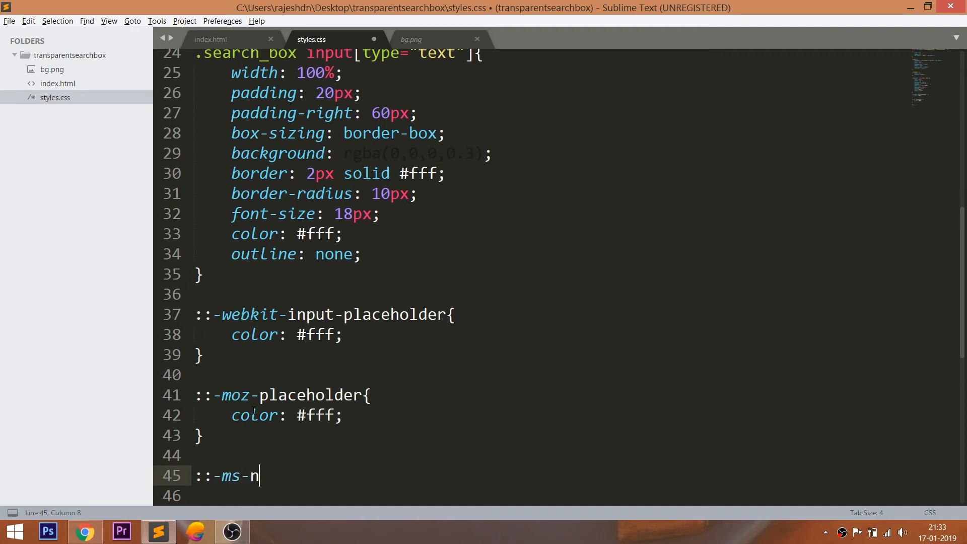
pyautogui.write('input-p')
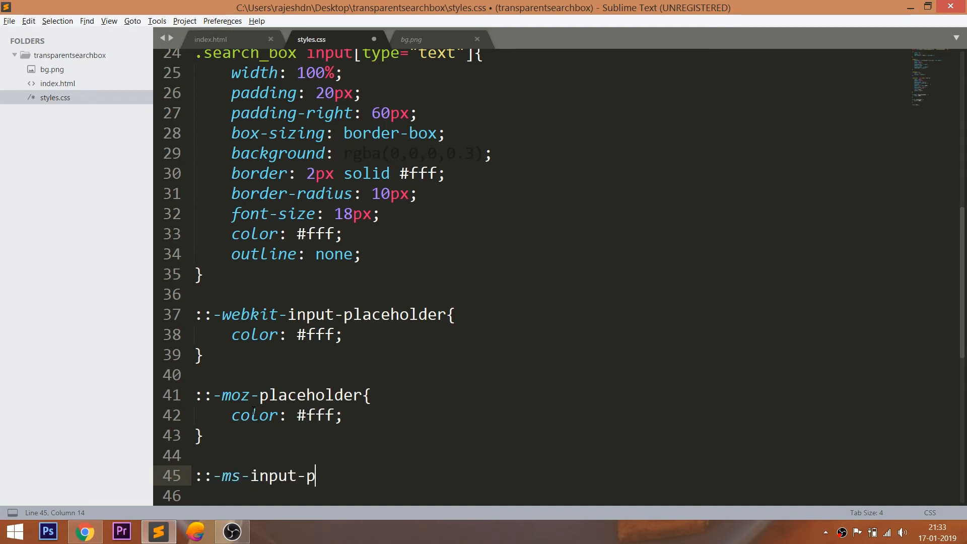
pyautogui.write('laceholder{')
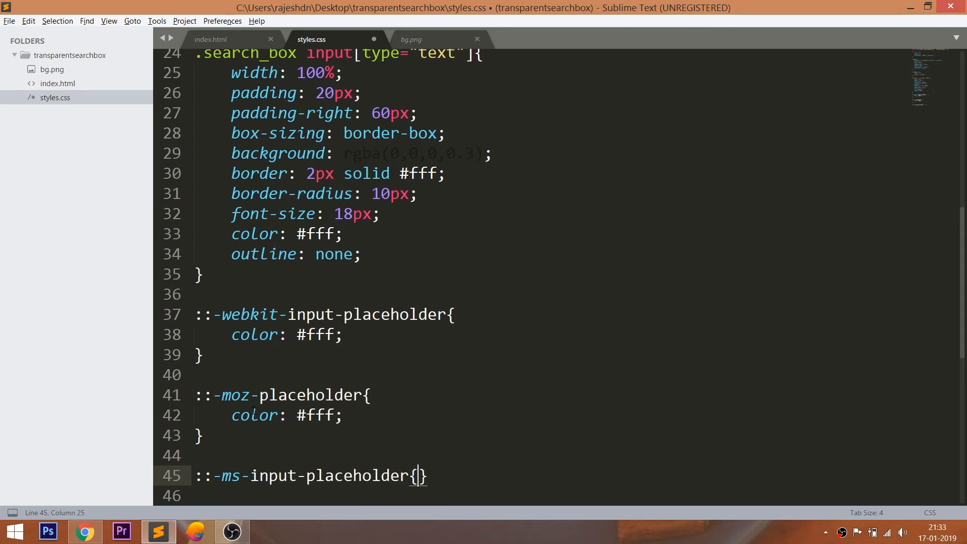
pyautogui.write('clor')
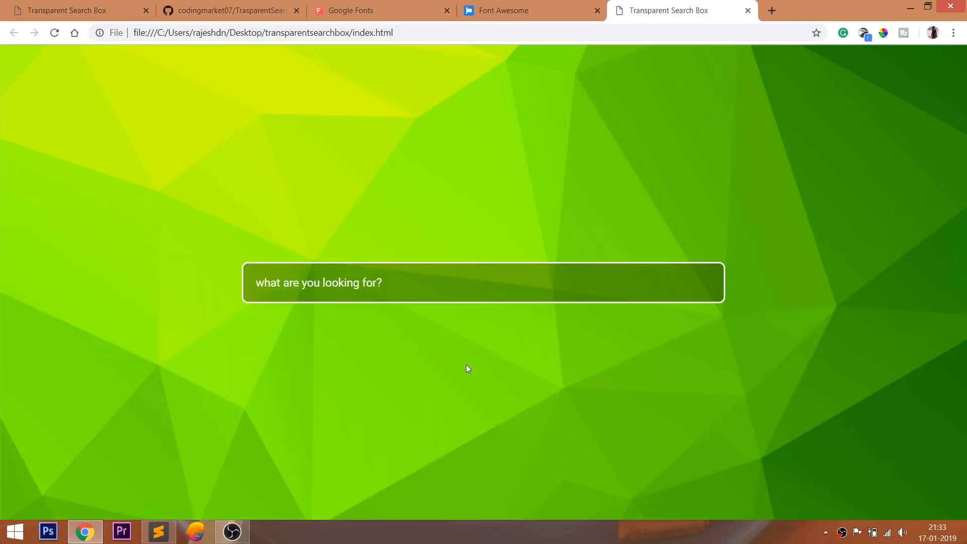
# - Paste Font Awesome's 5.6.3 all.css CDN link into index.html's head, minus integrity and crossorigin
pyautogui.click(159, 531)
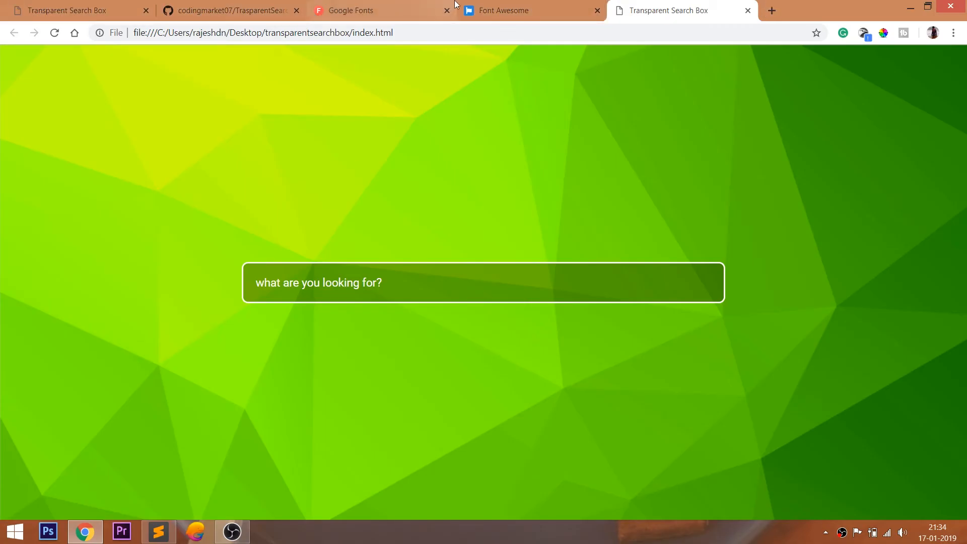
pyautogui.click(531, 10)
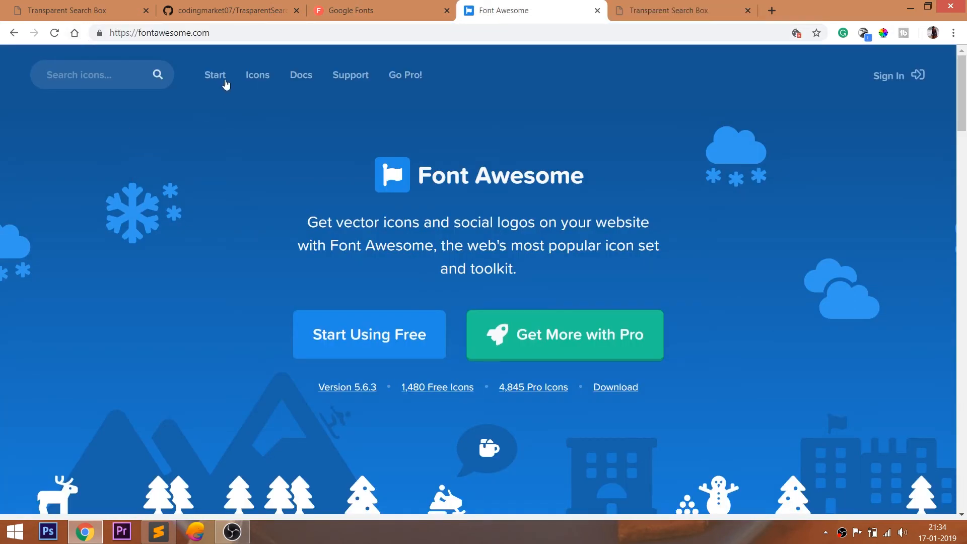
pyautogui.click(215, 75)
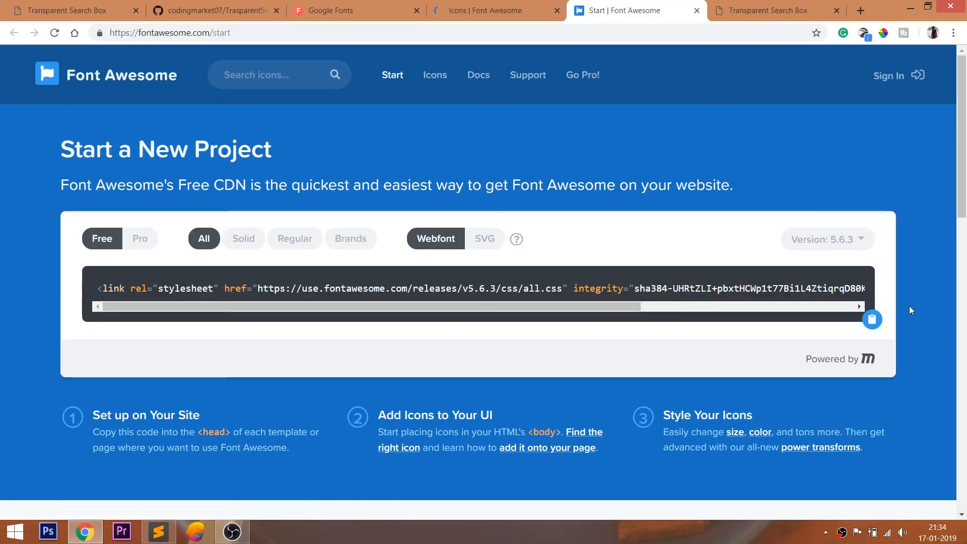
pyautogui.click(871, 319)
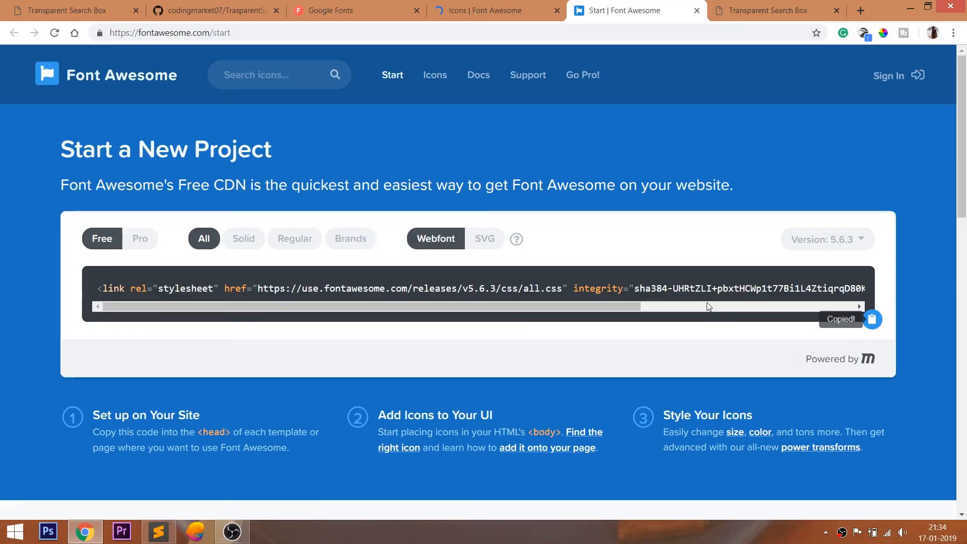
pyautogui.click(158, 531)
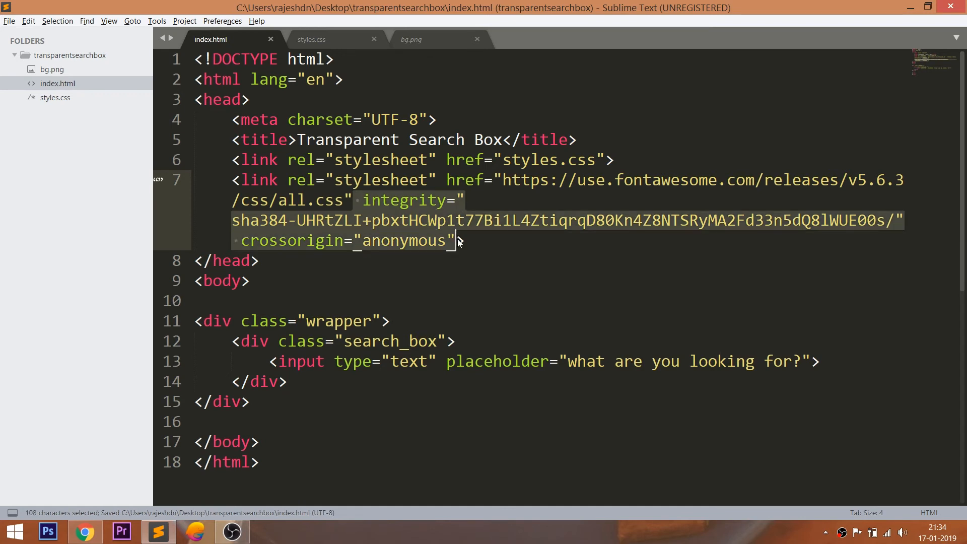
pyautogui.press('Delete')
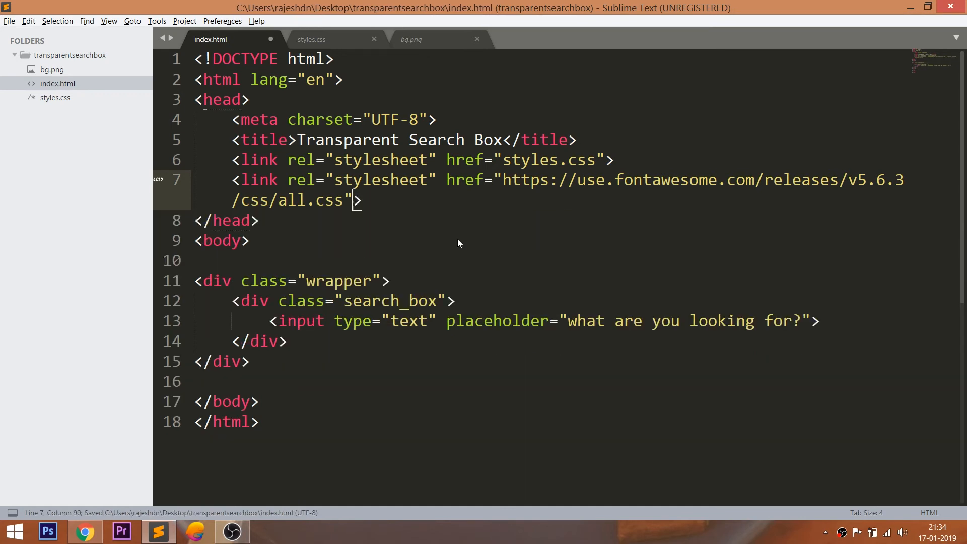
# - Find Font Awesome's solid search icon and paste its fas fa-search <i> tag below the input
pyautogui.click(372, 211)
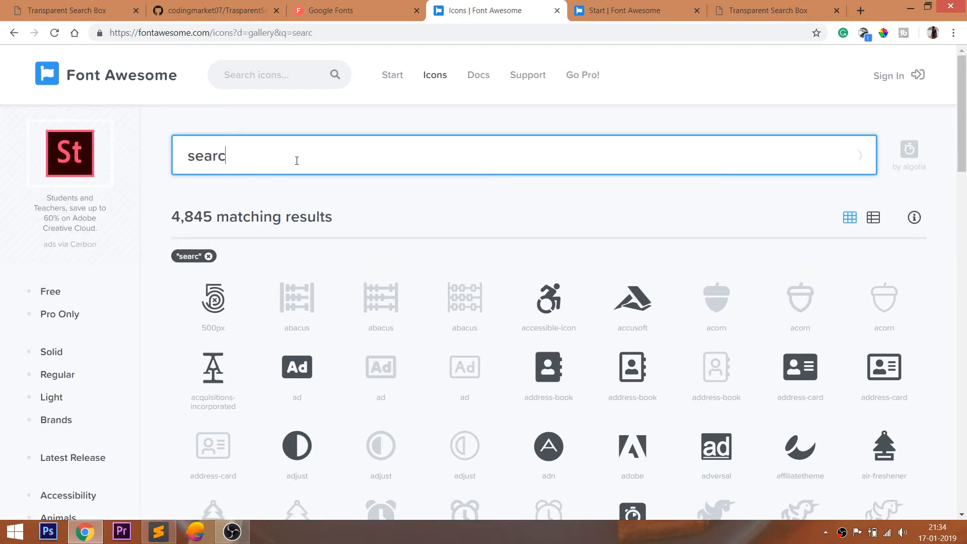
pyautogui.write('h')
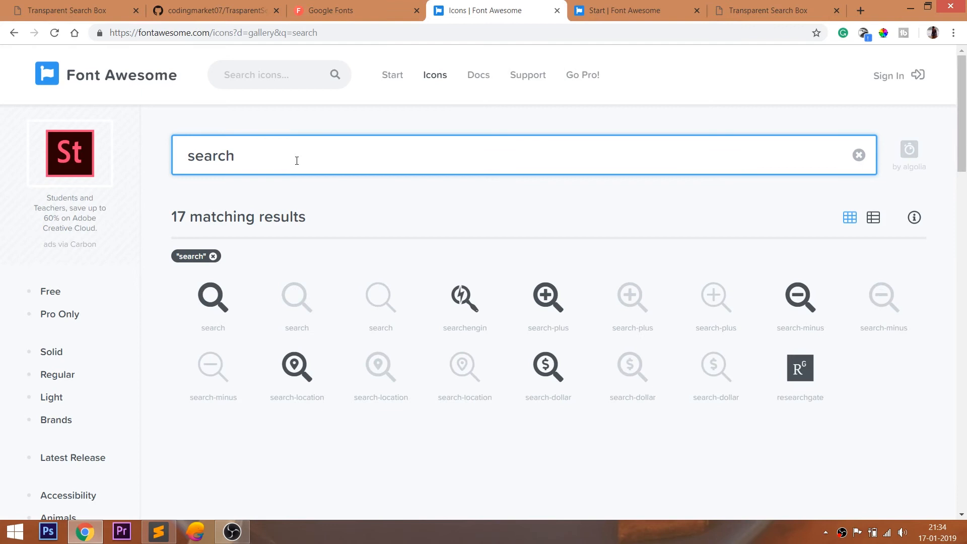
pyautogui.click(212, 298)
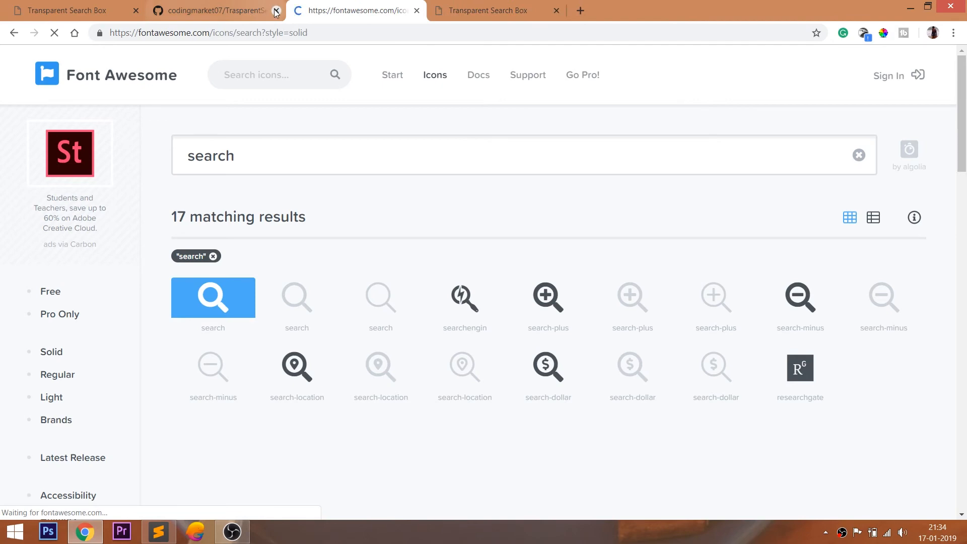
pyautogui.click(212, 297)
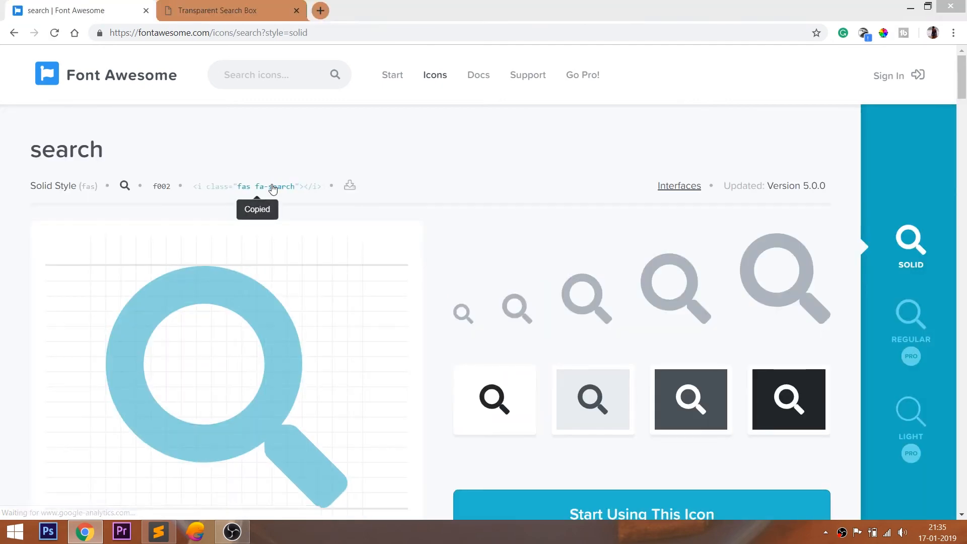
pyautogui.click(157, 531)
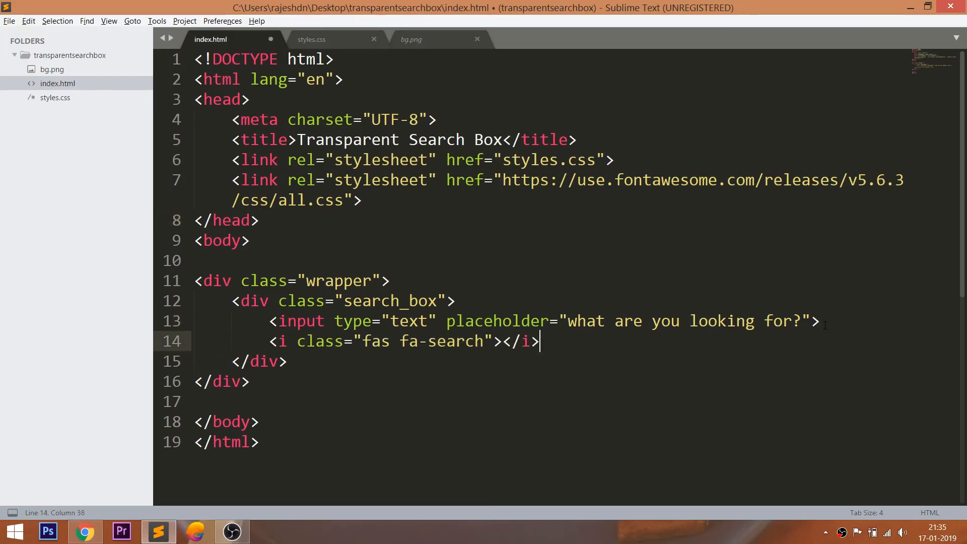
# - Start a .fa-search rule in styles.css with absolute positioning and save it
pyautogui.click(311, 38)
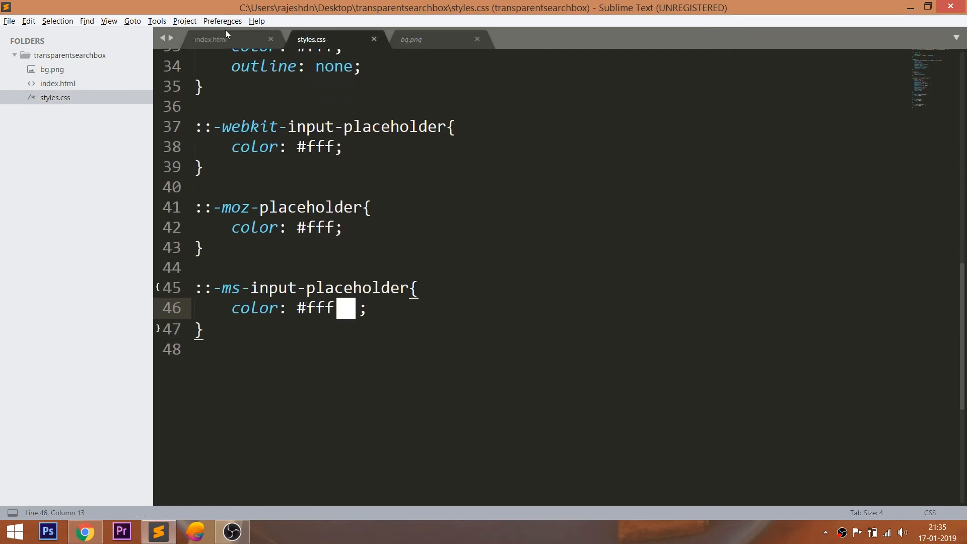
pyautogui.click(210, 39)
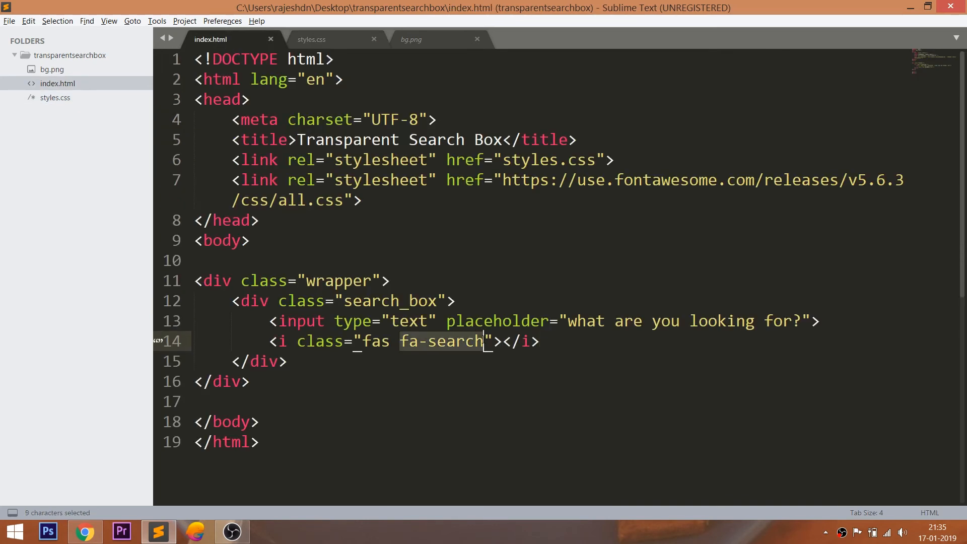
pyautogui.click(310, 38)
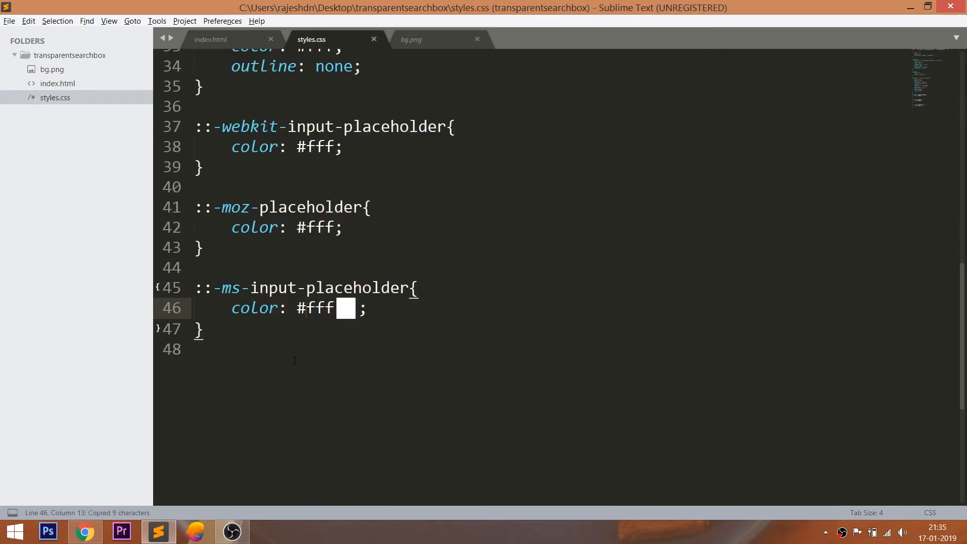
pyautogui.write('position: absolute;')
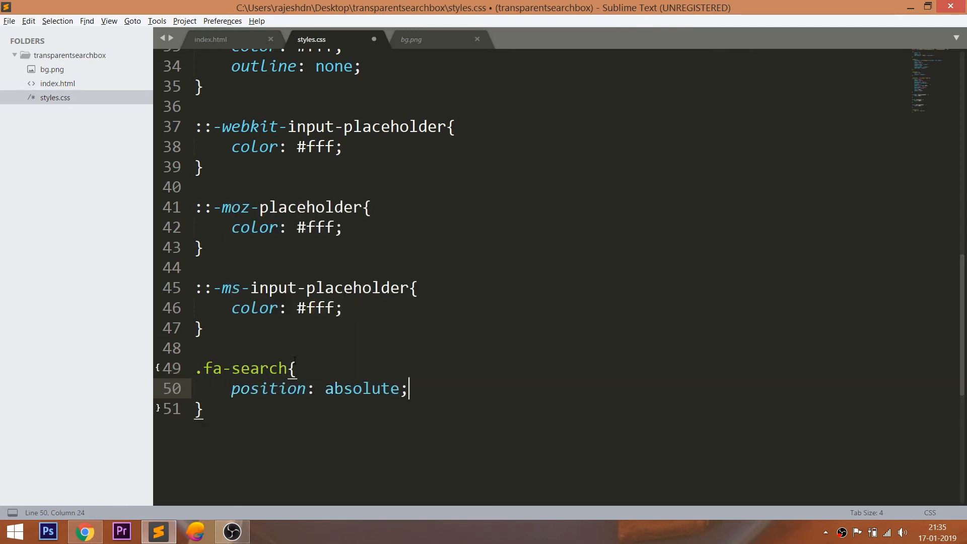
pyautogui.press('ctrl+s')
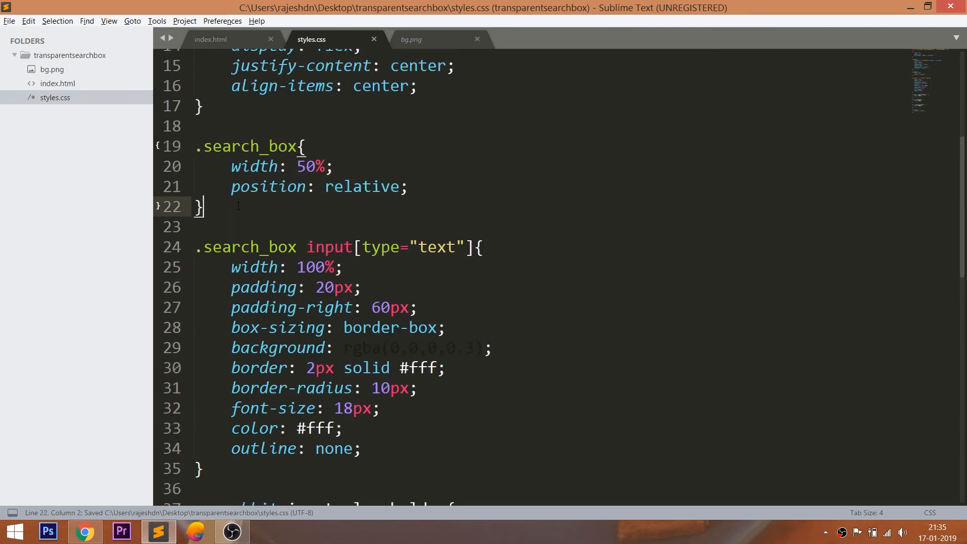
pyautogui.click(210, 38)
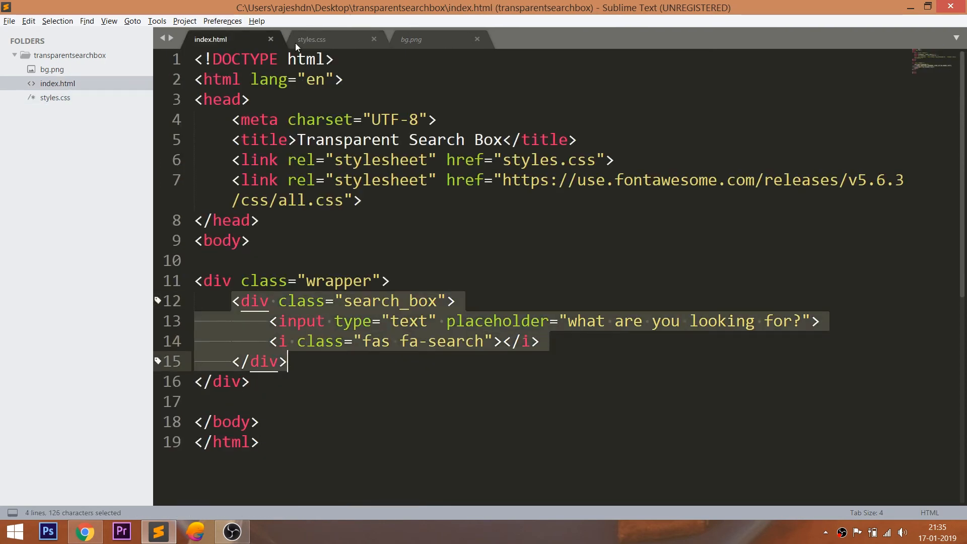
pyautogui.click(311, 39)
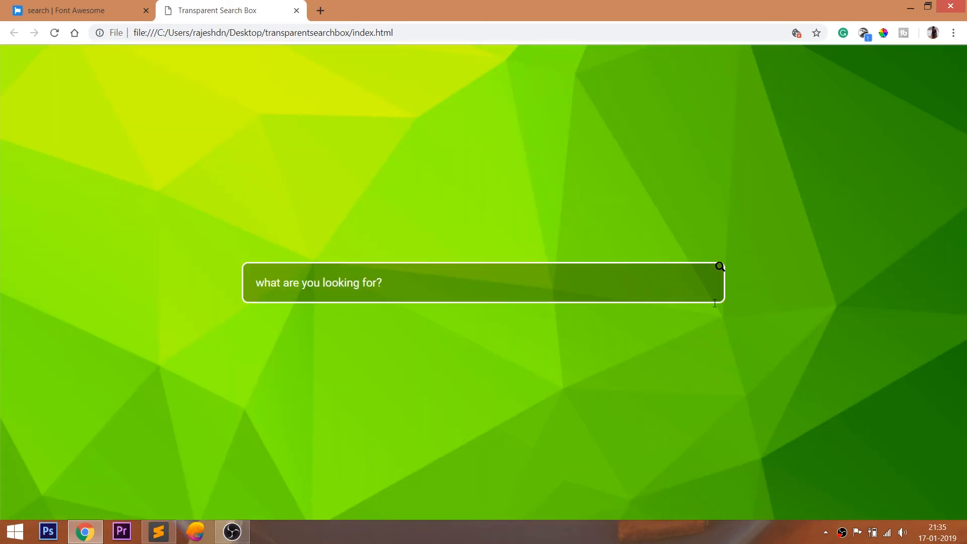
pyautogui.click(158, 530)
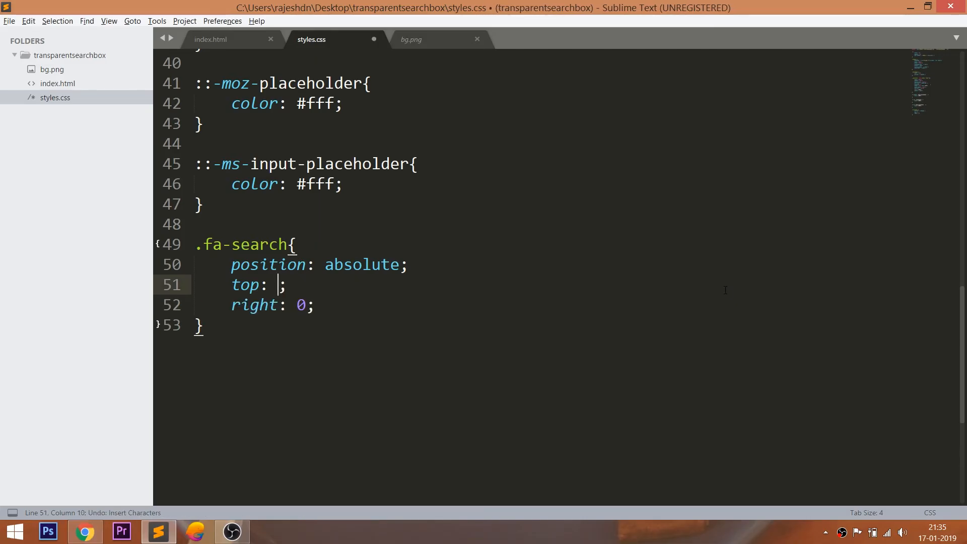
# - Give the icon top 50%, translateY(-50%), right 25px, color #fff and font-size 25px
pyautogui.write('50%')
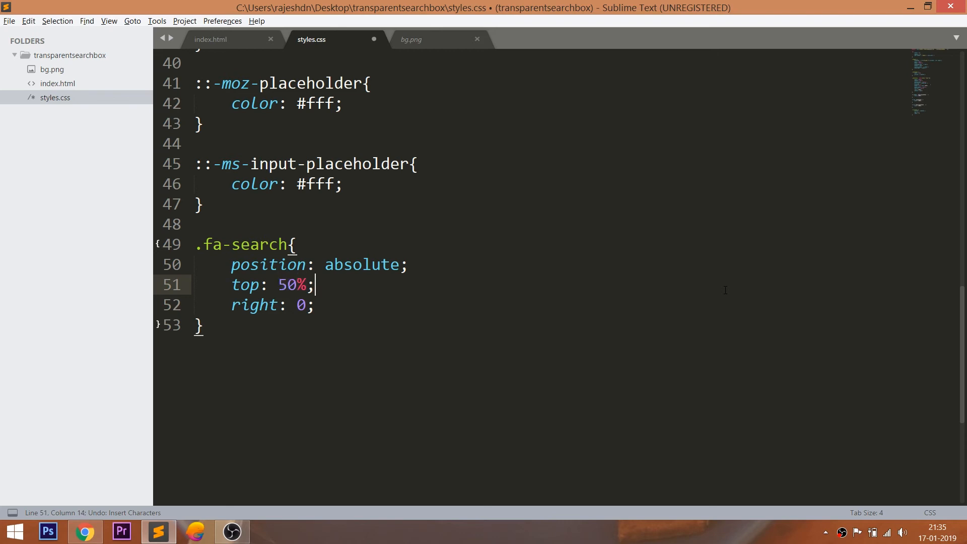
pyautogui.write('transf')
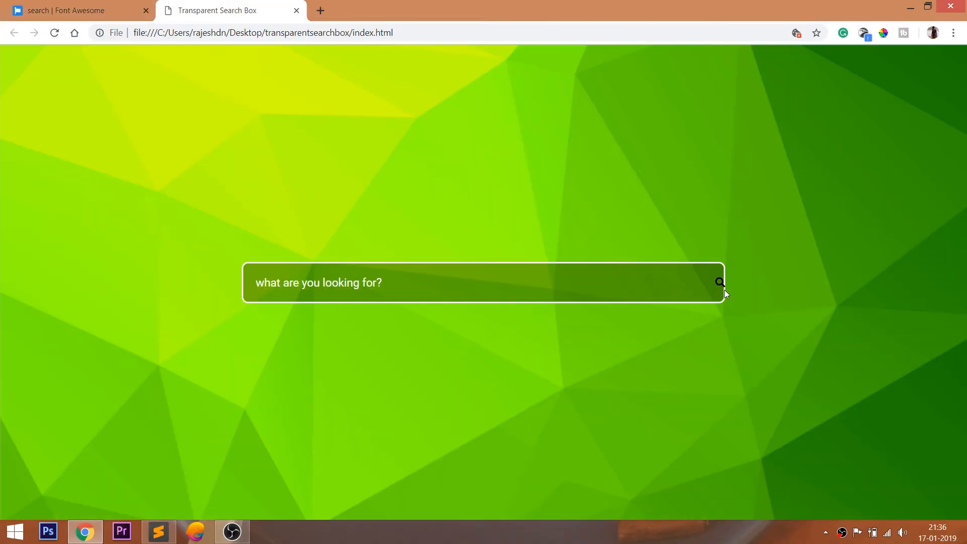
pyautogui.click(158, 531)
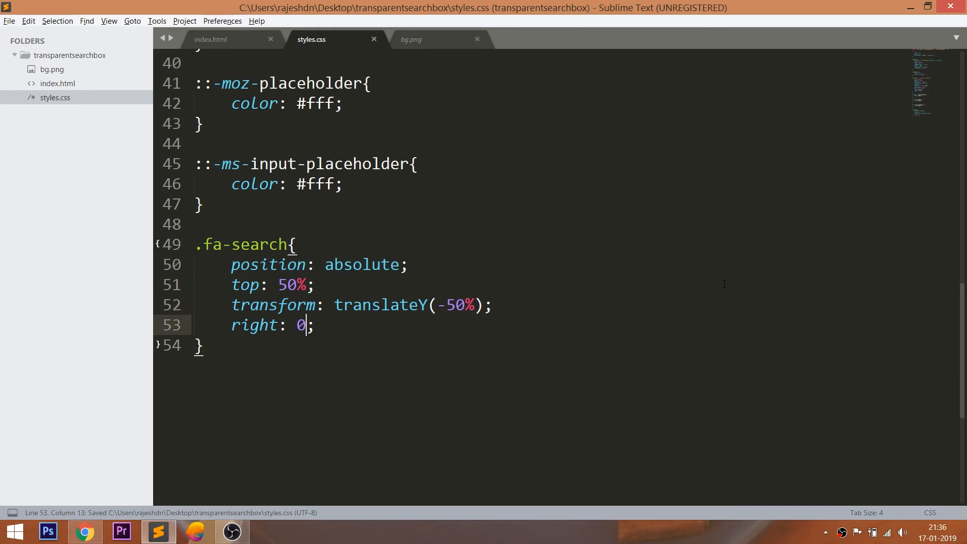
pyautogui.write('5p')
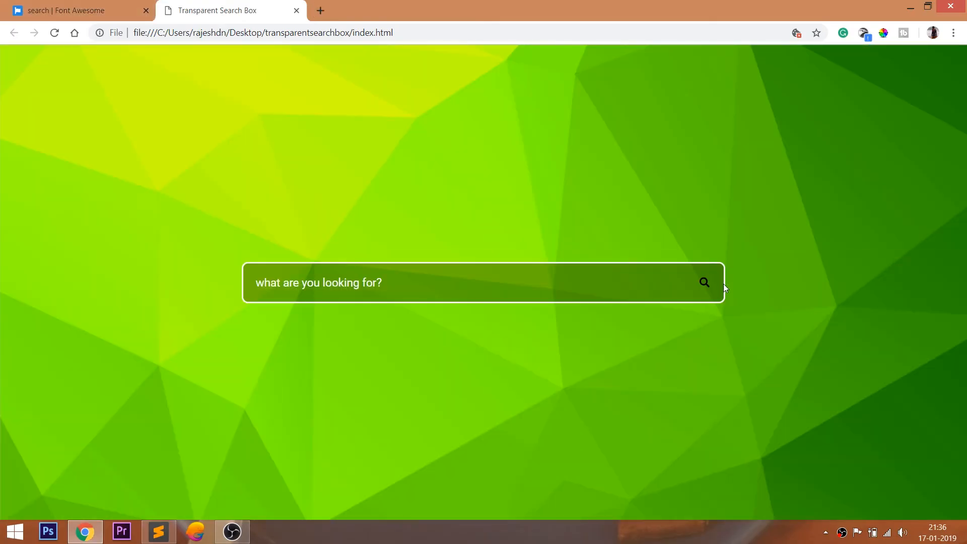
pyautogui.click(158, 531)
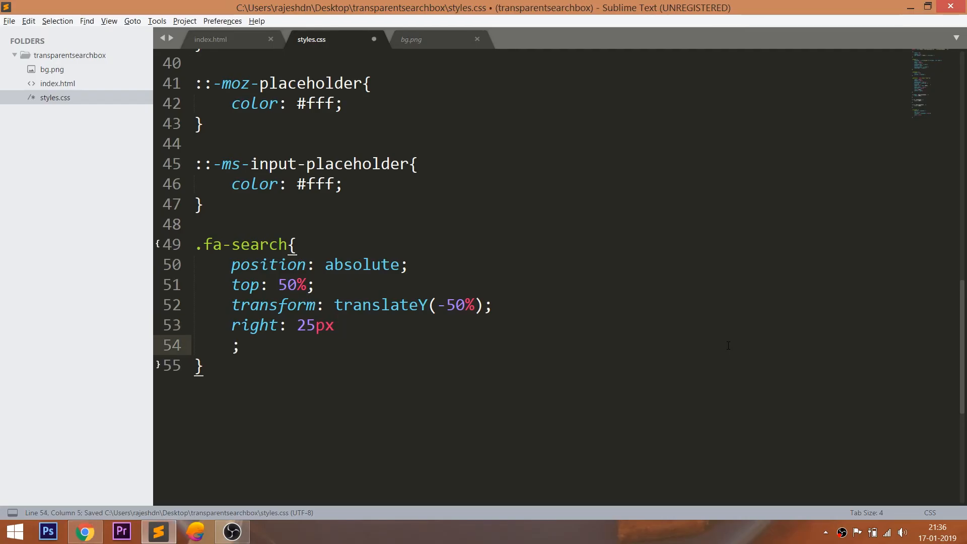
pyautogui.press('ctrl+z')
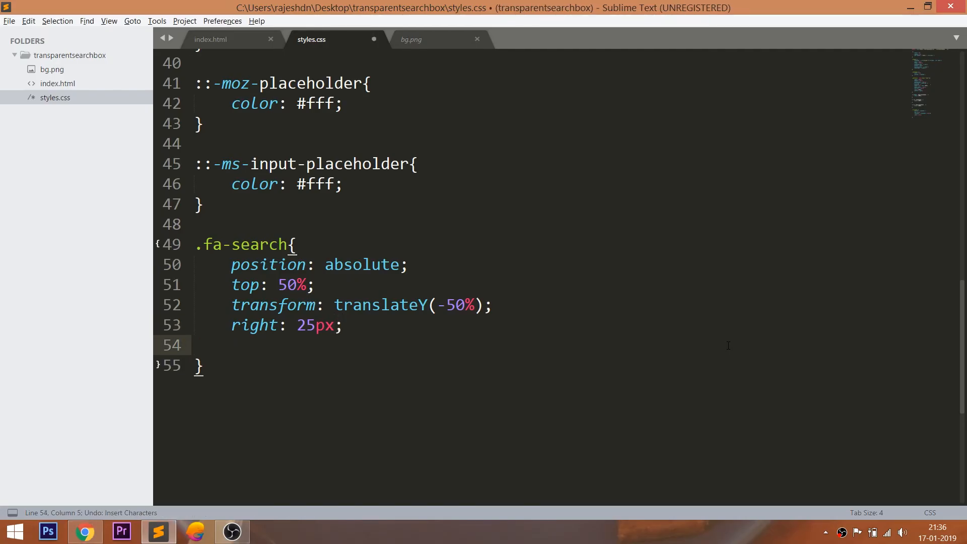
pyautogui.write('color: #fff;')
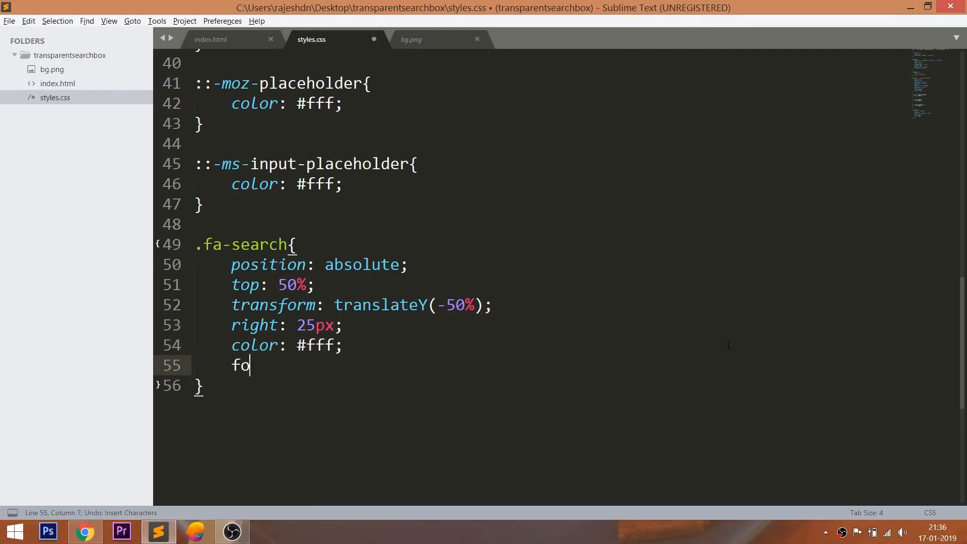
pyautogui.write('nt-size: 25px;')
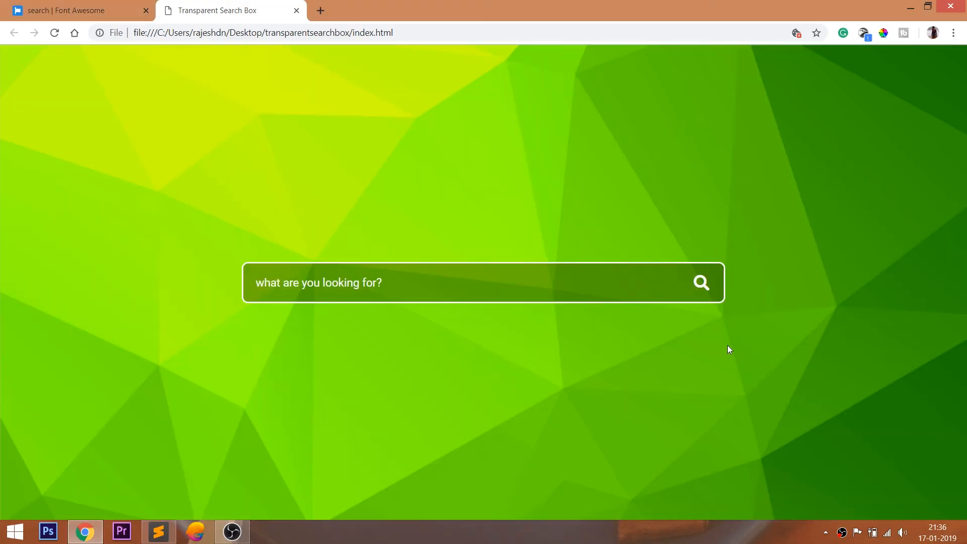
pyautogui.rightClick(468, 374)
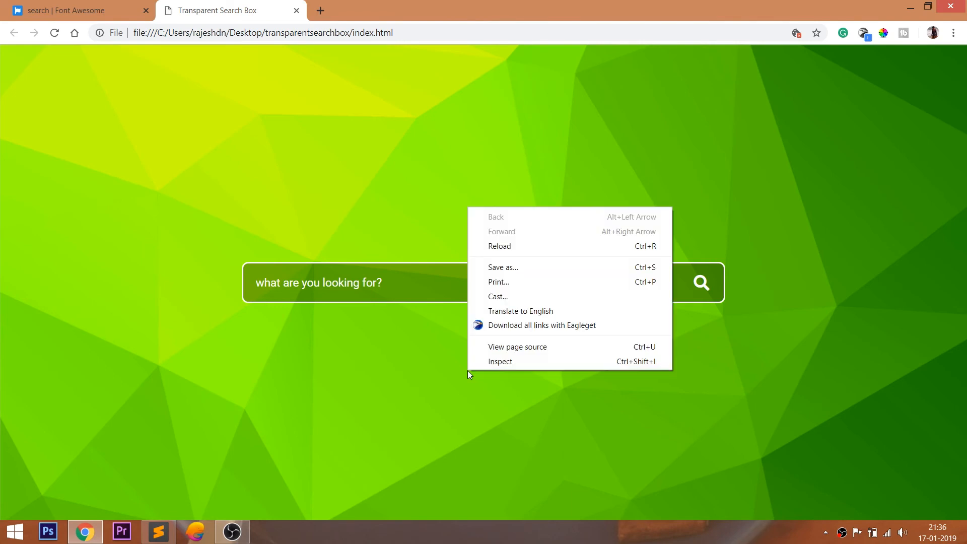
pyautogui.click(500, 362)
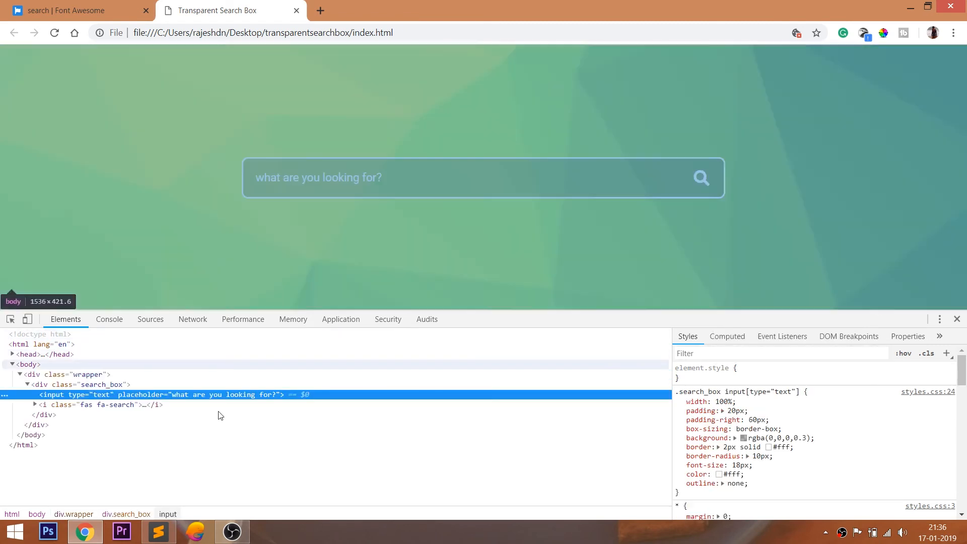
pyautogui.moveTo(637, 257)
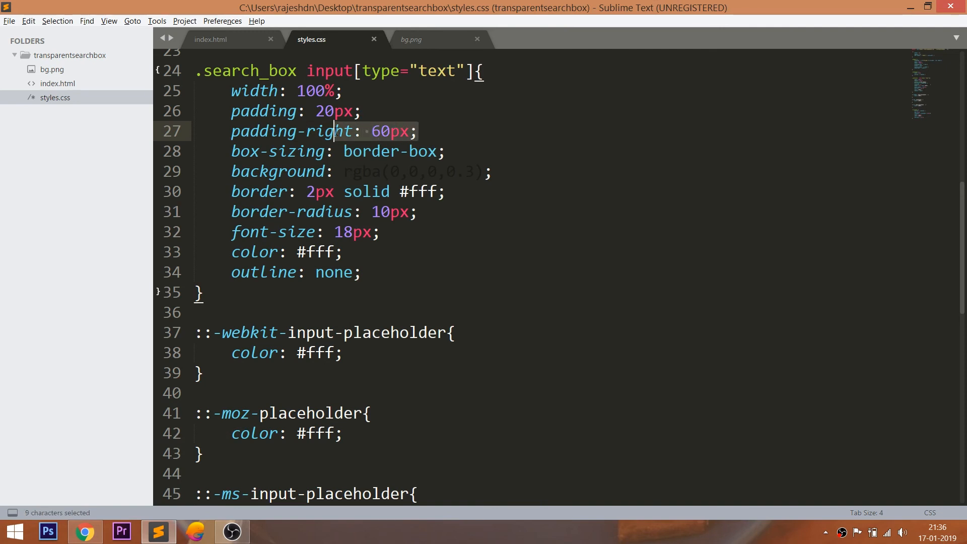
pyautogui.press('Delete')
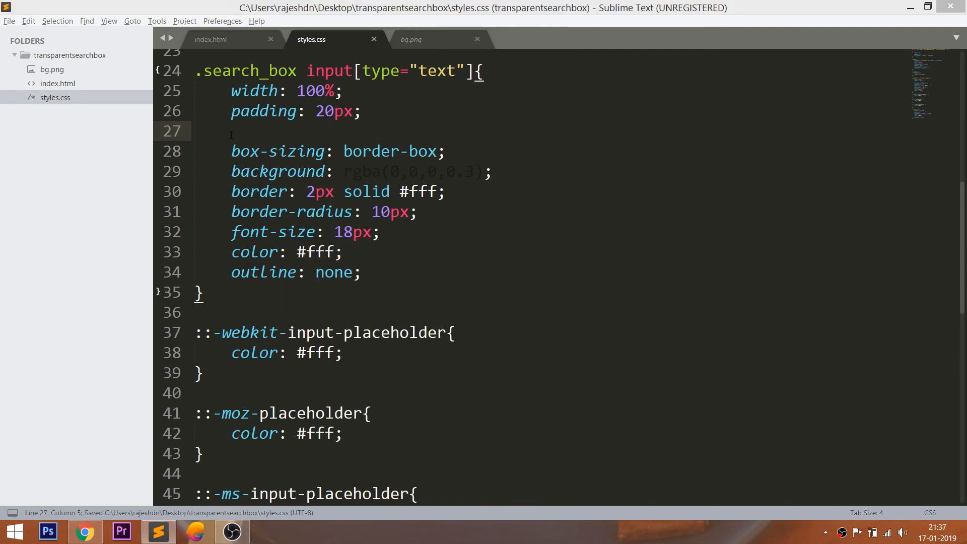
pyautogui.press('alt+tab')
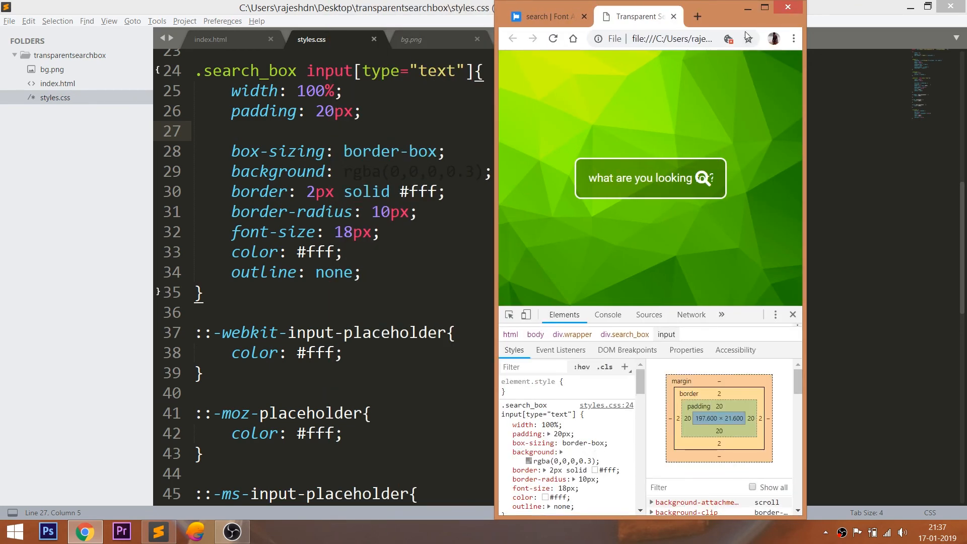
pyautogui.write('padding-right: 60px;')
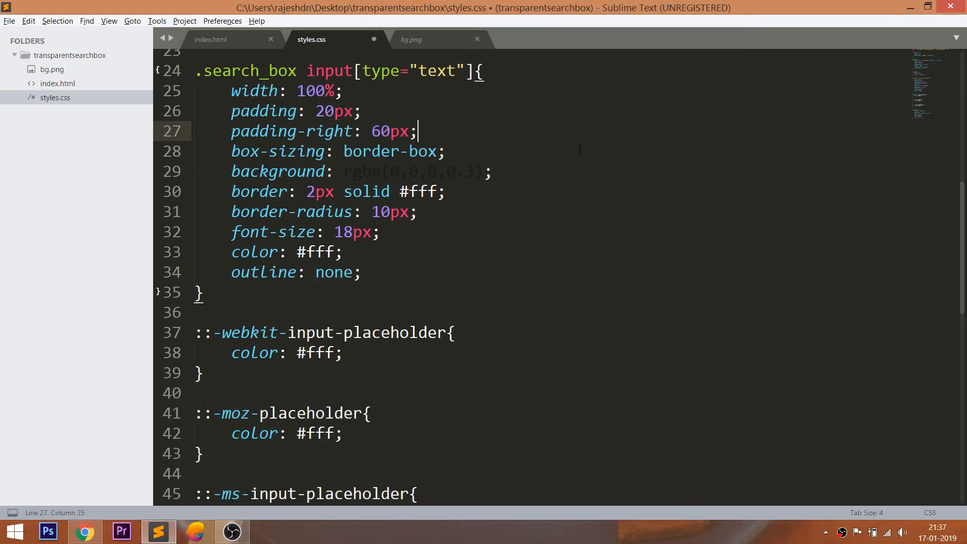
pyautogui.press('ctrl+s')
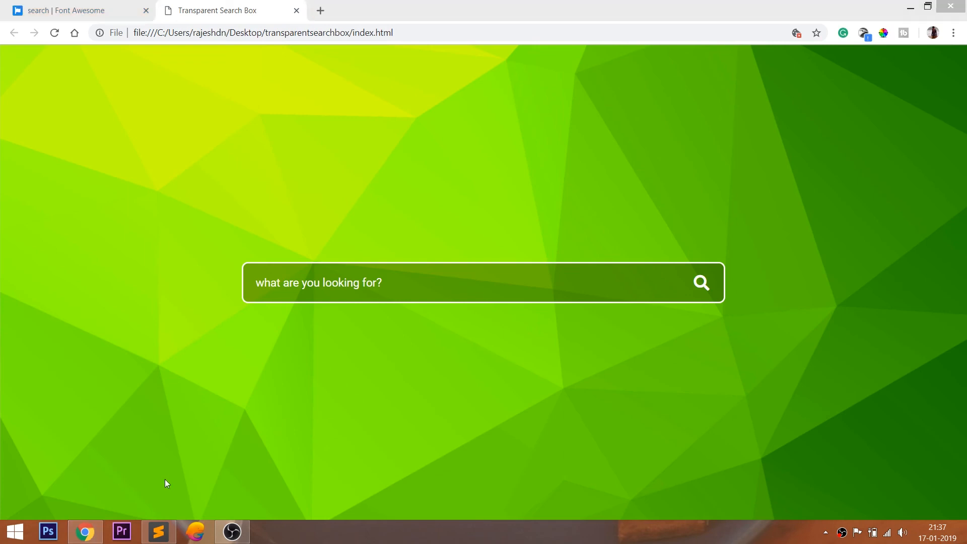
# - Add <meta name="viewport" content="width=device-width initial-scale=1.0"> below the charset tag and save
pyautogui.click(157, 531)
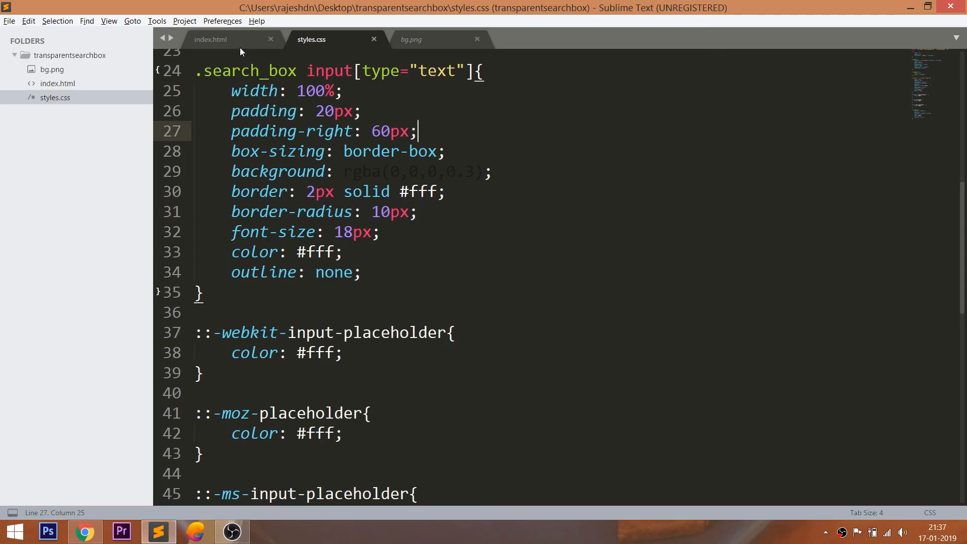
pyautogui.click(210, 38)
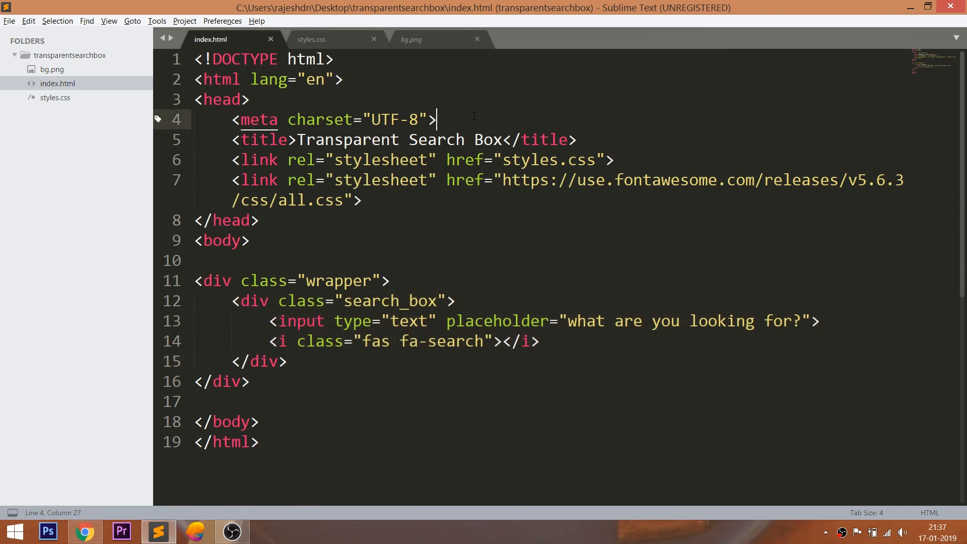
pyautogui.press('enter')
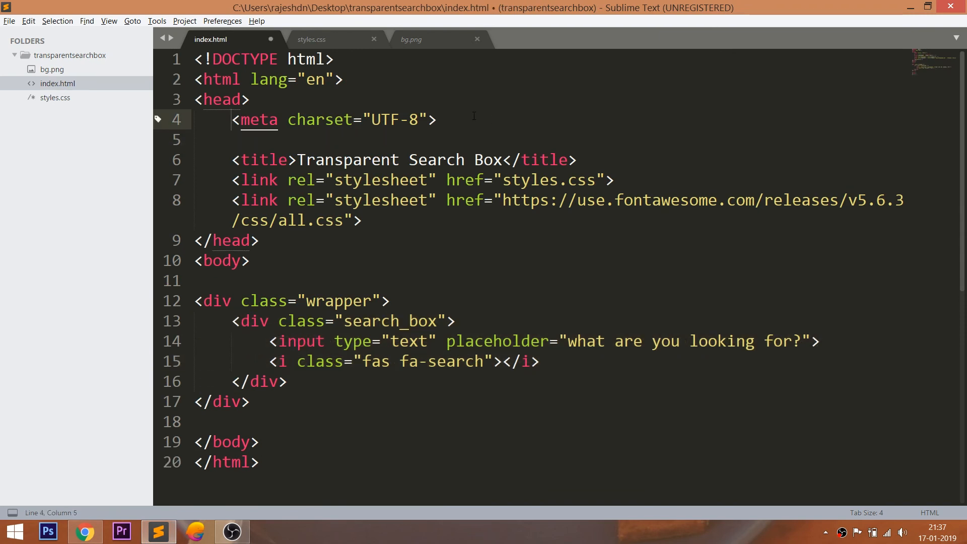
pyautogui.write('<mea')
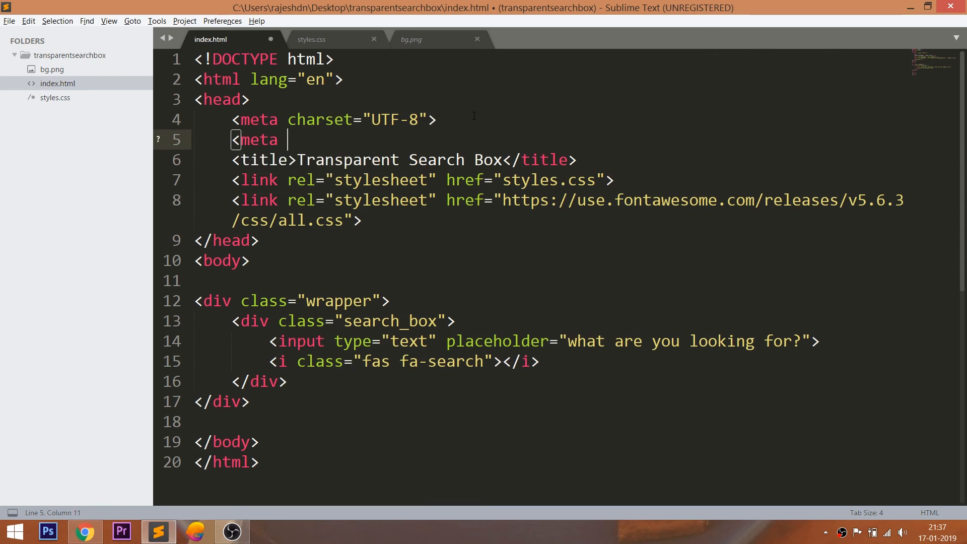
pyautogui.write('name=""')
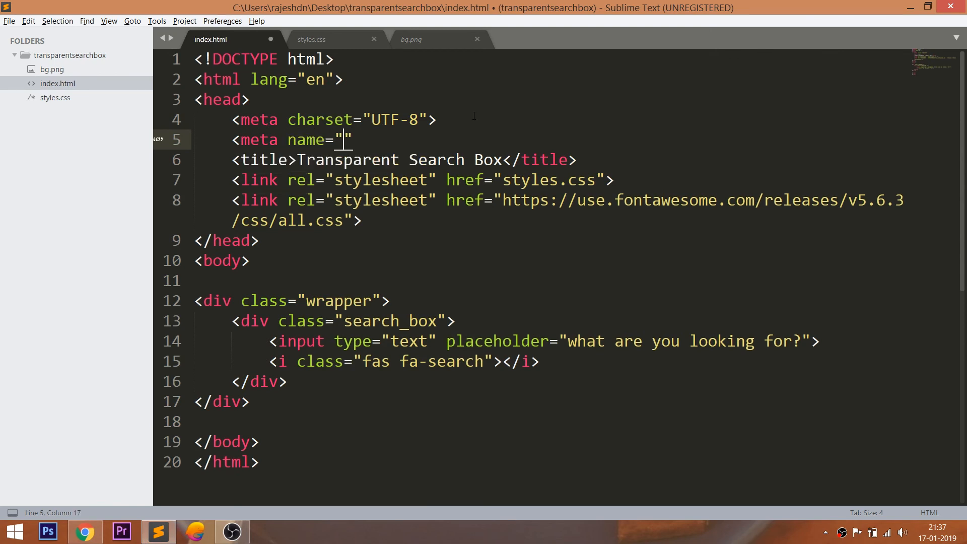
pyautogui.write('viewport')
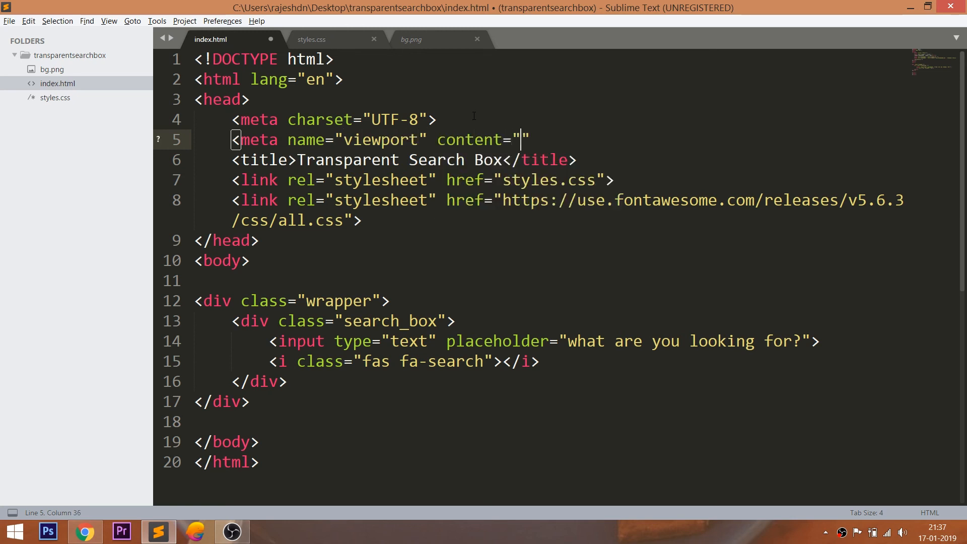
pyautogui.write('width=')
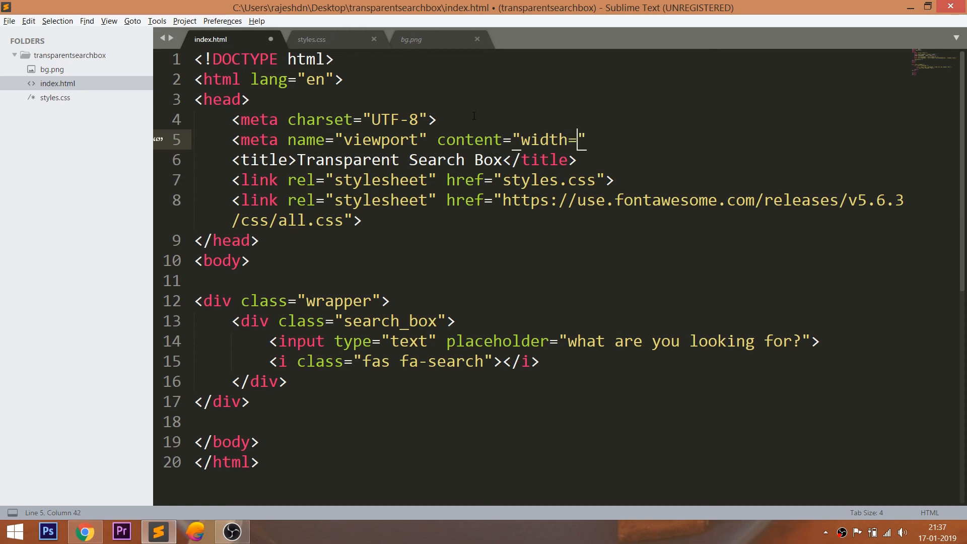
pyautogui.write('device-width in')
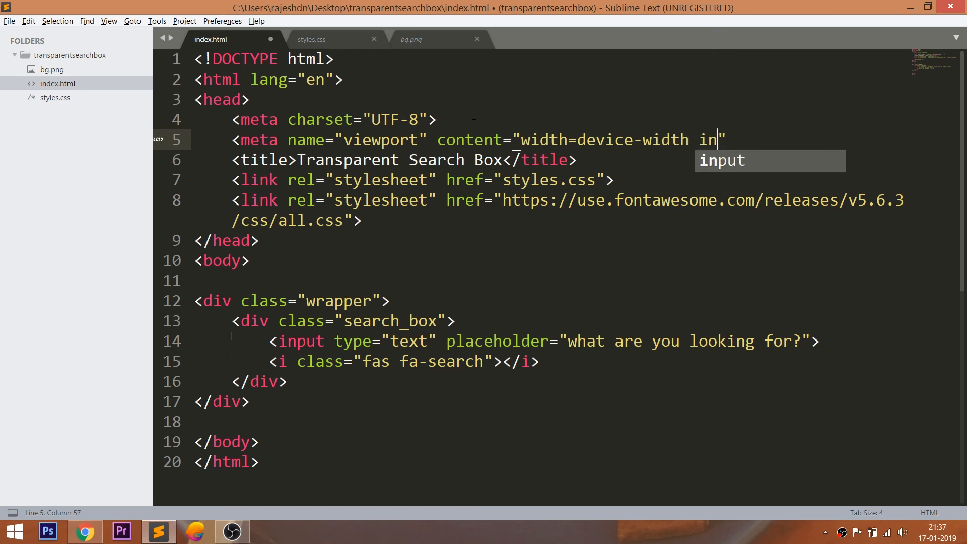
pyautogui.write('itial-s')
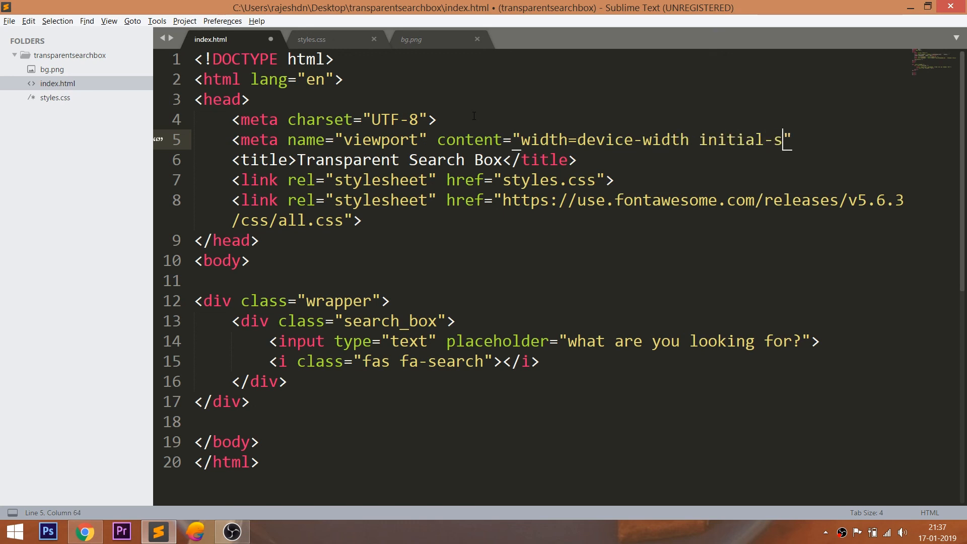
pyautogui.write('cale="')
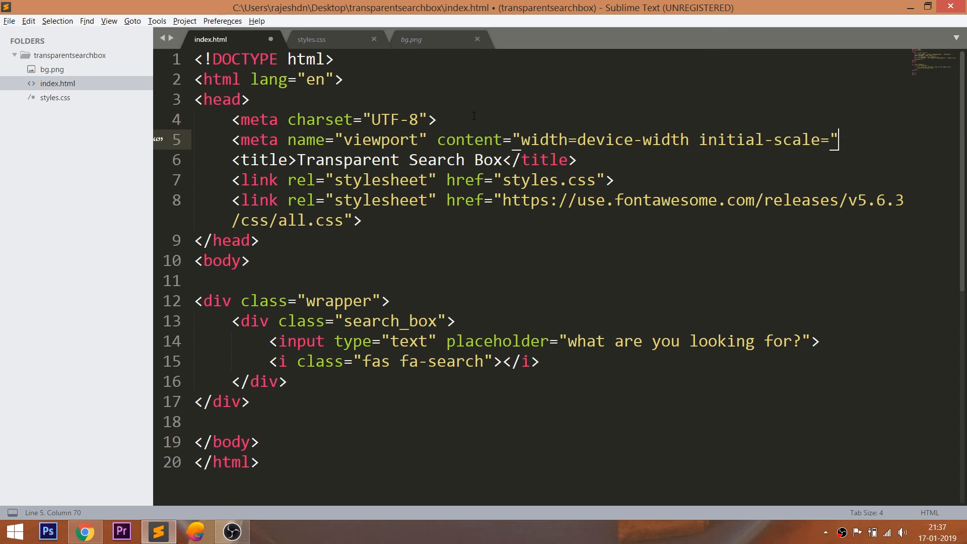
pyautogui.press('backspace')
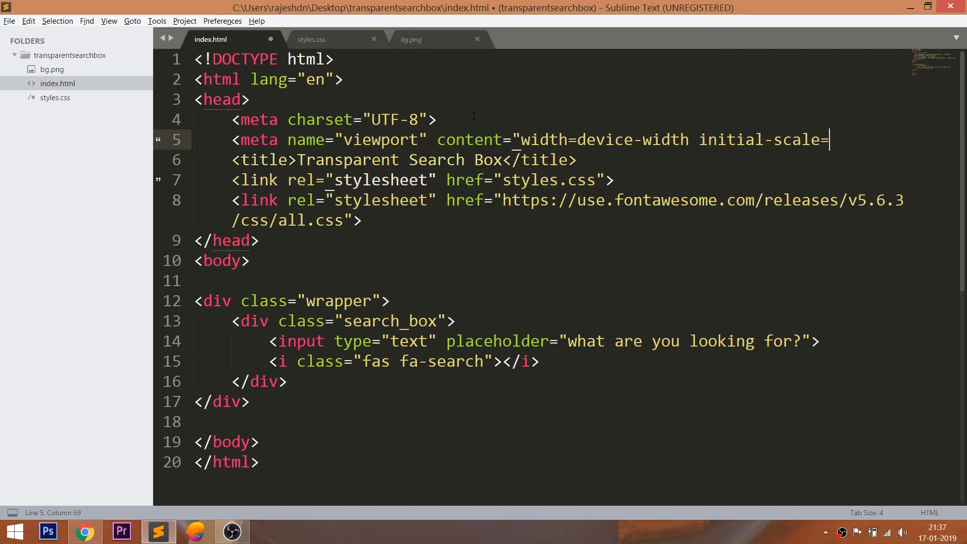
pyautogui.write('1.0"')
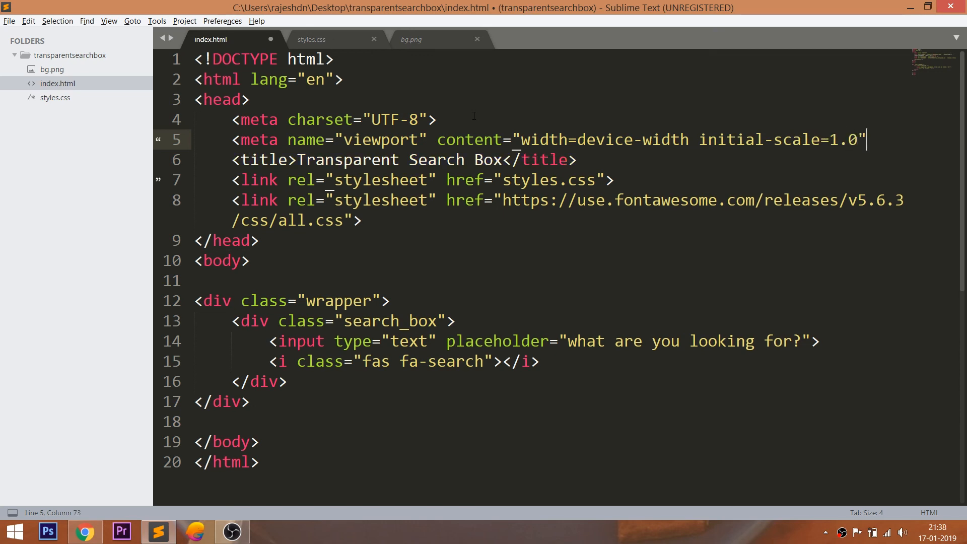
pyautogui.press('ctrl+s')
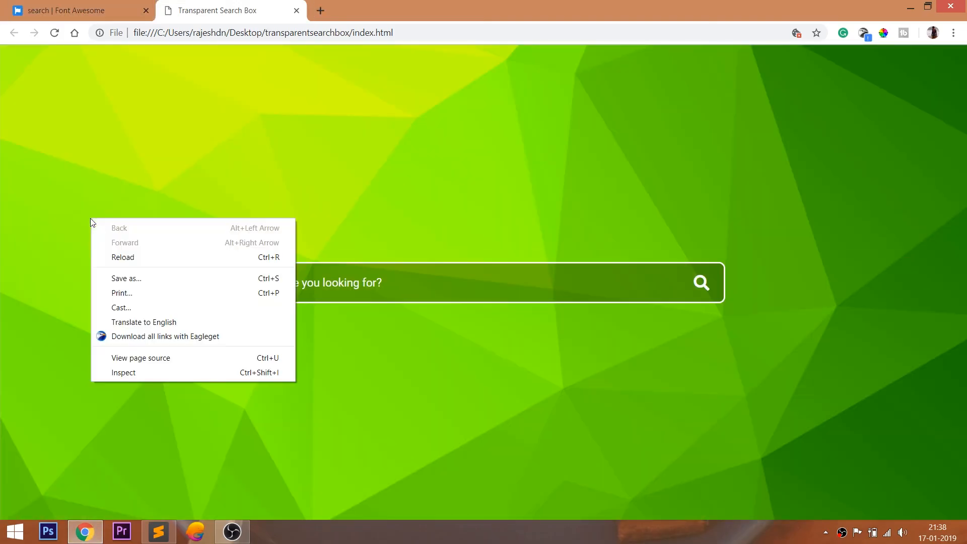
# - Open DevTools and preview the page at iPad size, where the search box overflows
pyautogui.click(123, 372)
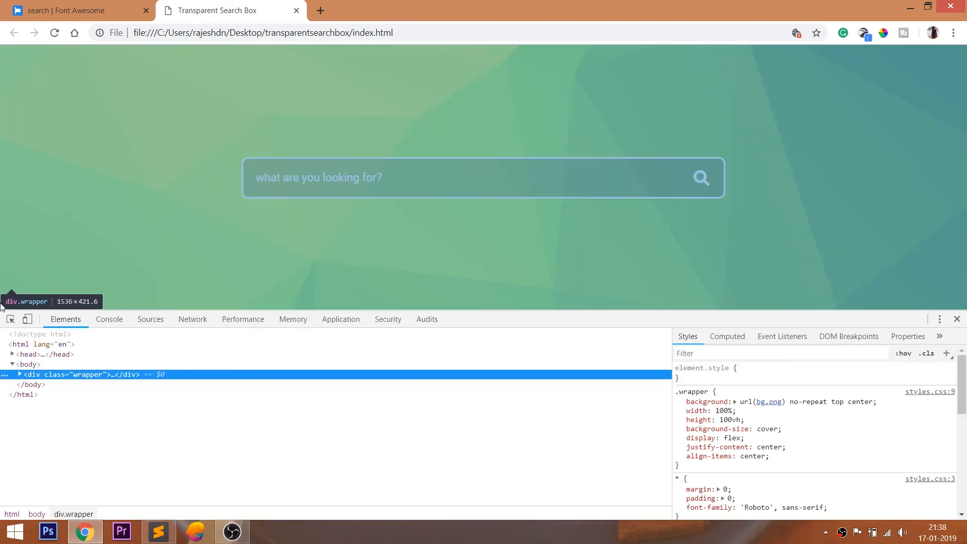
pyautogui.click(27, 319)
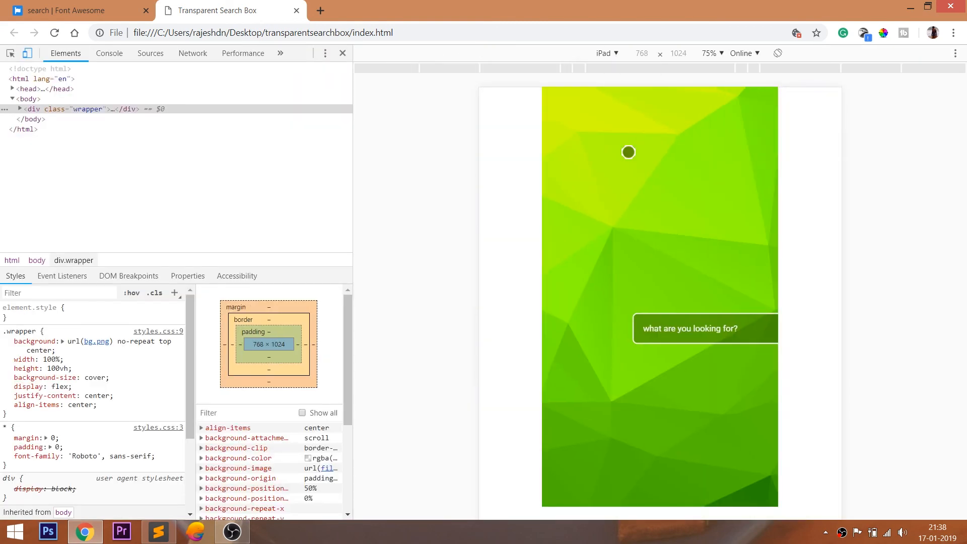
pyautogui.click(605, 53)
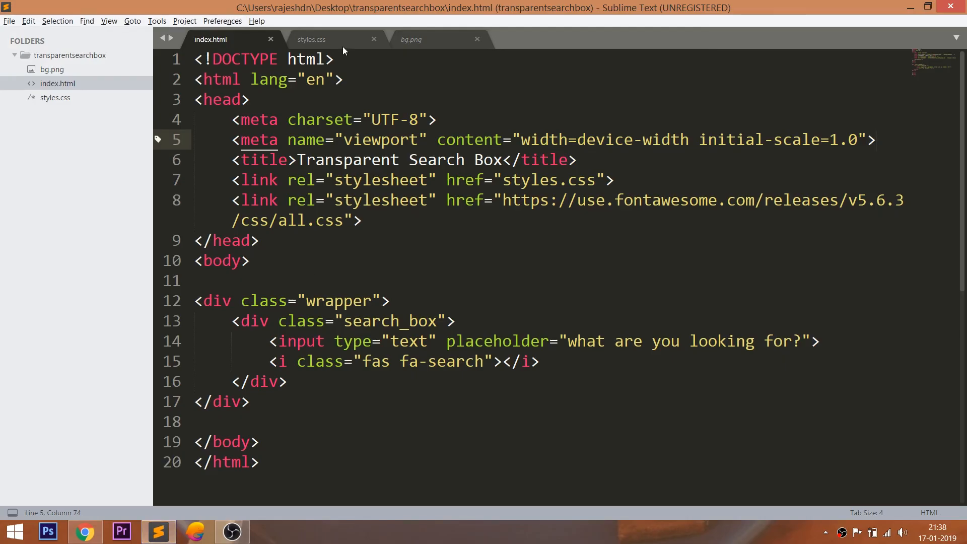
pyautogui.click(311, 39)
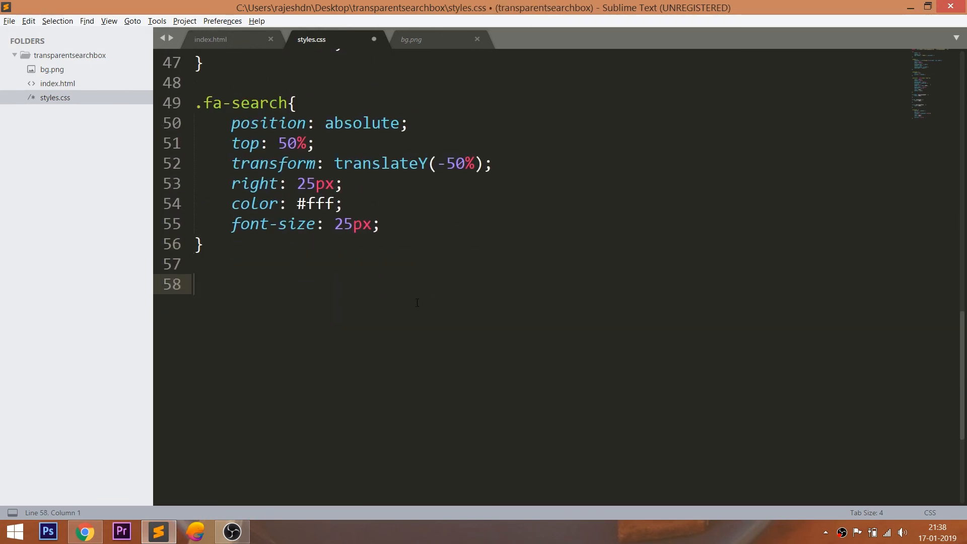
pyautogui.write('@media')
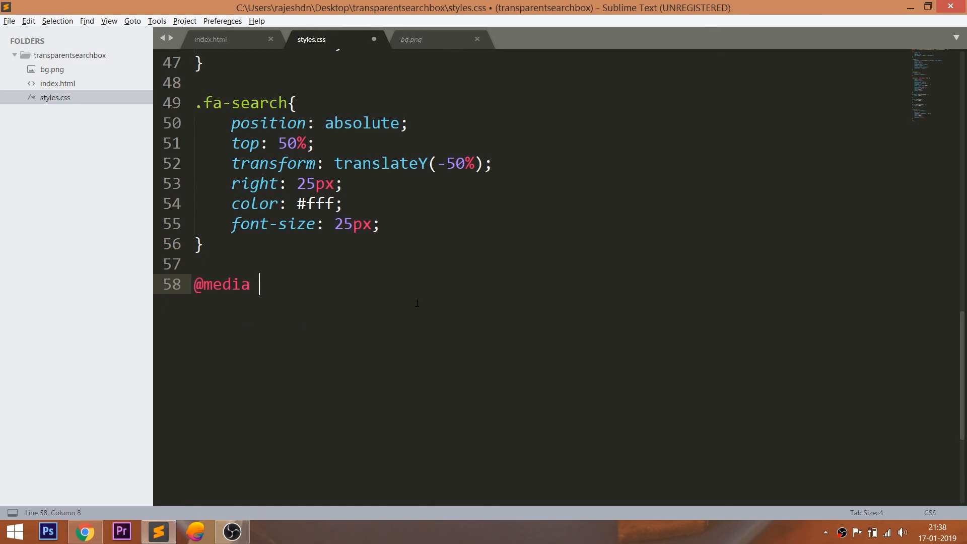
pyautogui.write('screen and')
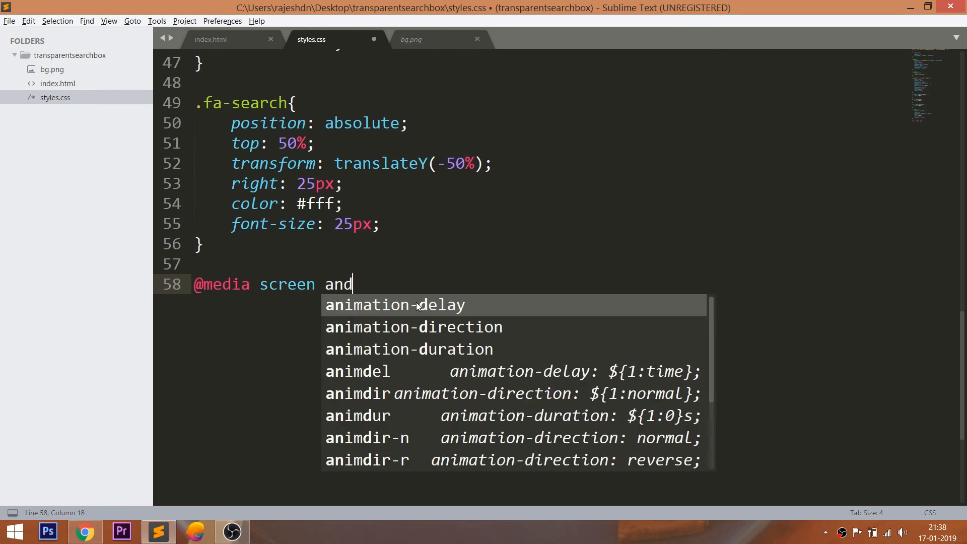
pyautogui.write('(max-width: 25')
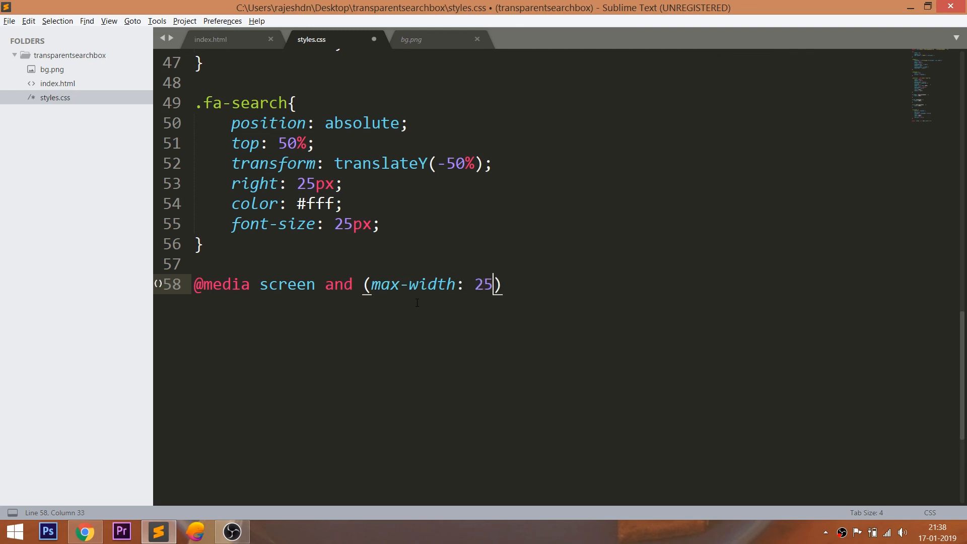
pyautogui.write('px')
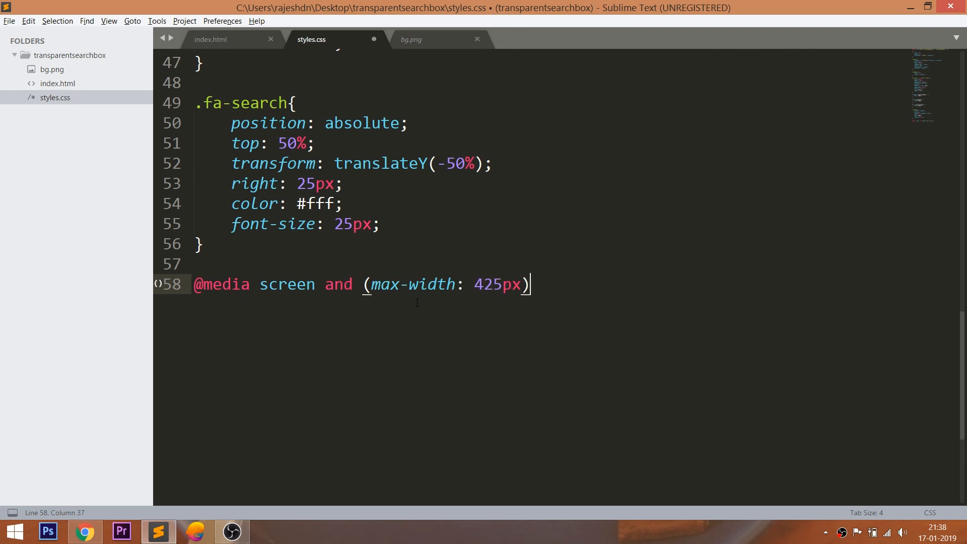
pyautogui.write('{')
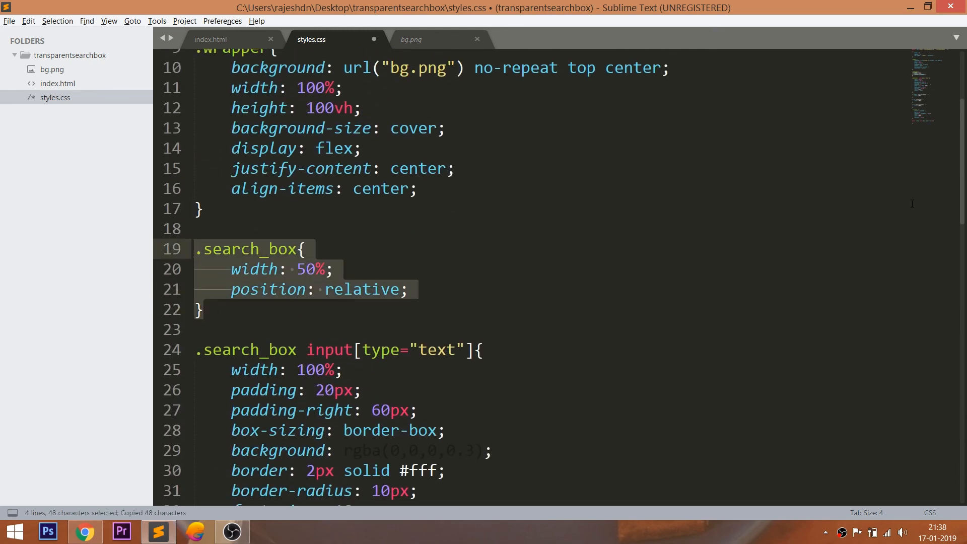
pyautogui.scroll(-3)
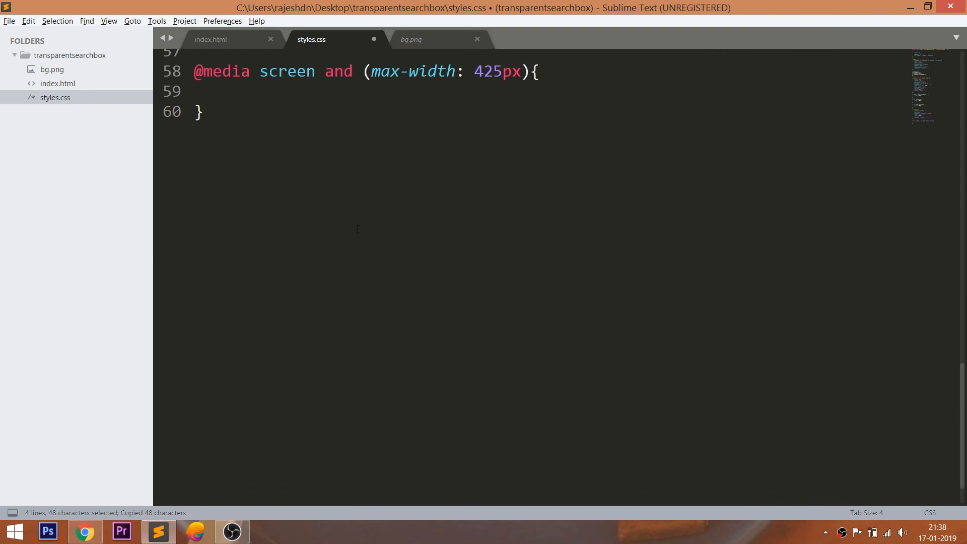
pyautogui.press('ctrl+v')
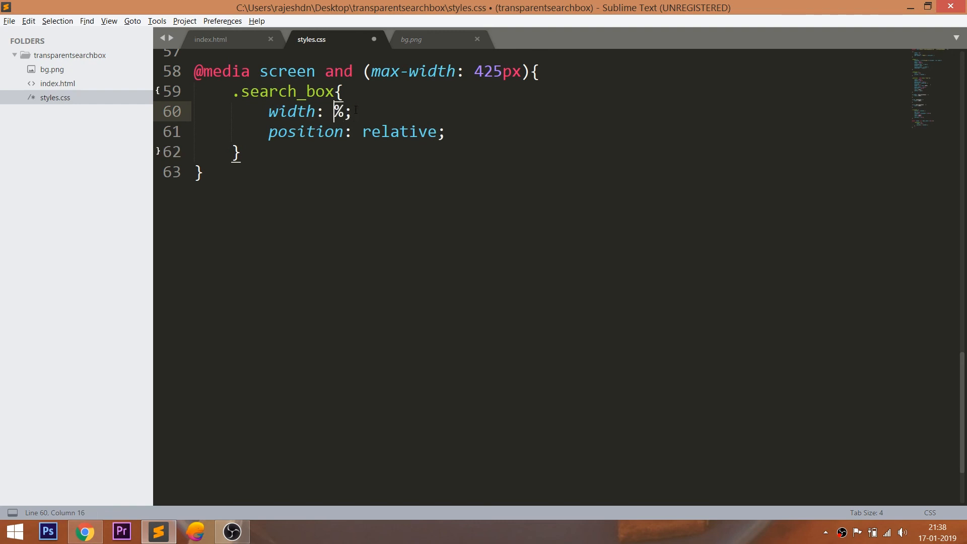
pyautogui.write('95')
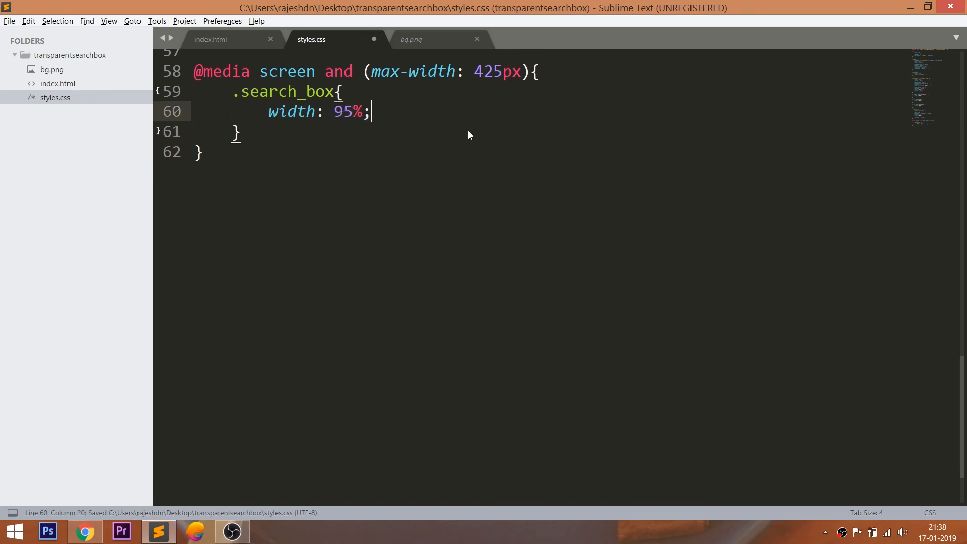
# - Switch the preview to Responsive, narrow it to about 413px, then view iPhone 5/SE
pyautogui.click(84, 531)
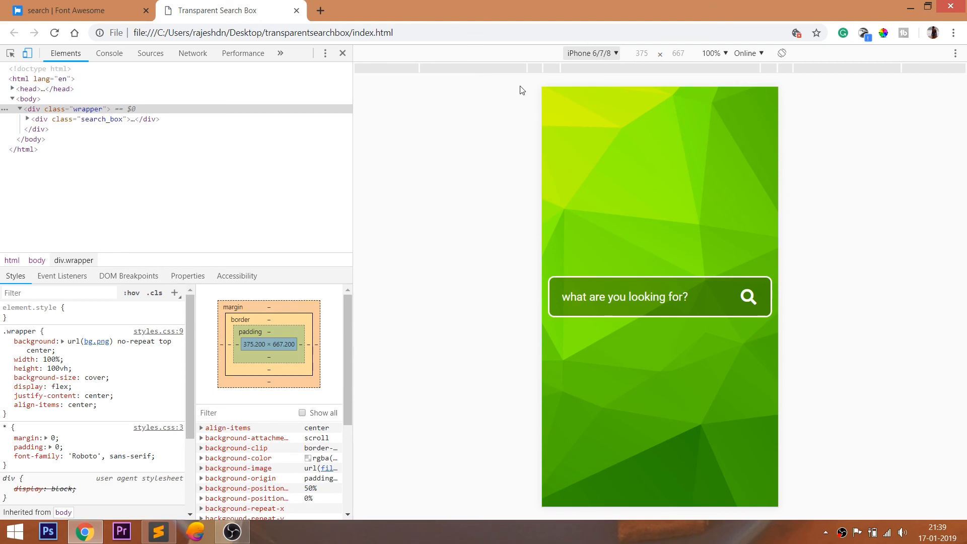
pyautogui.click(591, 52)
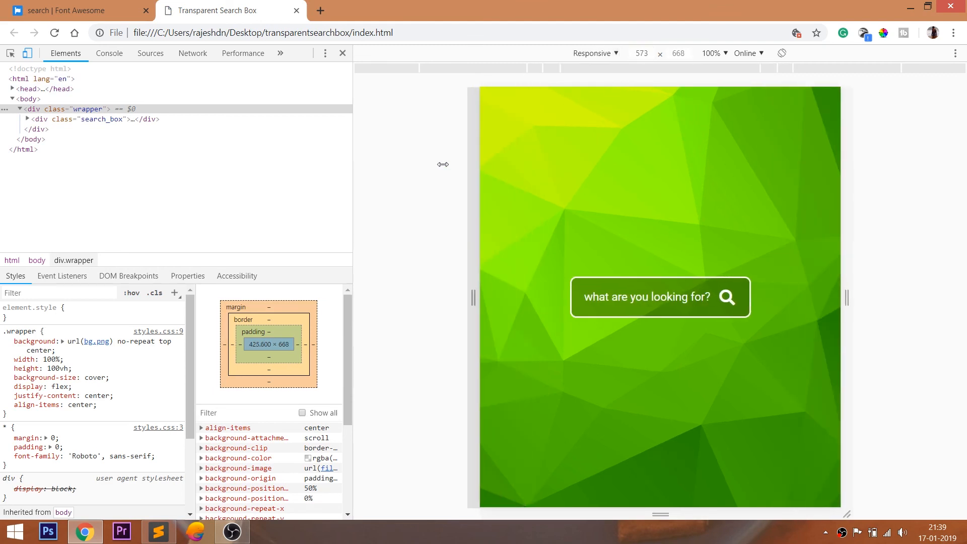
pyautogui.moveTo(442, 164); pyautogui.dragTo(481, 165)
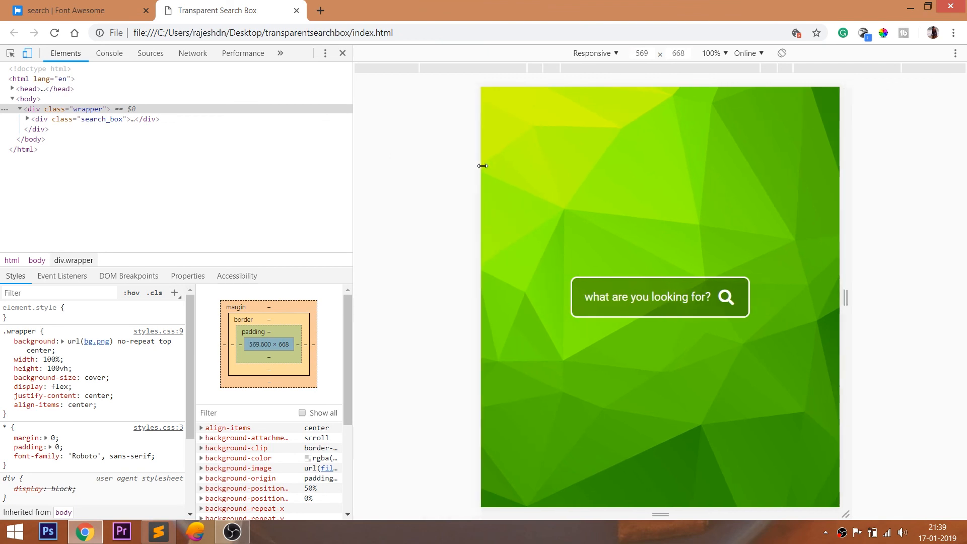
pyautogui.moveTo(483, 166); pyautogui.dragTo(528, 169)
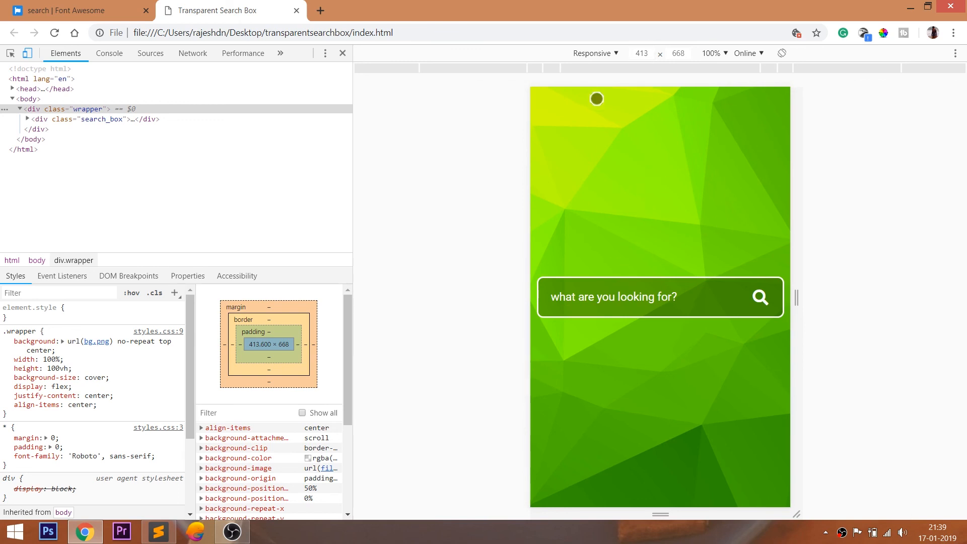
pyautogui.click(592, 53)
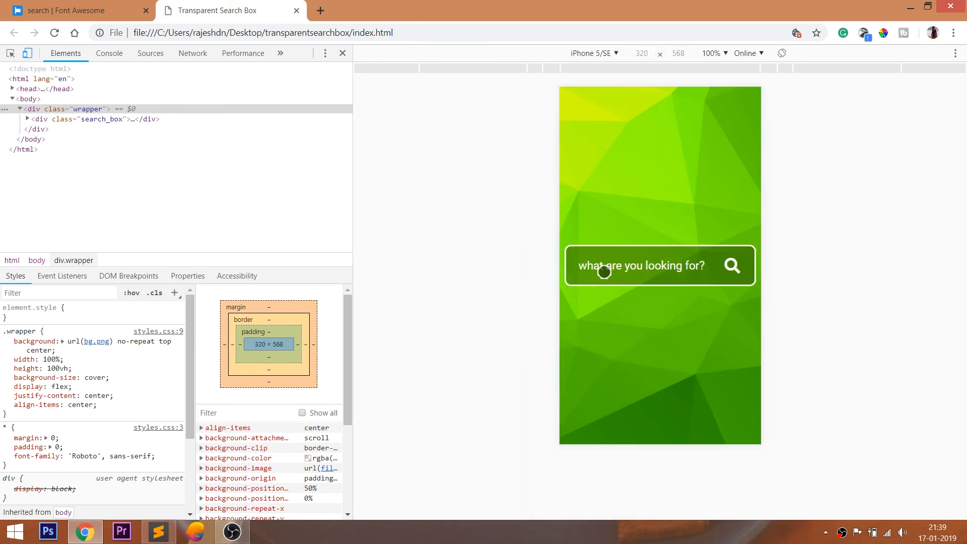